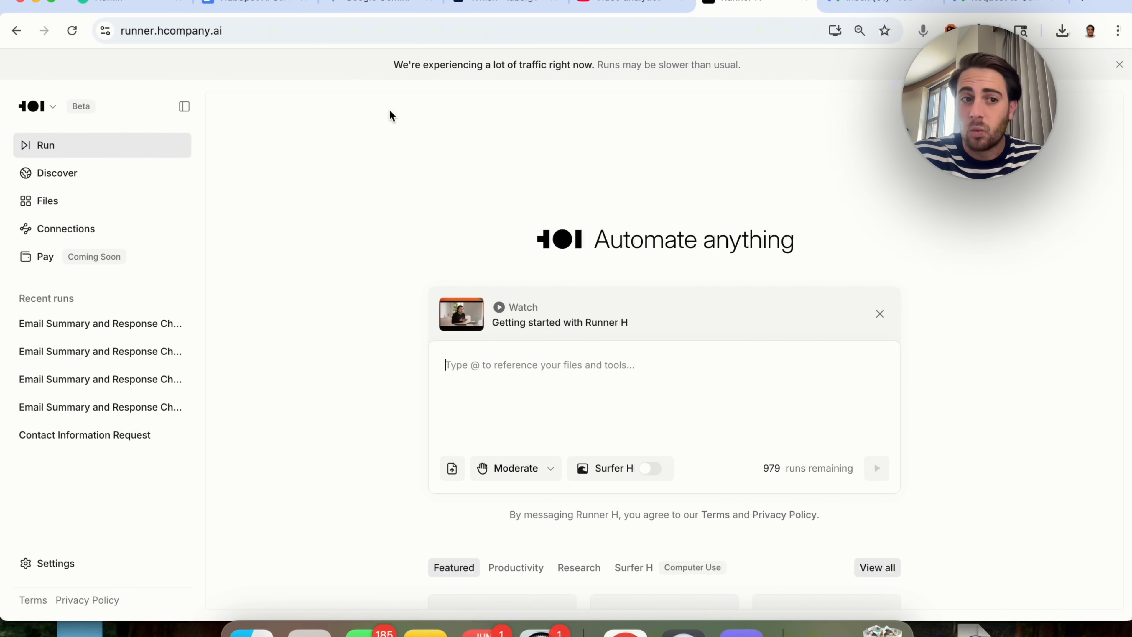
Show Runner H's Connections page listing which integrations are switched on.
click(65, 228)
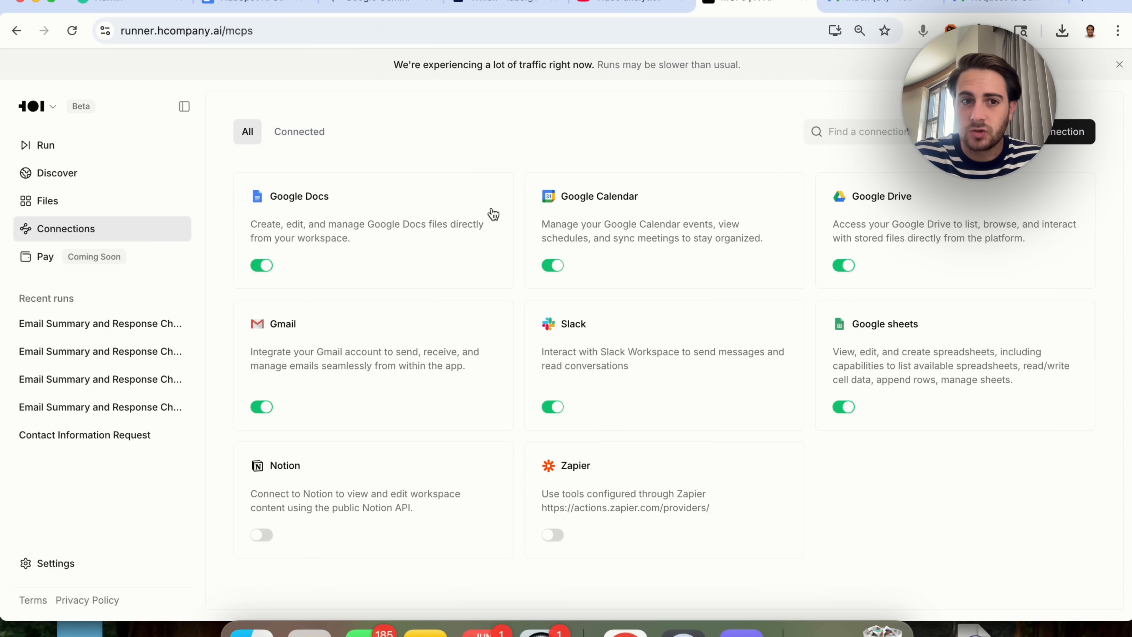
mouse_move(496, 197)
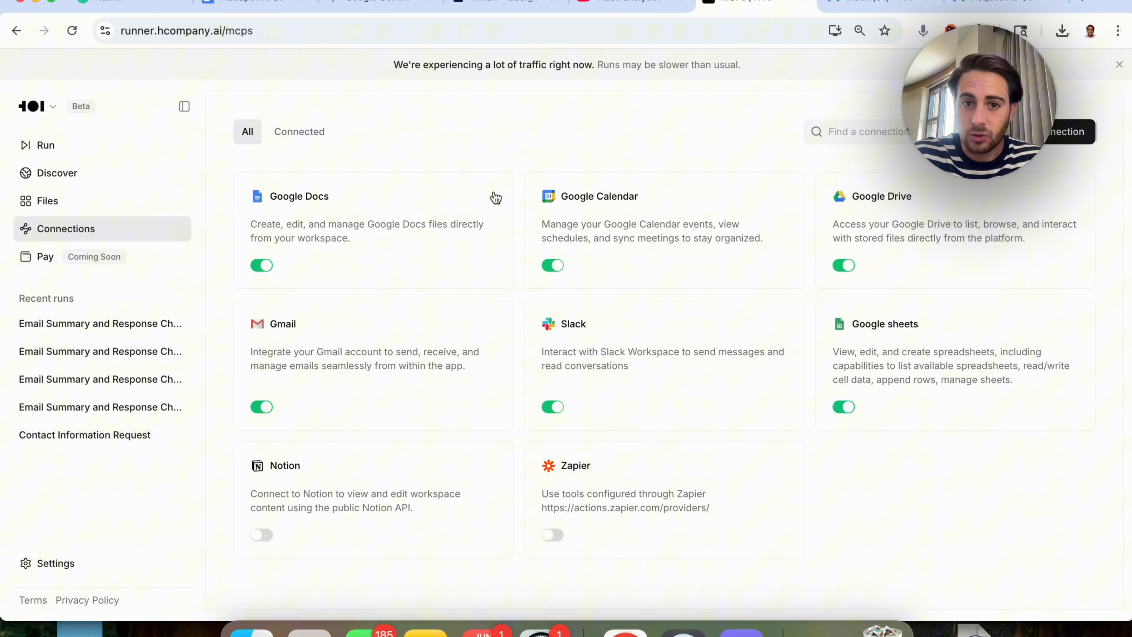
mouse_move(858, 251)
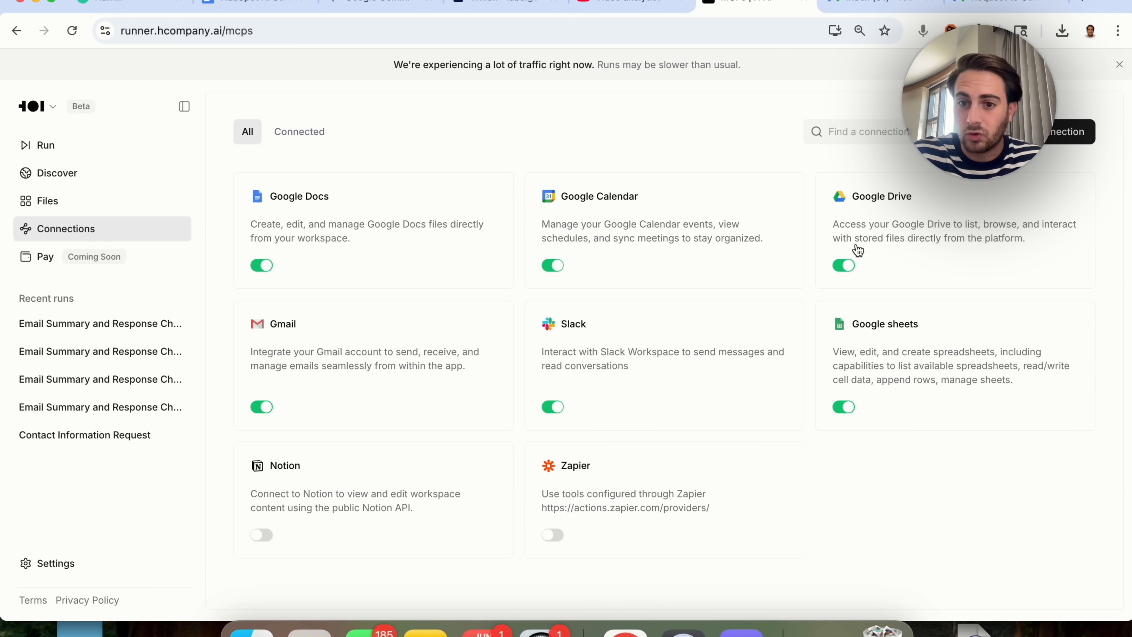
mouse_move(637, 379)
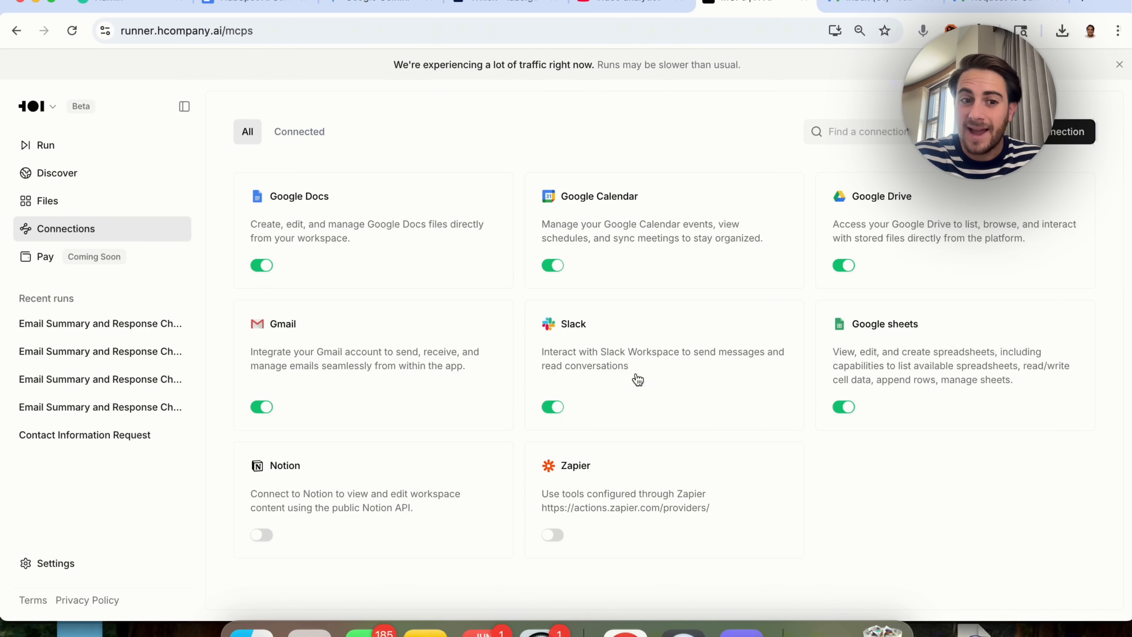
mouse_move(615, 464)
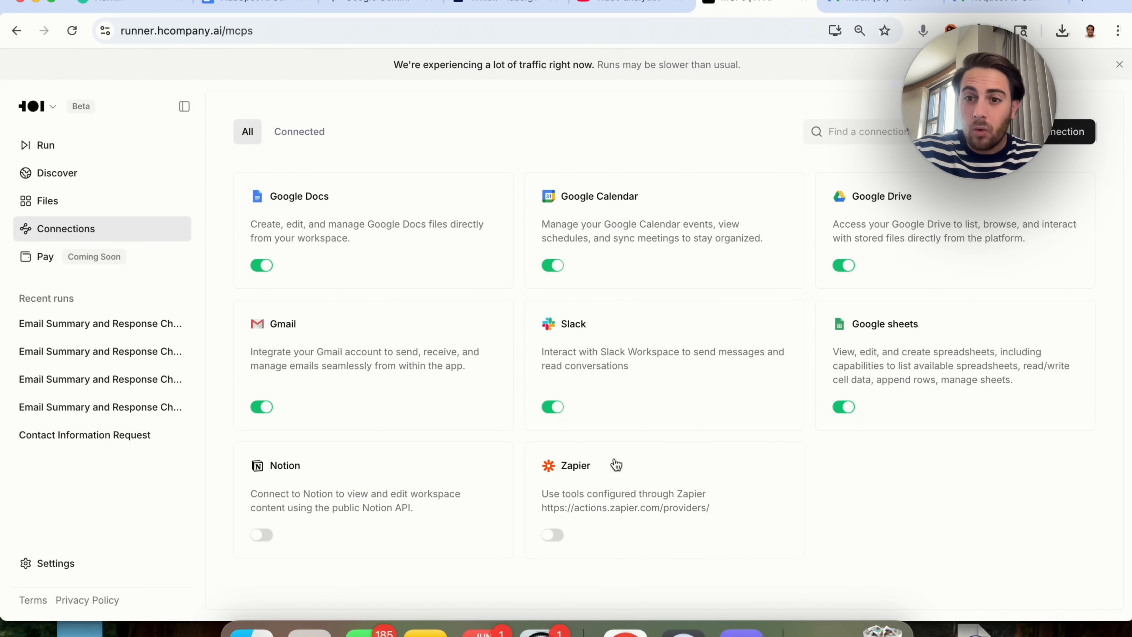
mouse_move(130, 206)
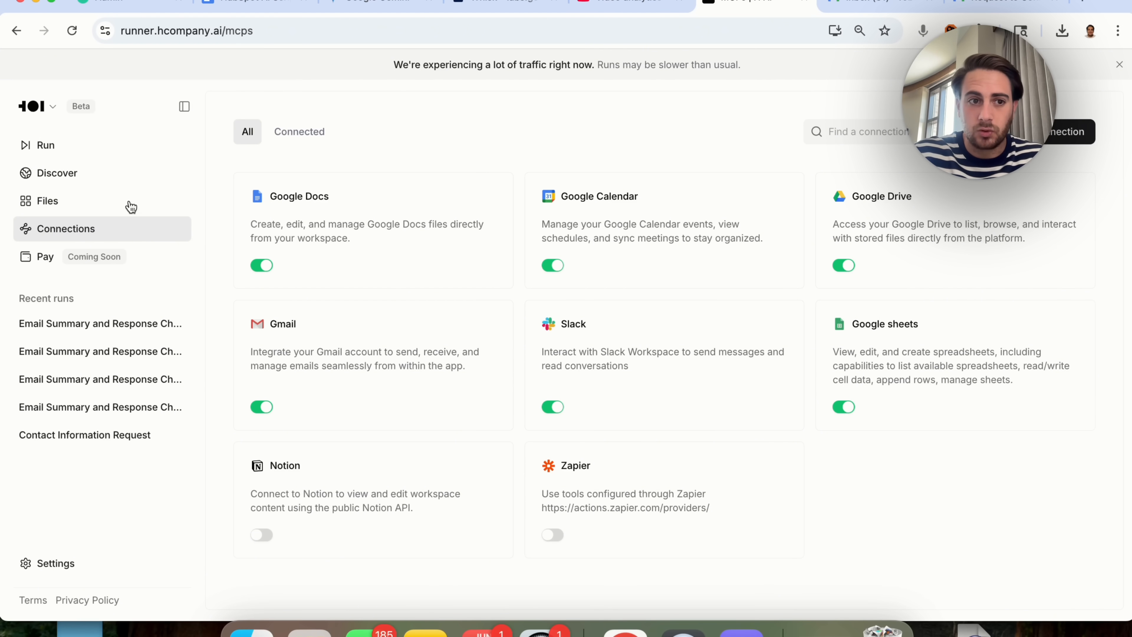
Browse the Discover gallery's Featured run templates.
click(57, 173)
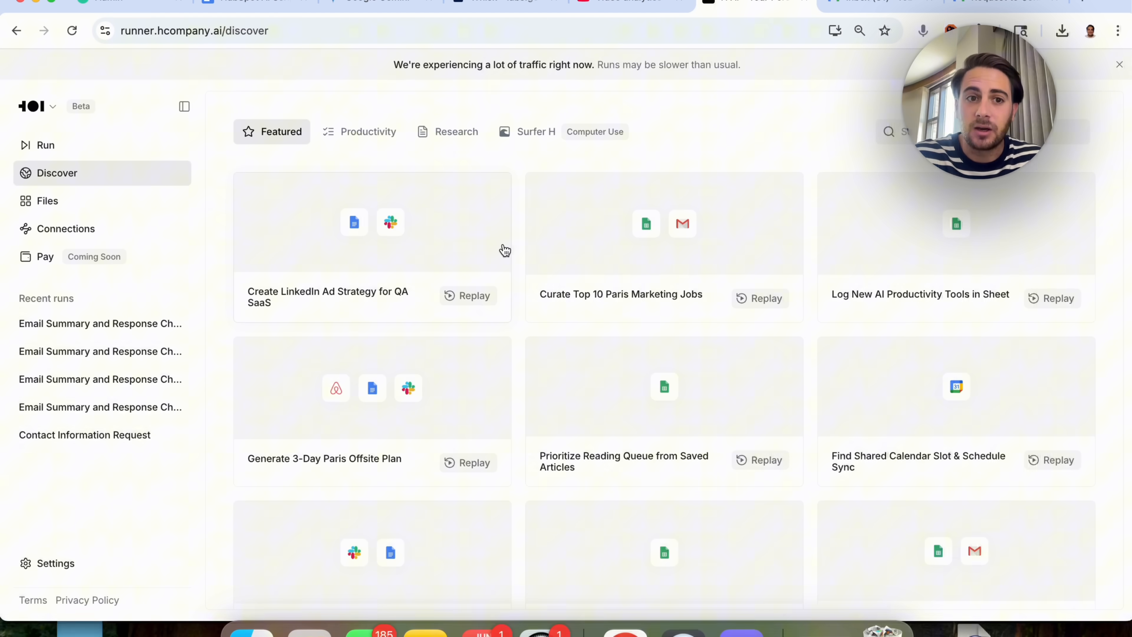
mouse_move(470, 280)
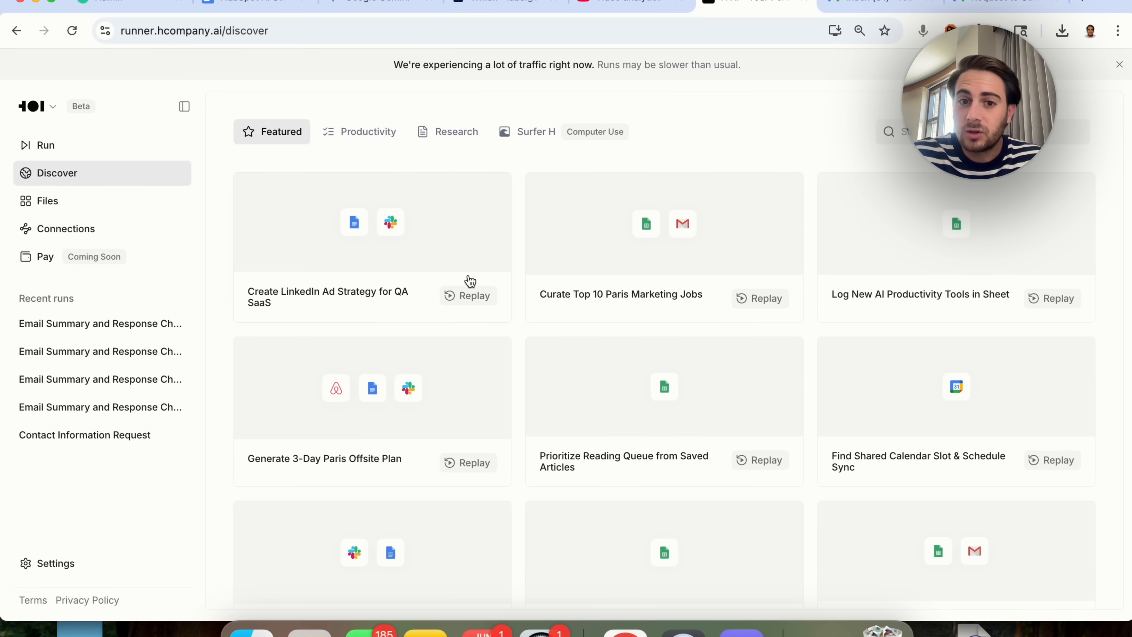
mouse_move(774, 254)
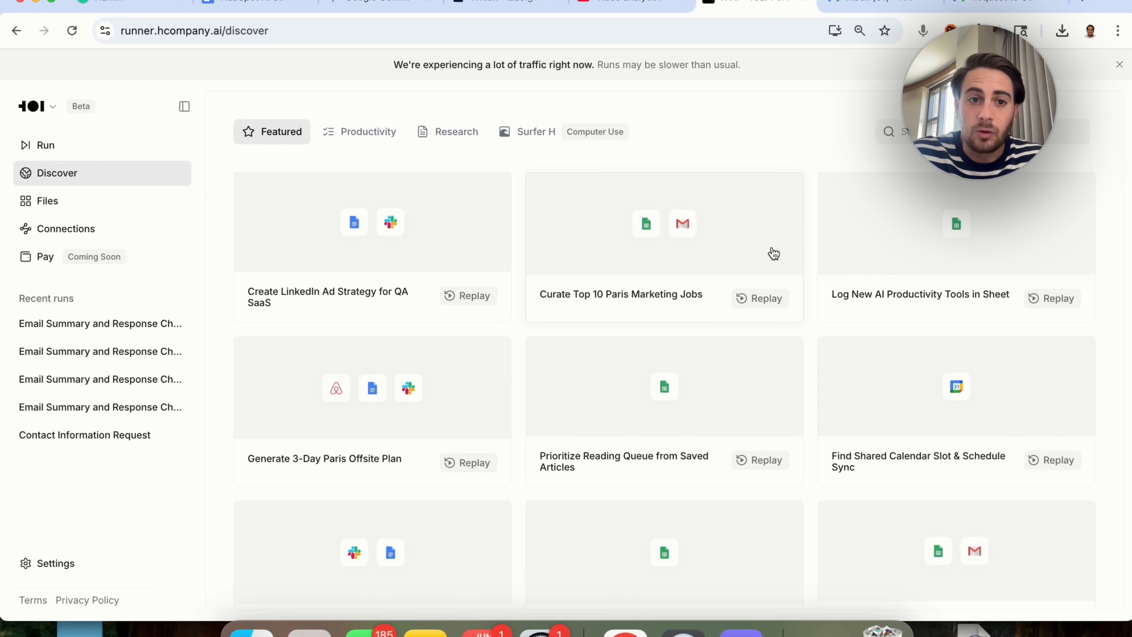
mouse_move(914, 404)
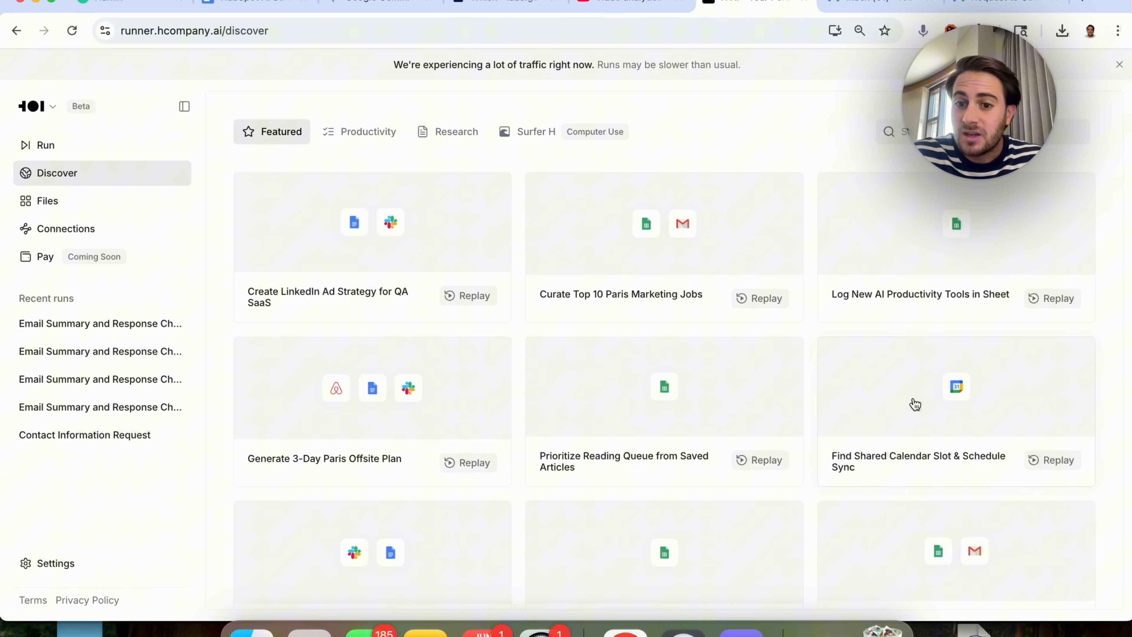
mouse_move(928, 421)
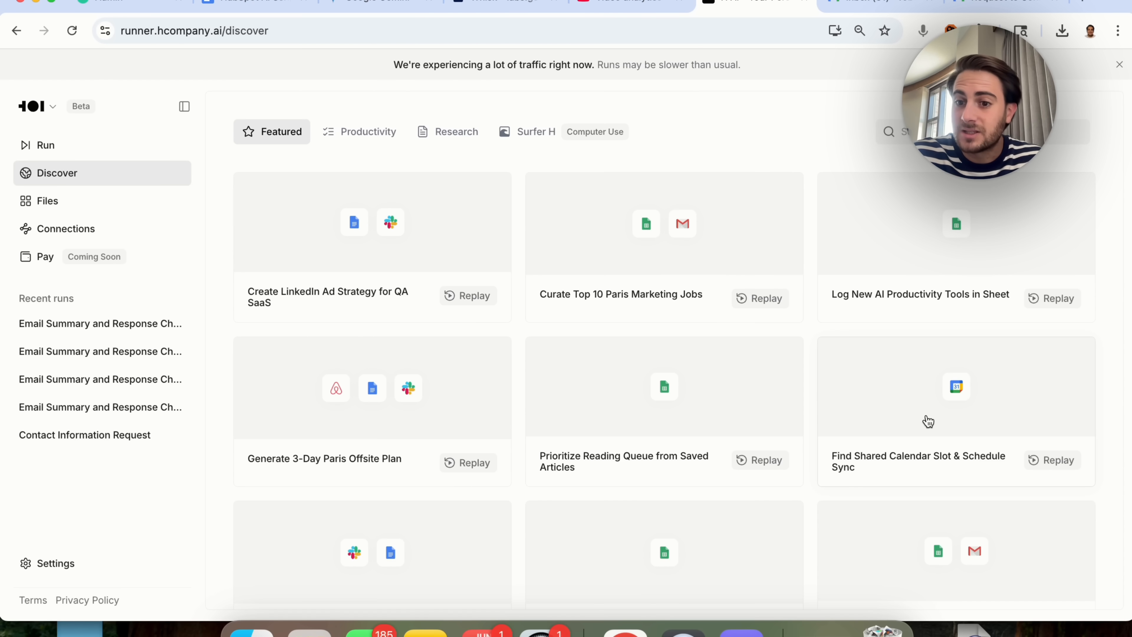
scroll(down, 3)
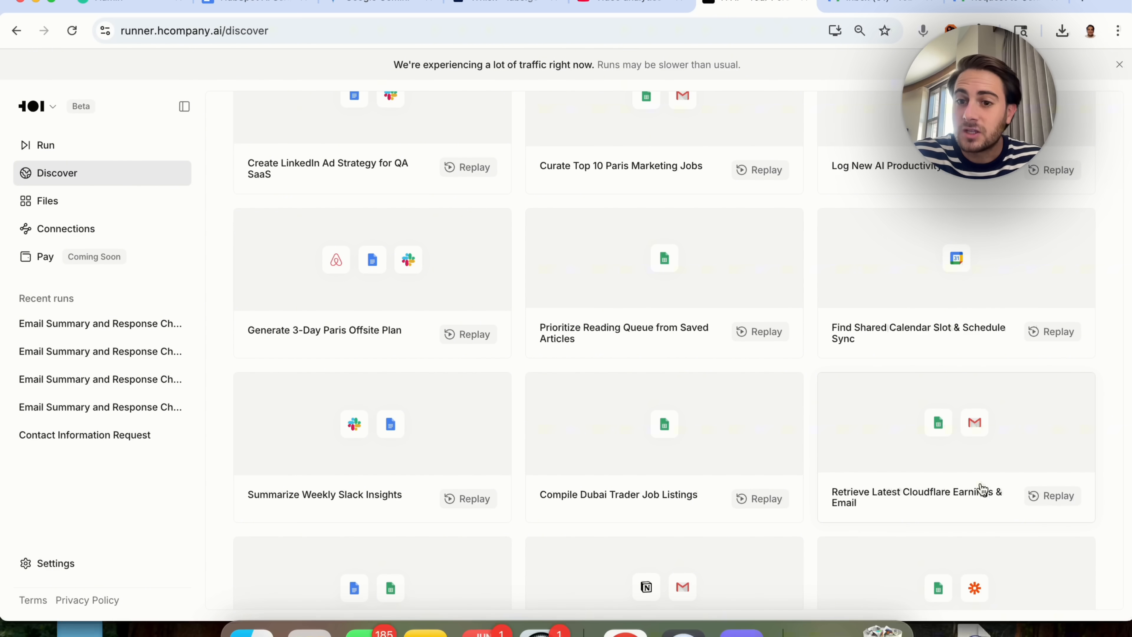
mouse_move(880, 497)
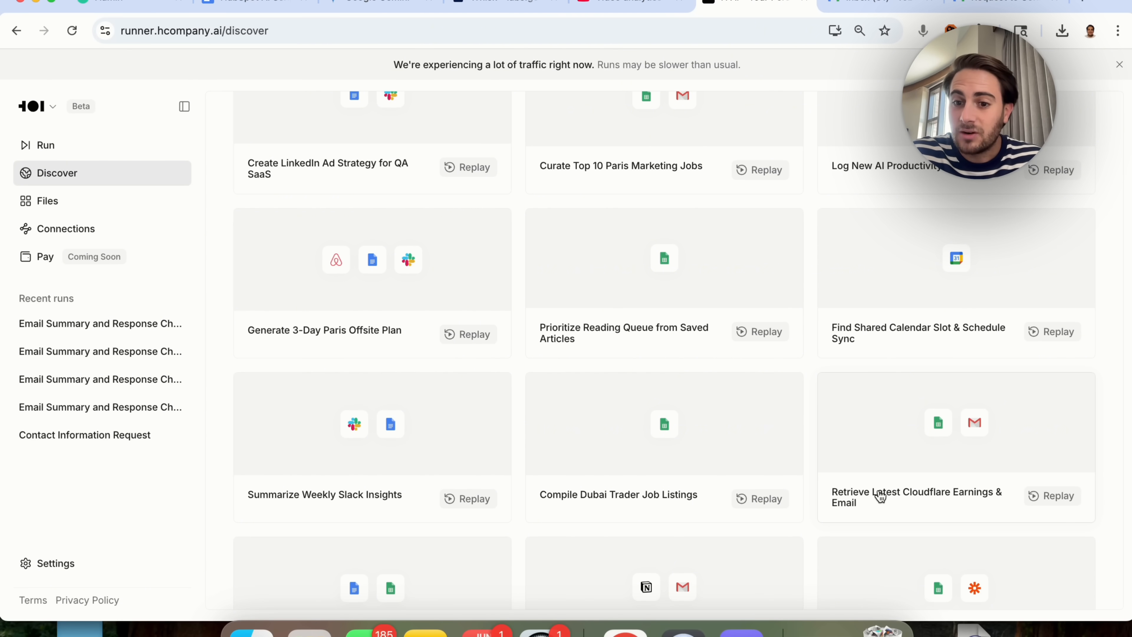
mouse_move(495, 232)
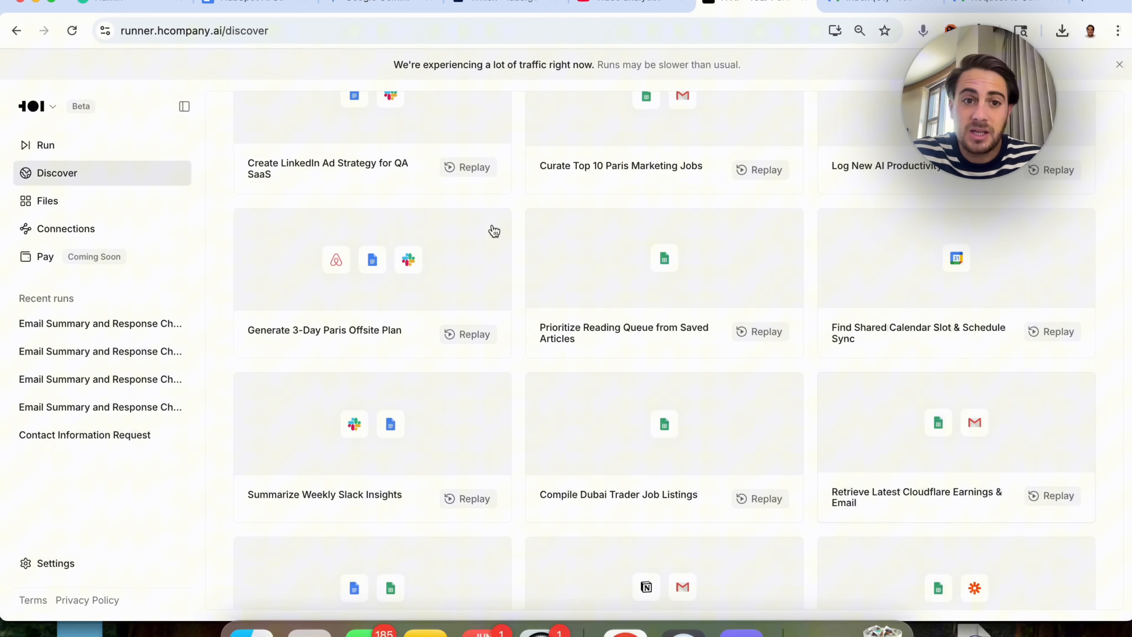
scroll(down, 3)
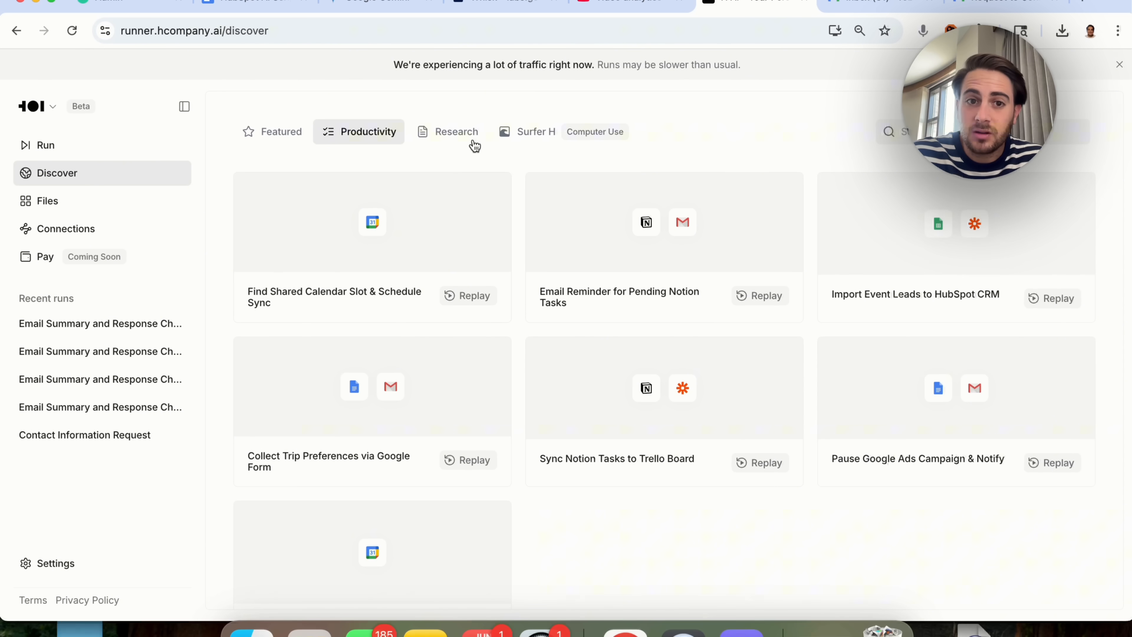
scroll(down, 3)
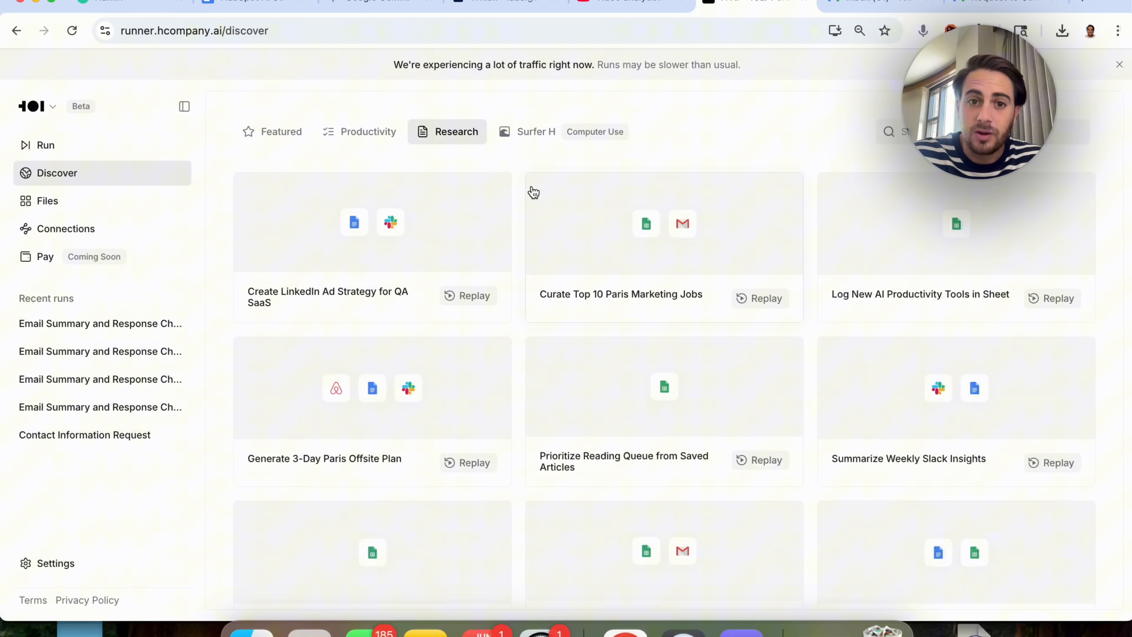
Show the Surfer H computer-use templates such as Cloudflare earnings and eBay tracking.
click(536, 131)
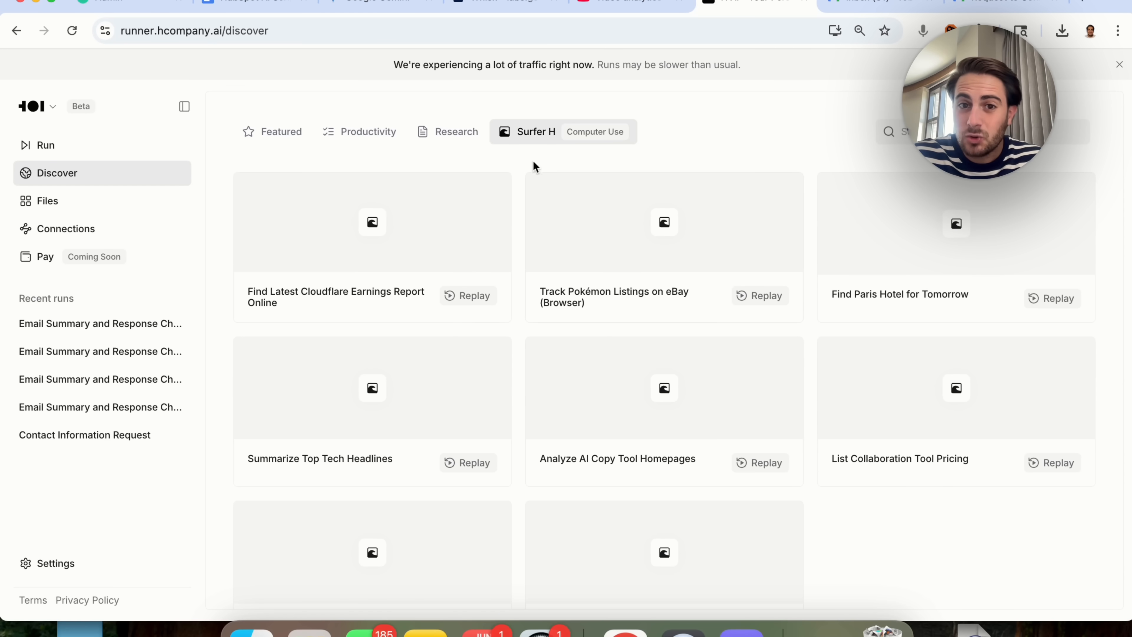
scroll(down, 3)
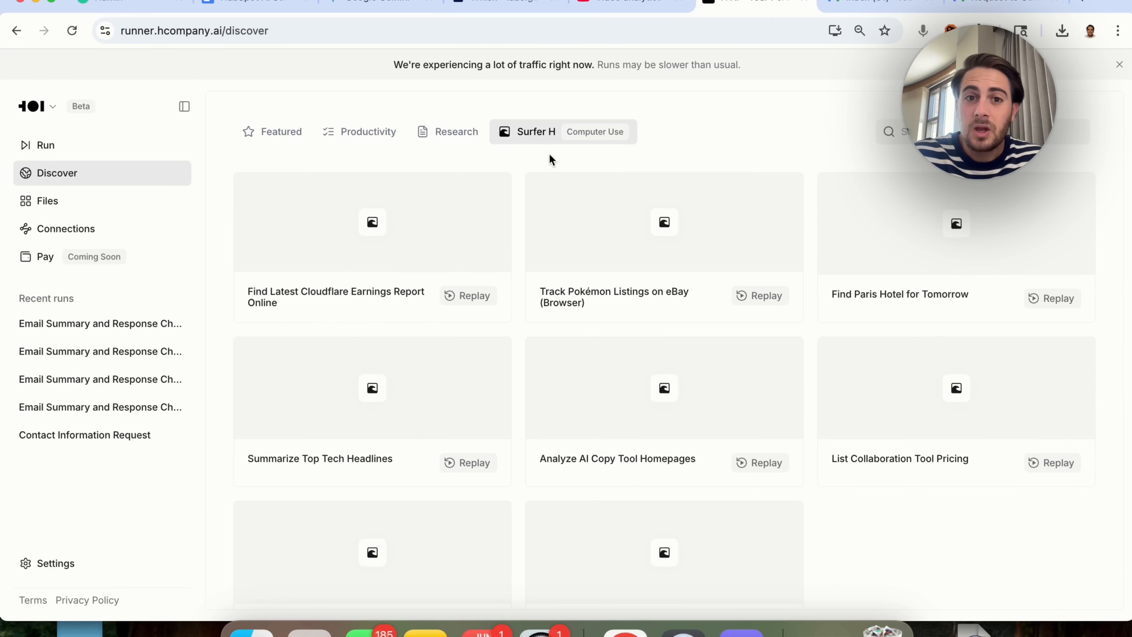
Start a new run requesting ten modern Charlotte NC homes over $1M listed in a Google Sheet.
click(45, 145)
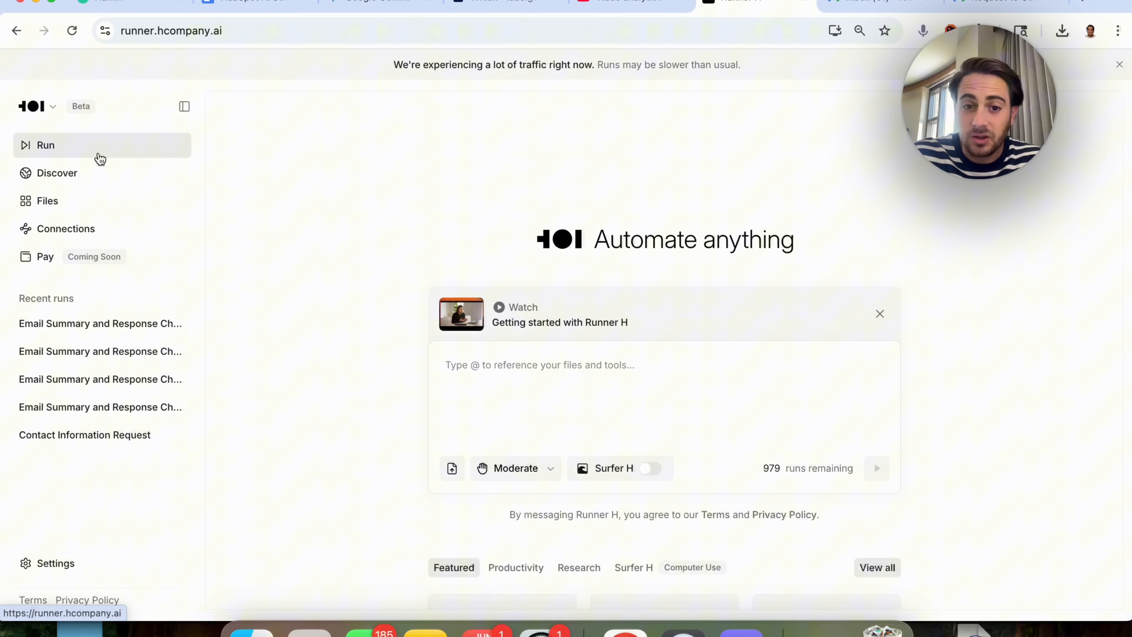
mouse_move(516, 468)
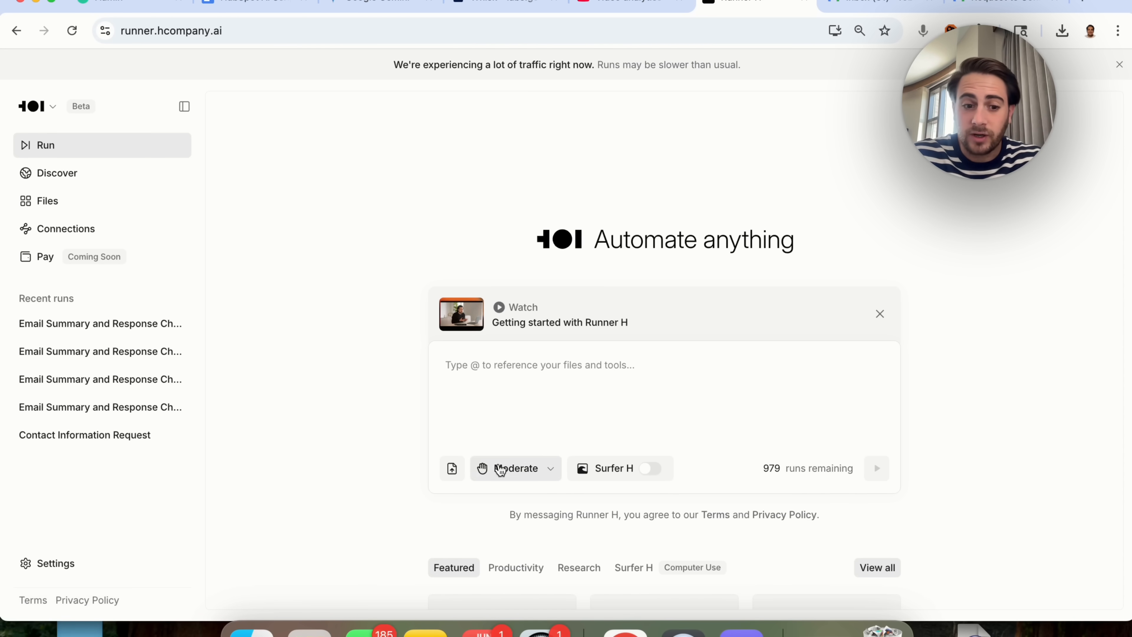
text(@)
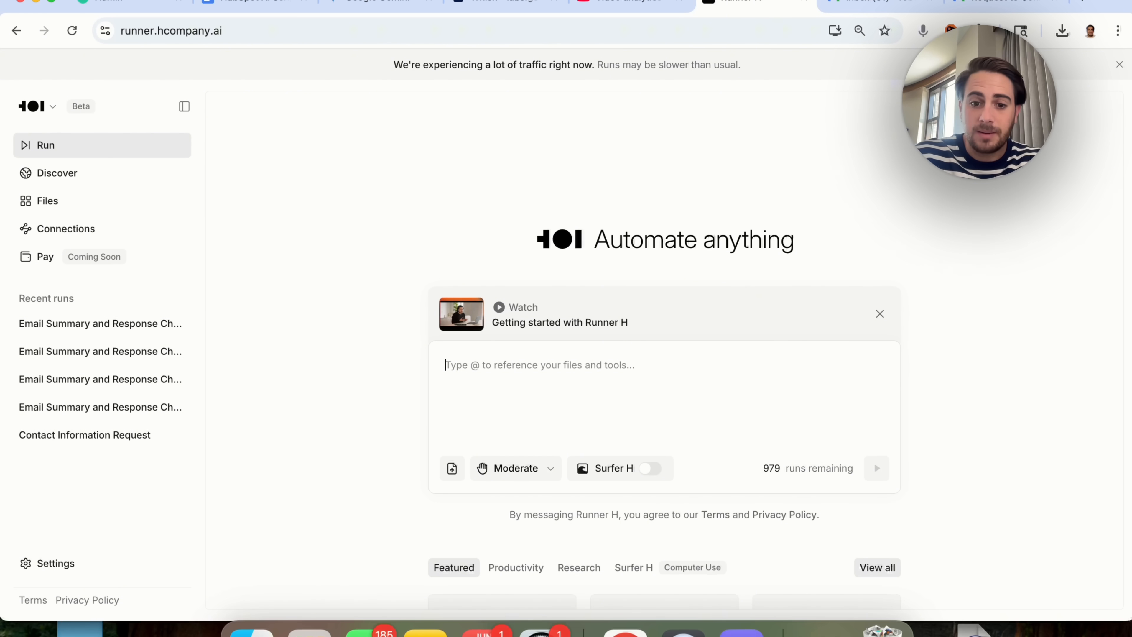
text(Please find 10 homes in Charlotte NC that are mo)
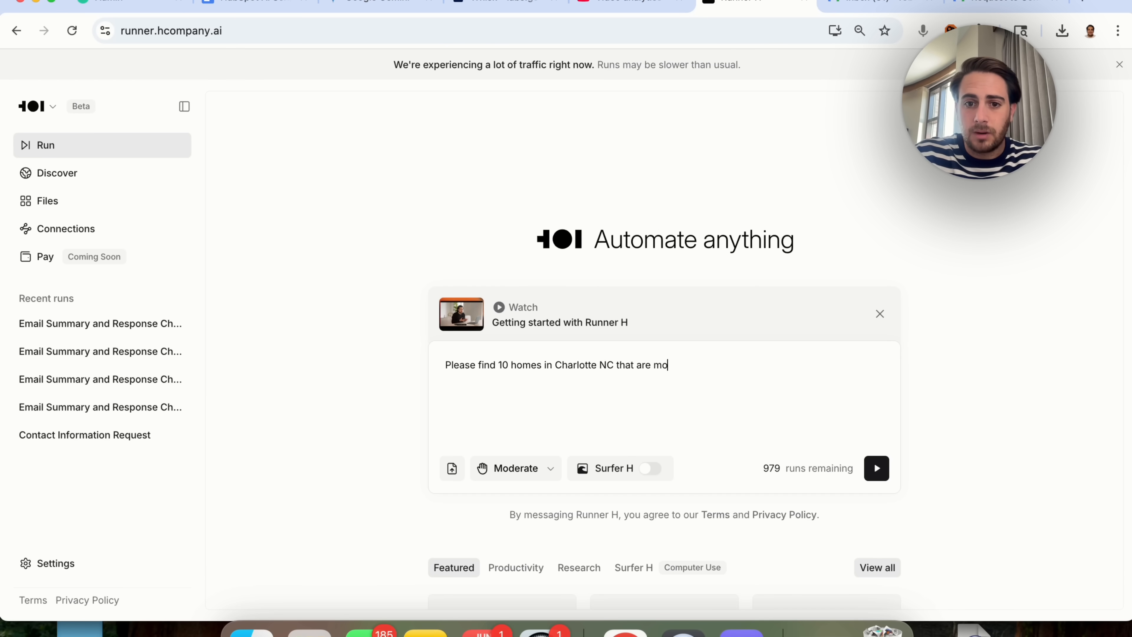
text(dern and worth over $)
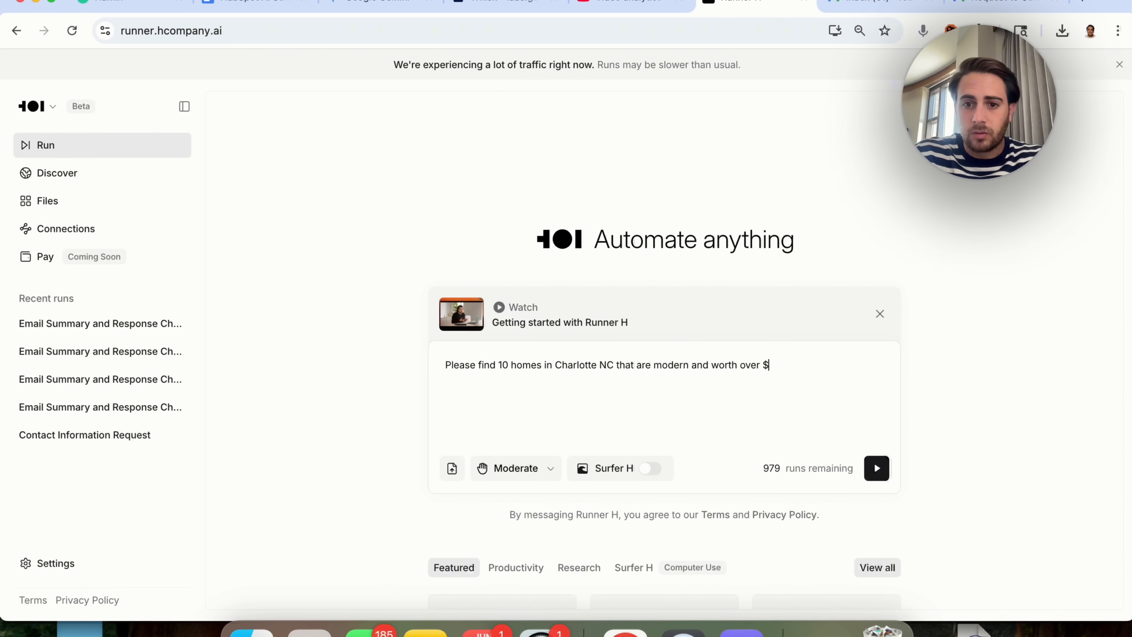
text(1M please)
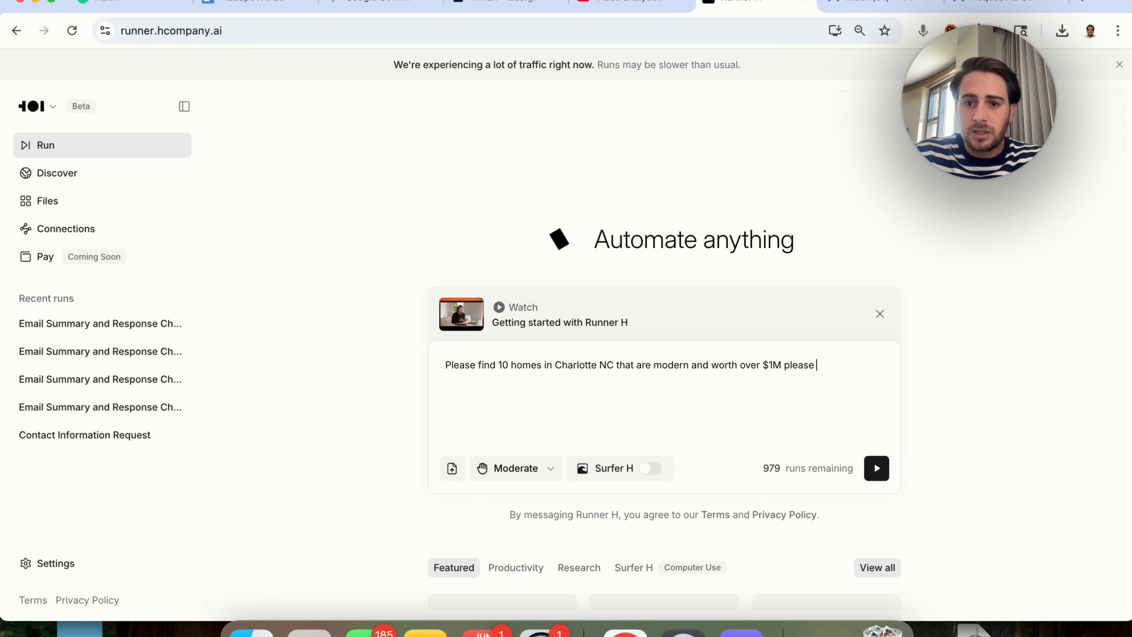
text(put them in a goog)
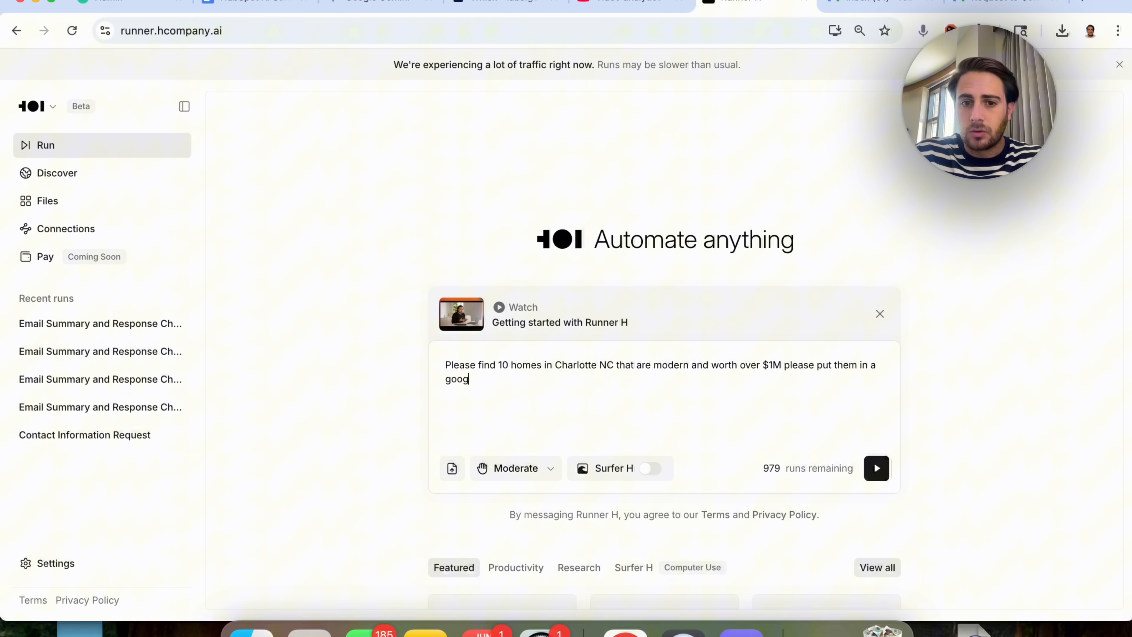
text(le sheet once you have them with the lin)
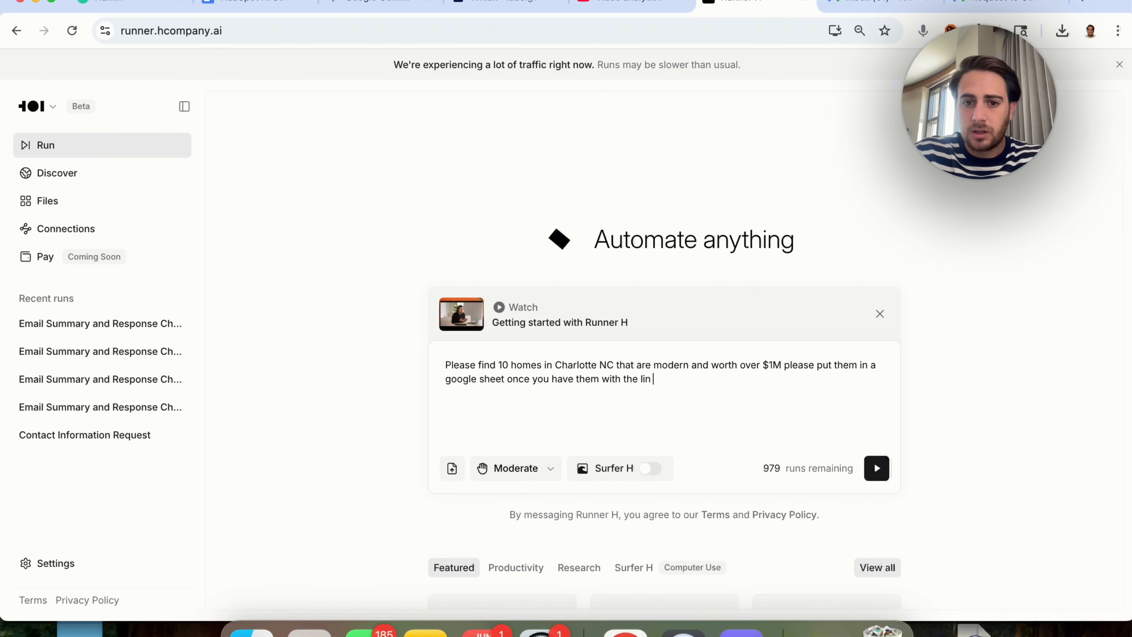
click(876, 467)
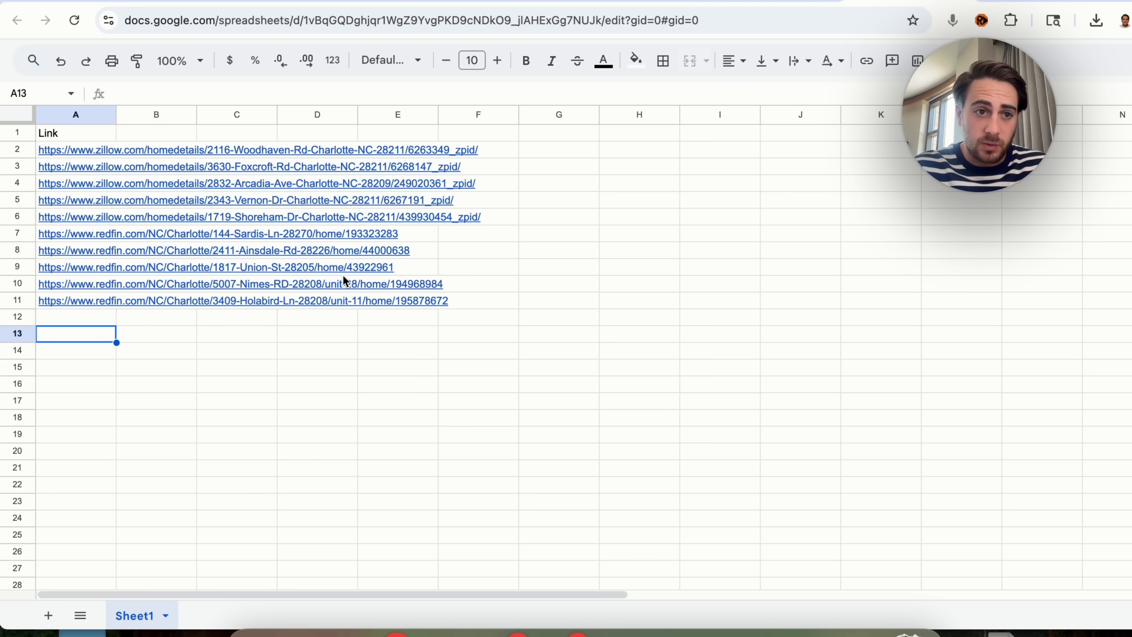
click(156, 283)
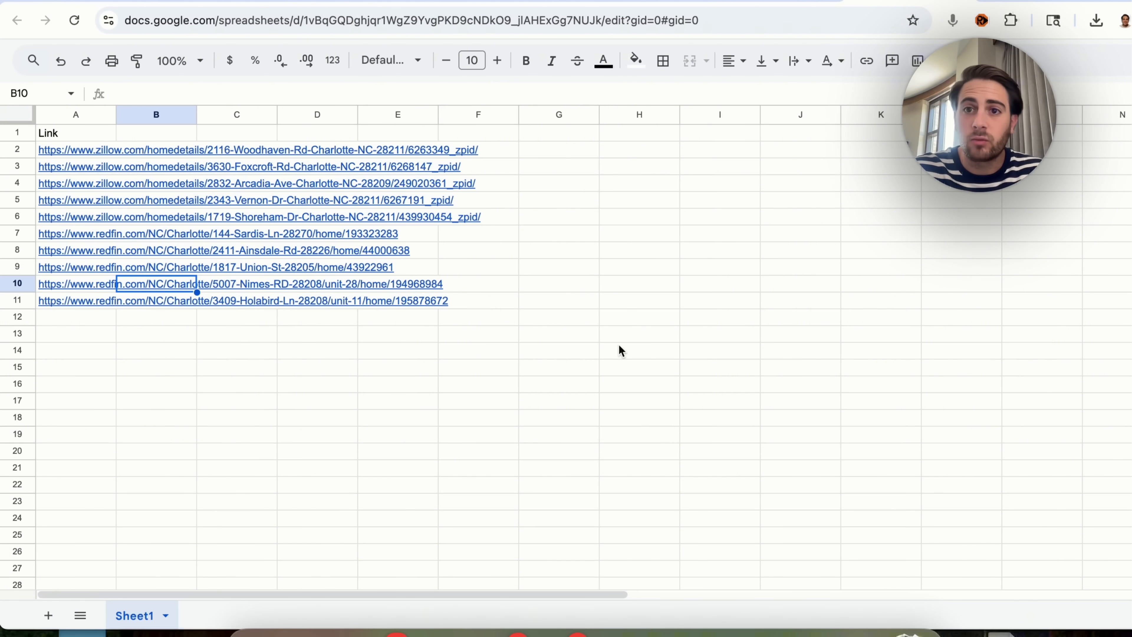
mouse_move(573, 344)
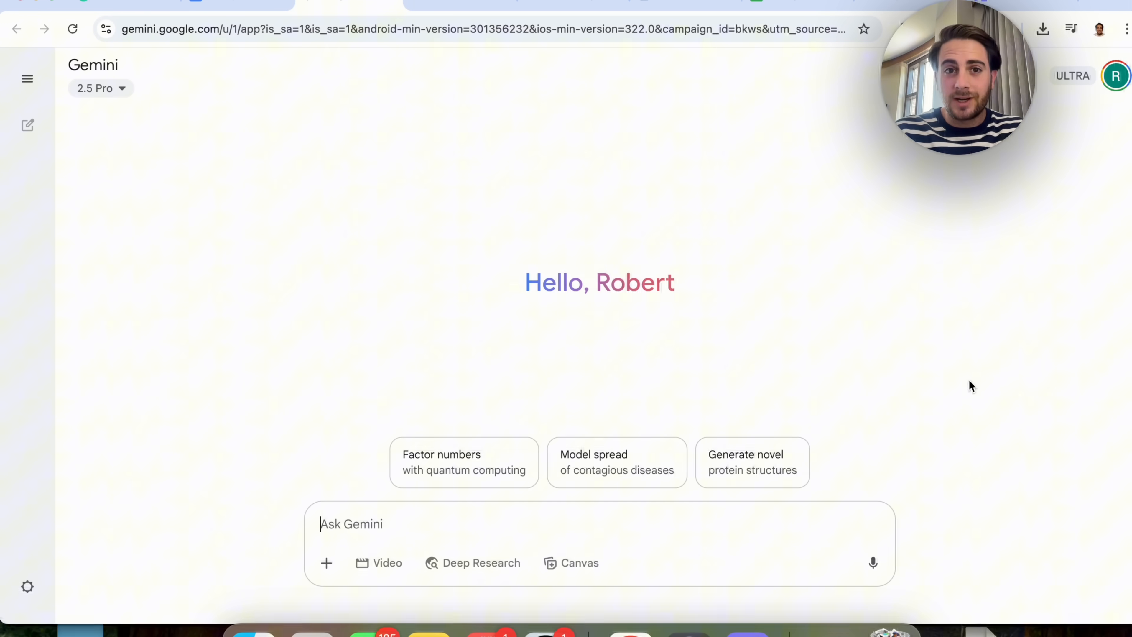
mouse_move(779, 238)
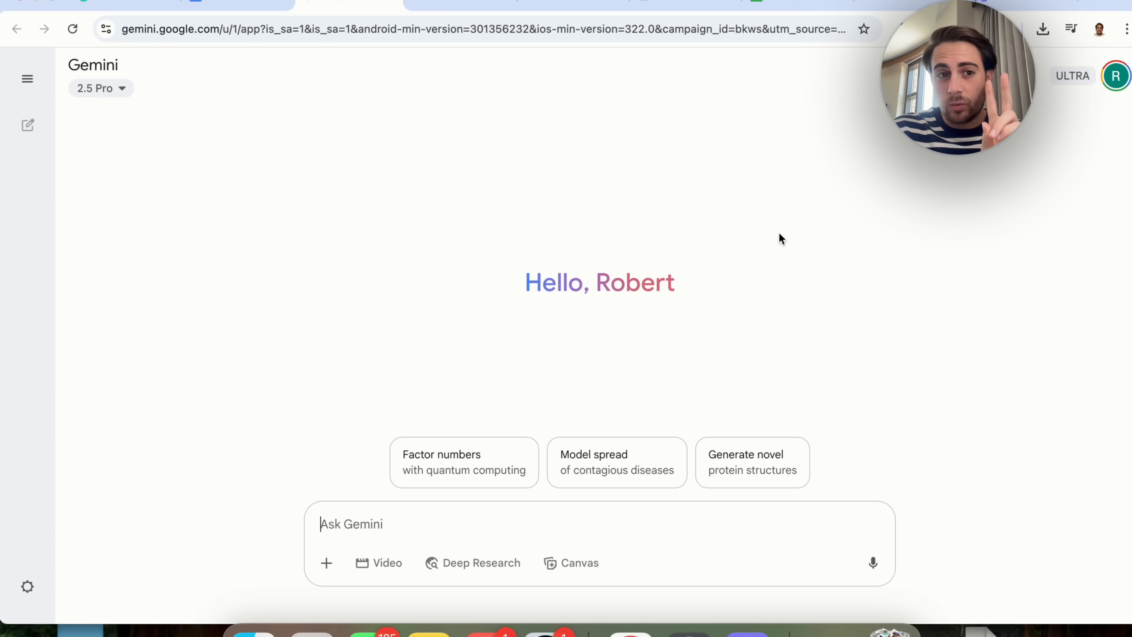
mouse_move(463, 227)
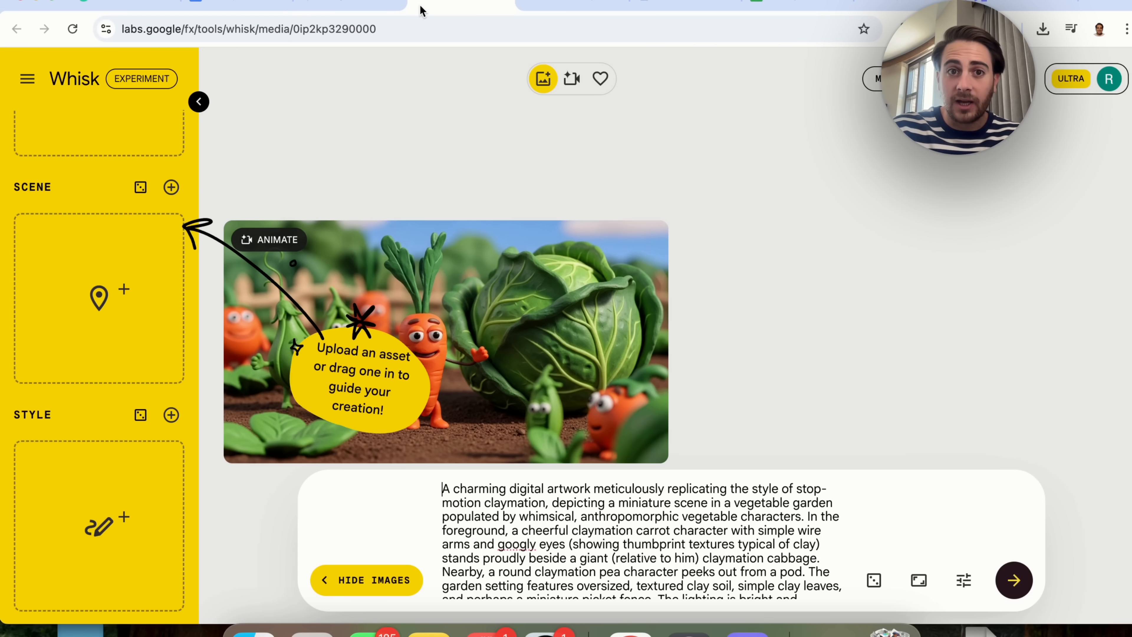
Ask Gemini for a photo of the San Francisco skyline with everything made real.
click(288, 29)
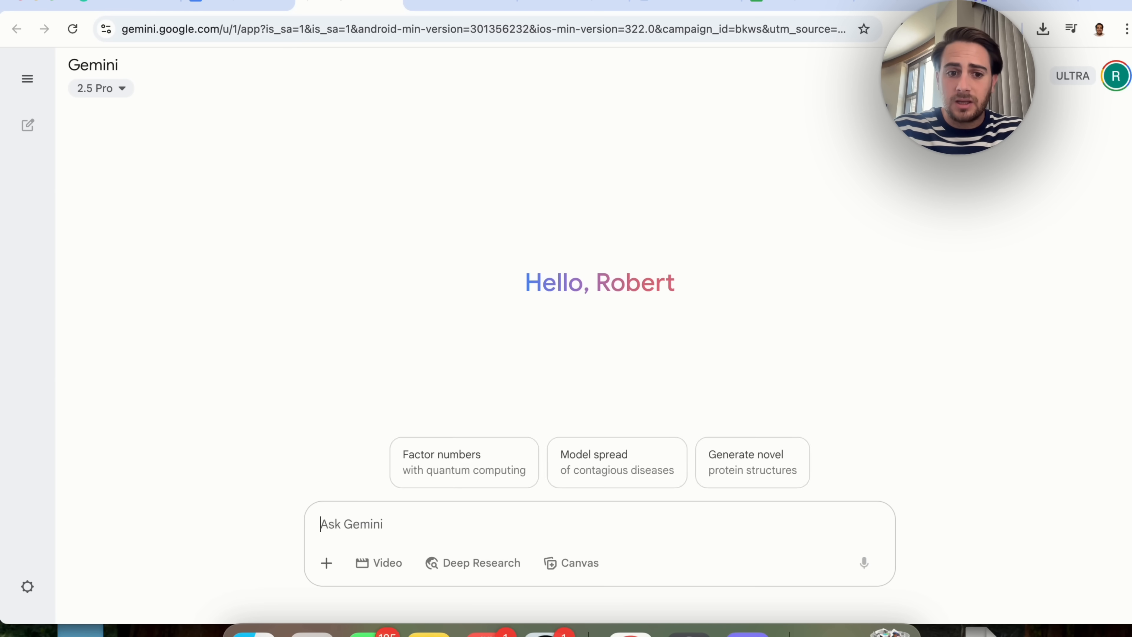
text(Please create me a)
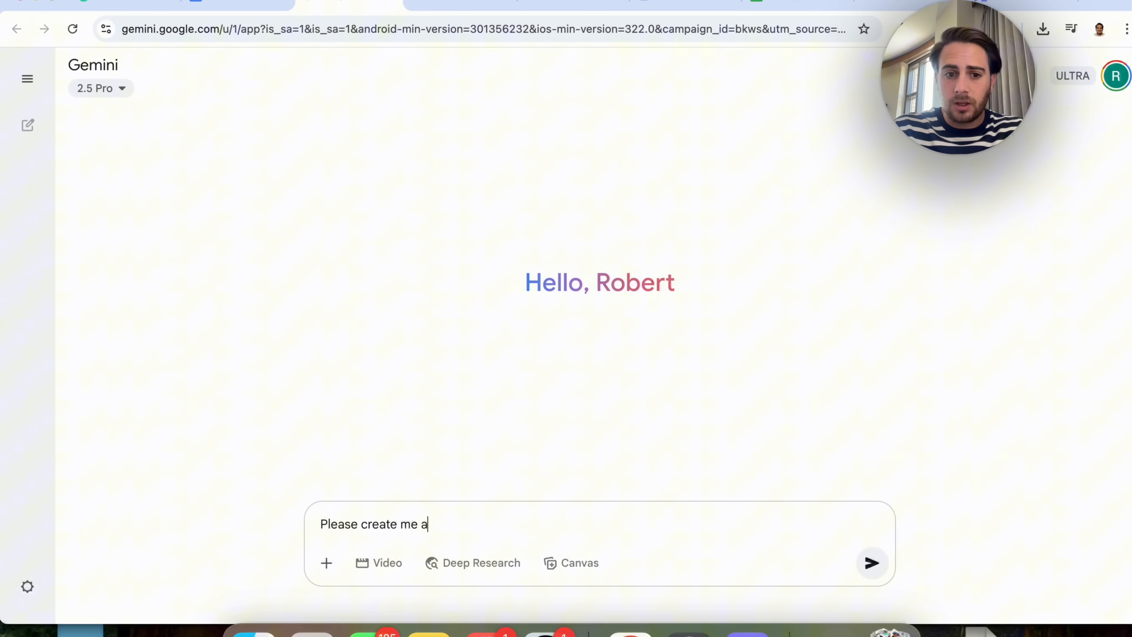
text(photo of the sanfr)
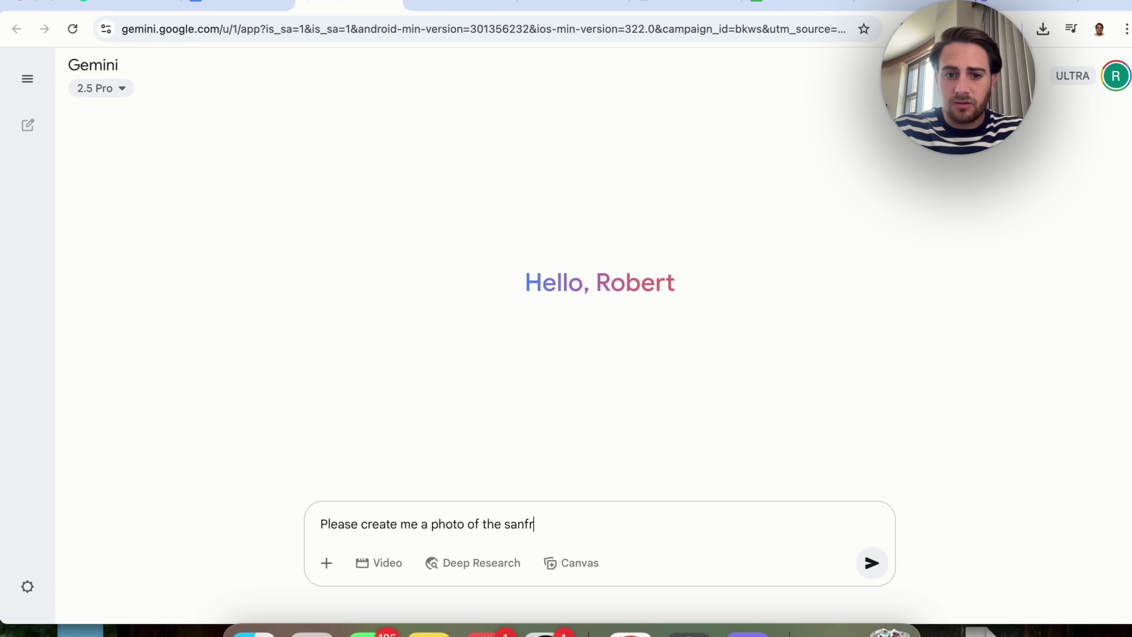
text(ancisco skyli)
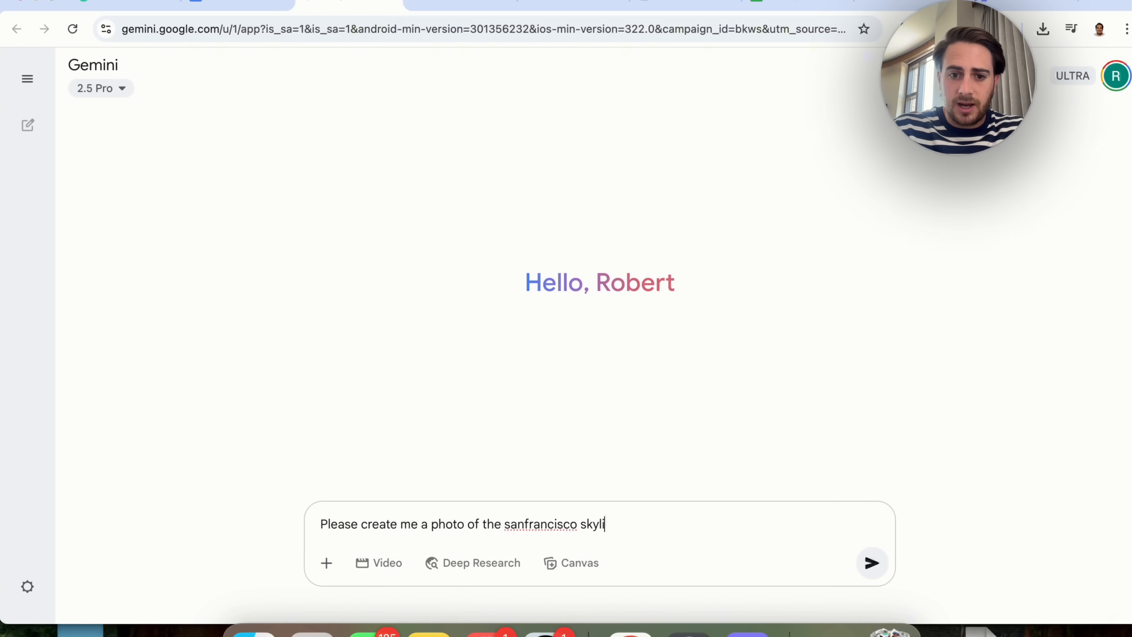
text(ine, but make every)
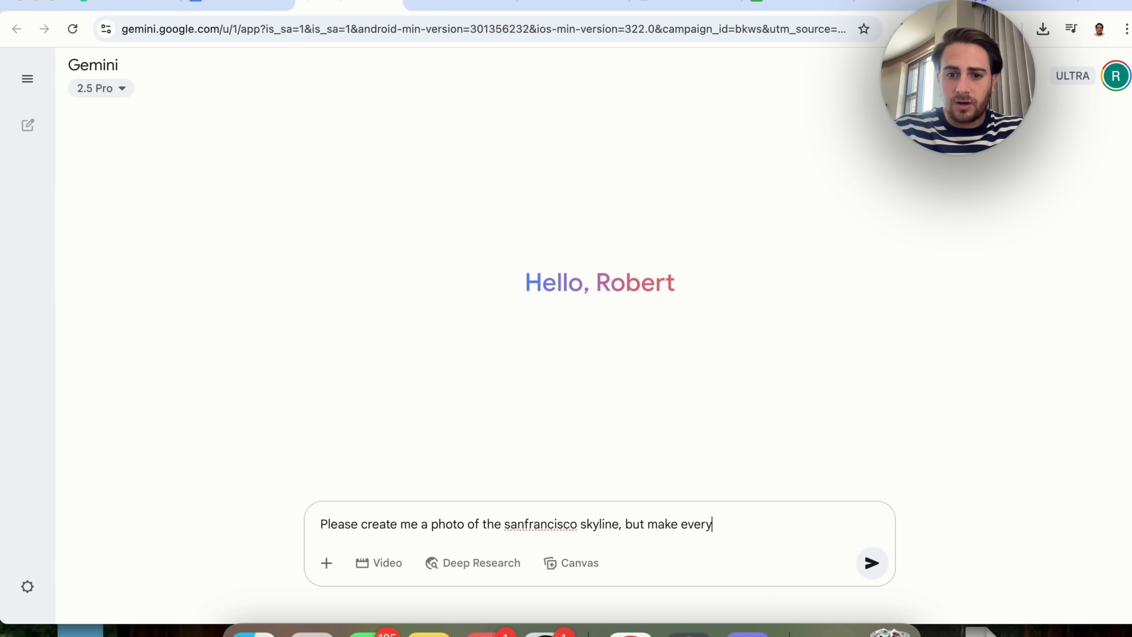
text(thing real)
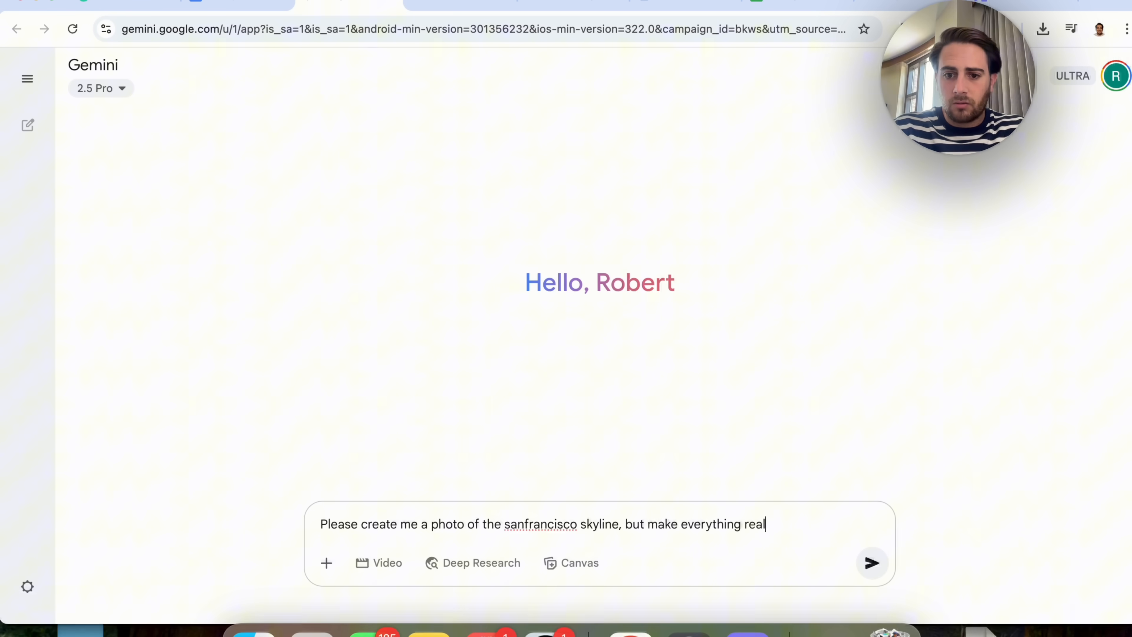
click(871, 564)
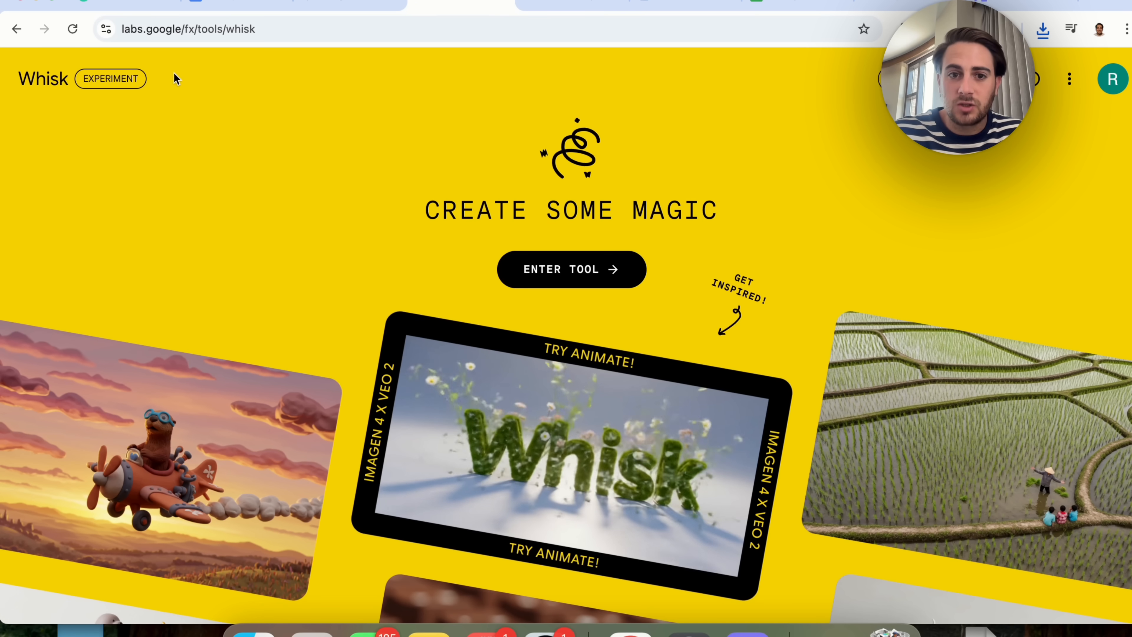
mouse_move(386, 265)
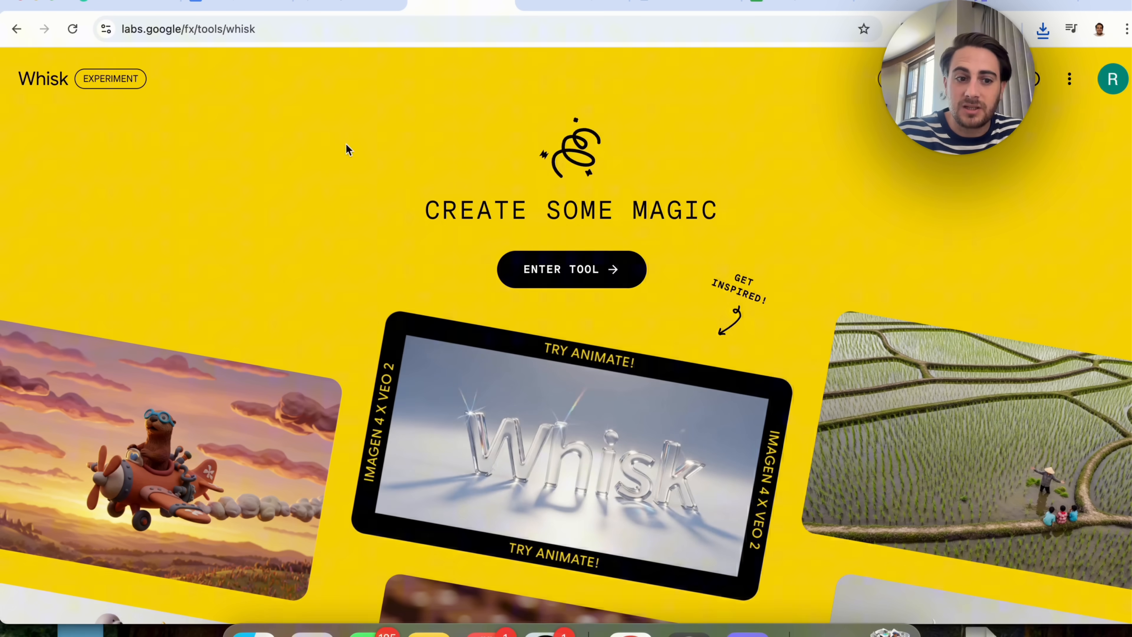
Enter Whisk with an underwater coral reef prompt featuring schools of fish and bioluminescence.
scroll(down, 3)
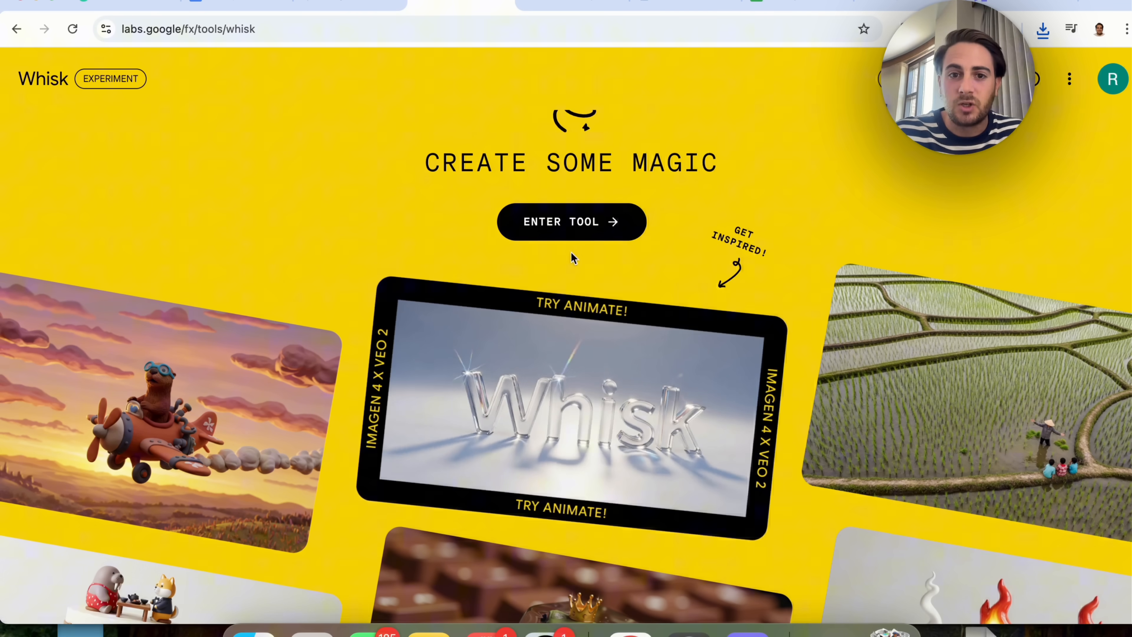
click(571, 221)
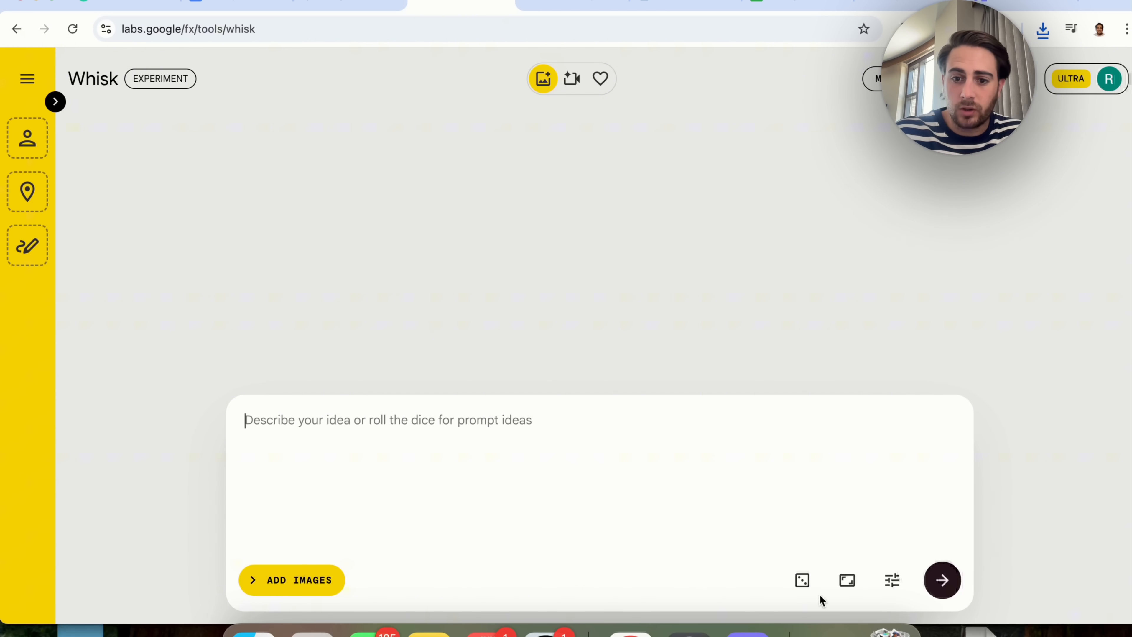
text(Underwater, coral reefs with schools of fish swimming, bioluminescence, high dynamic range)
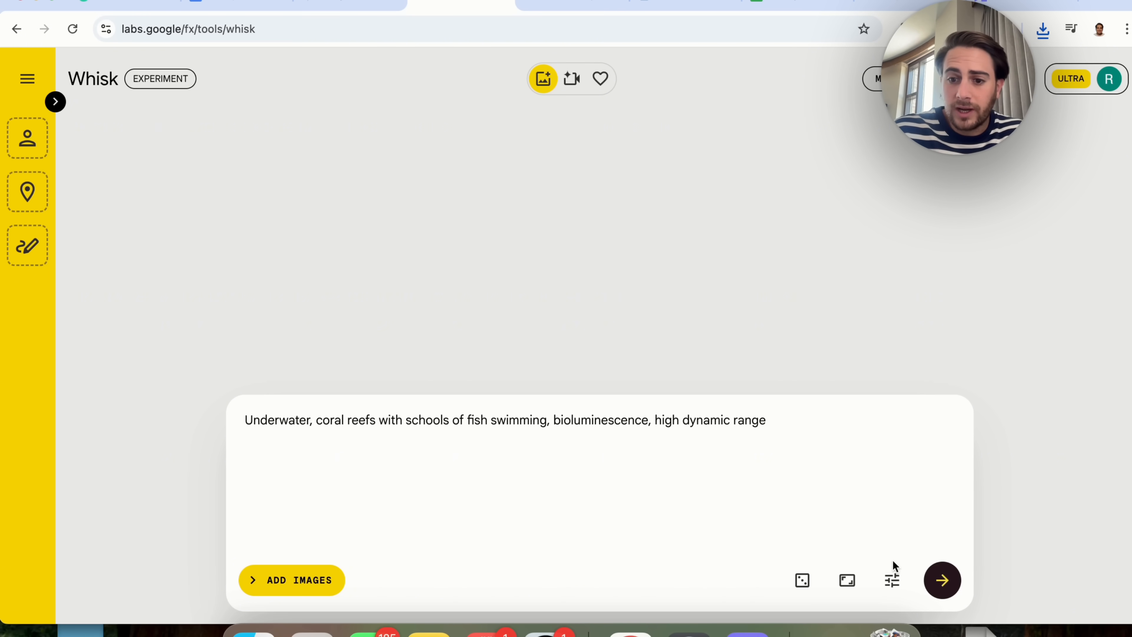
Keep the Best Quality model in Settings and generate the coral reef images.
click(891, 580)
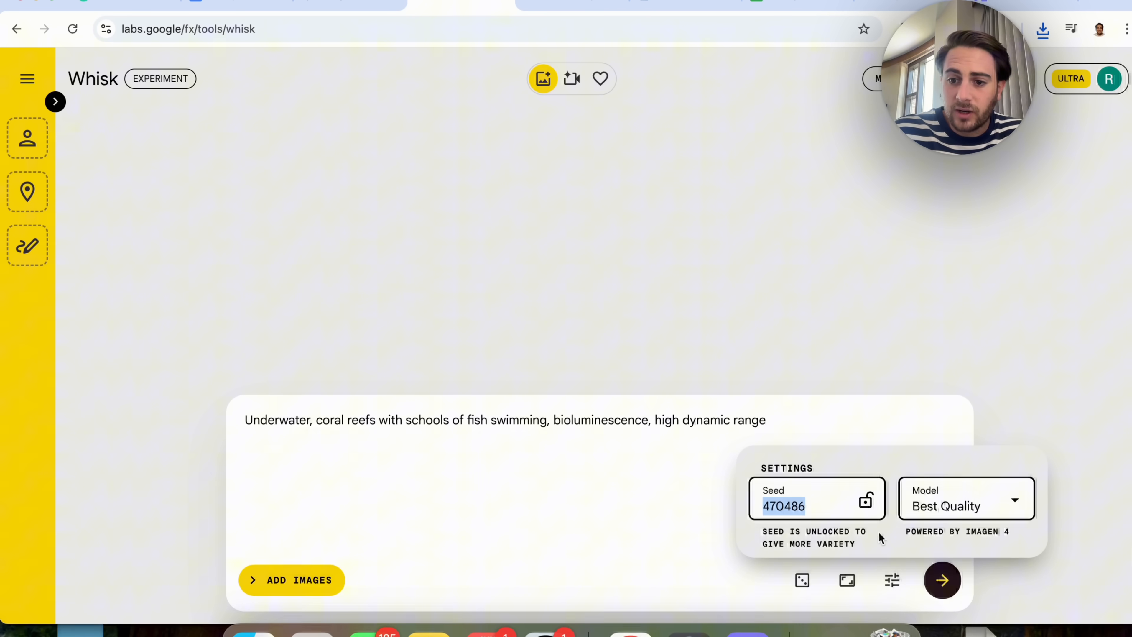
click(966, 498)
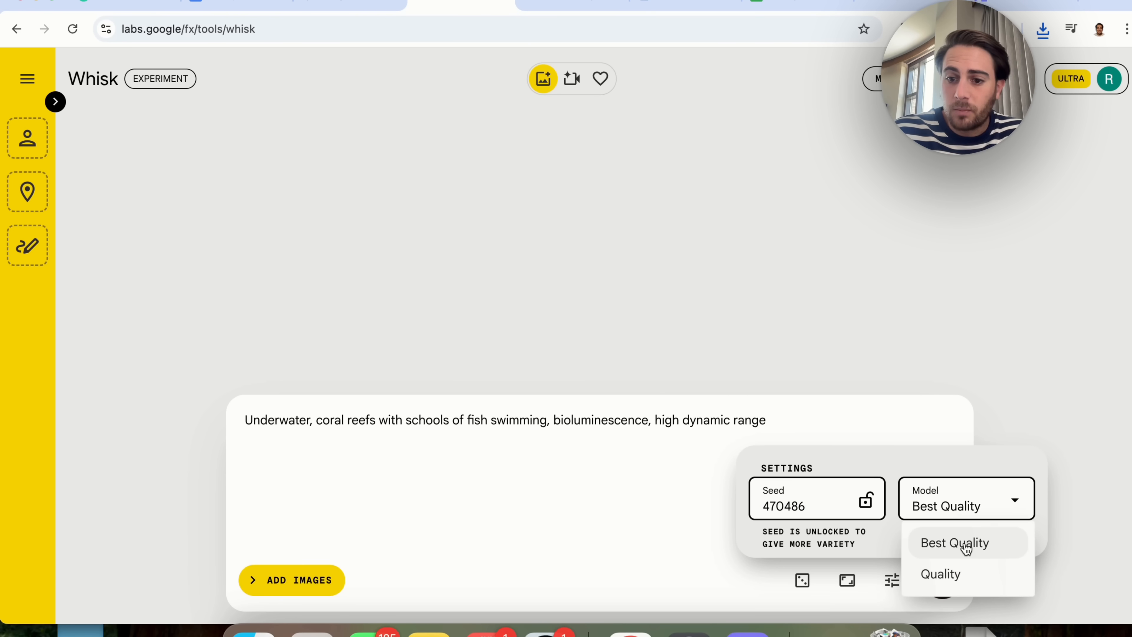
click(940, 573)
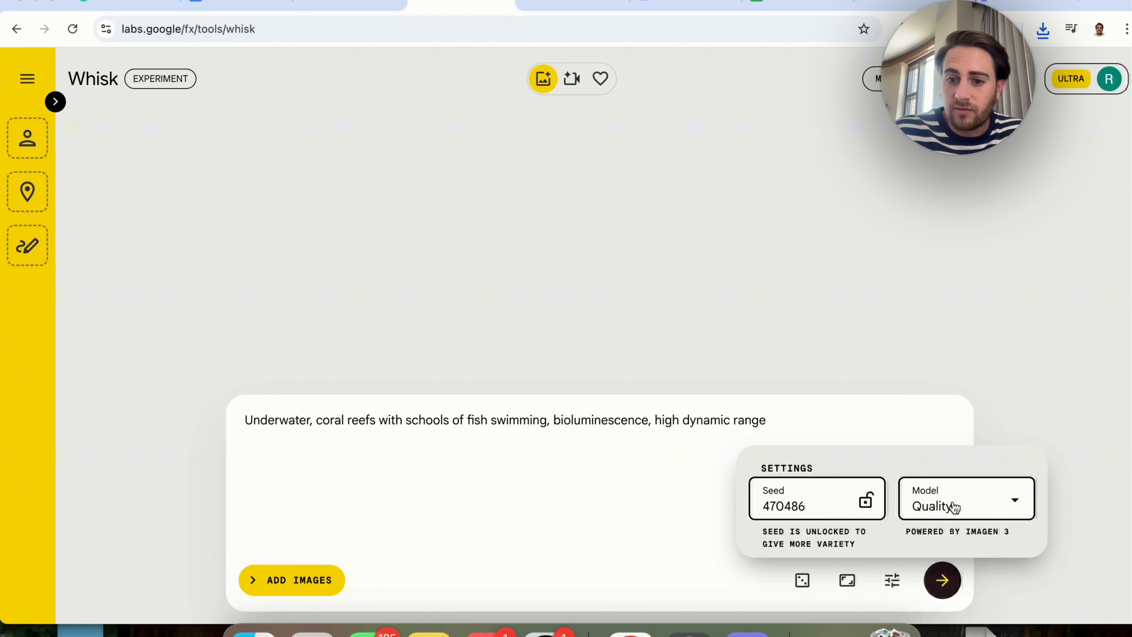
click(965, 505)
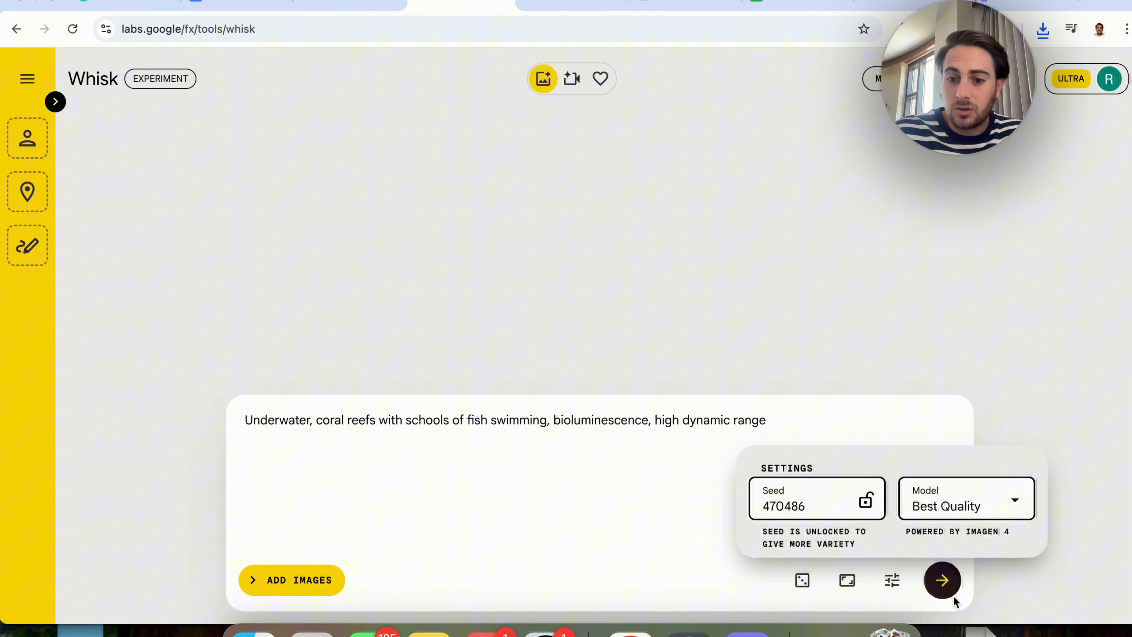
click(943, 580)
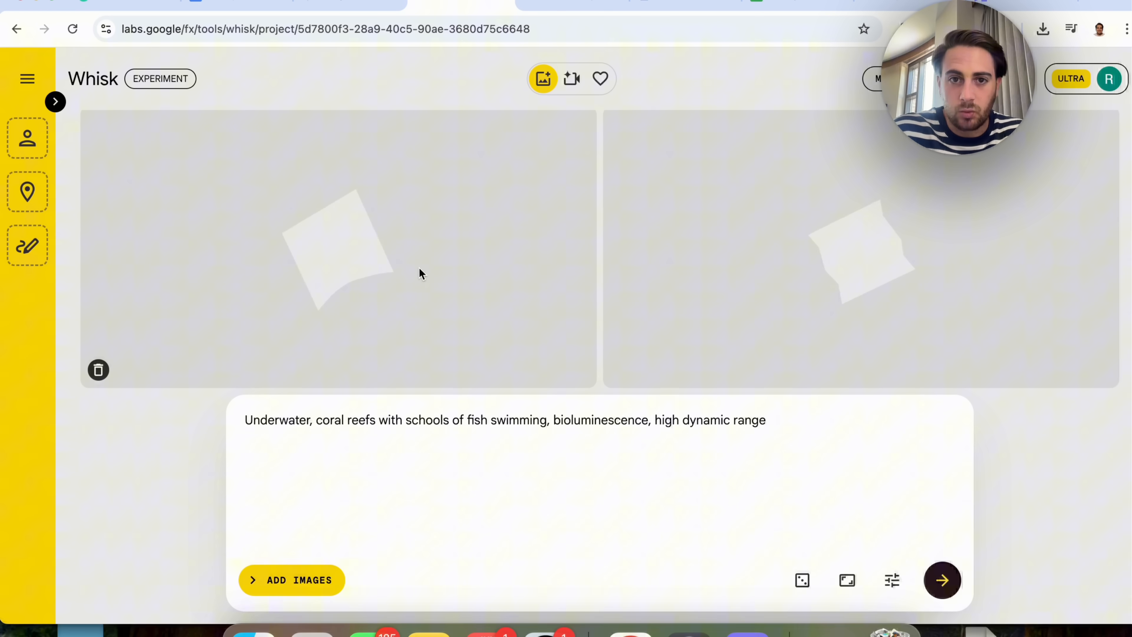
Review Gemini's neon San Francisco skyline image and description, viewing it full size.
click(324, 28)
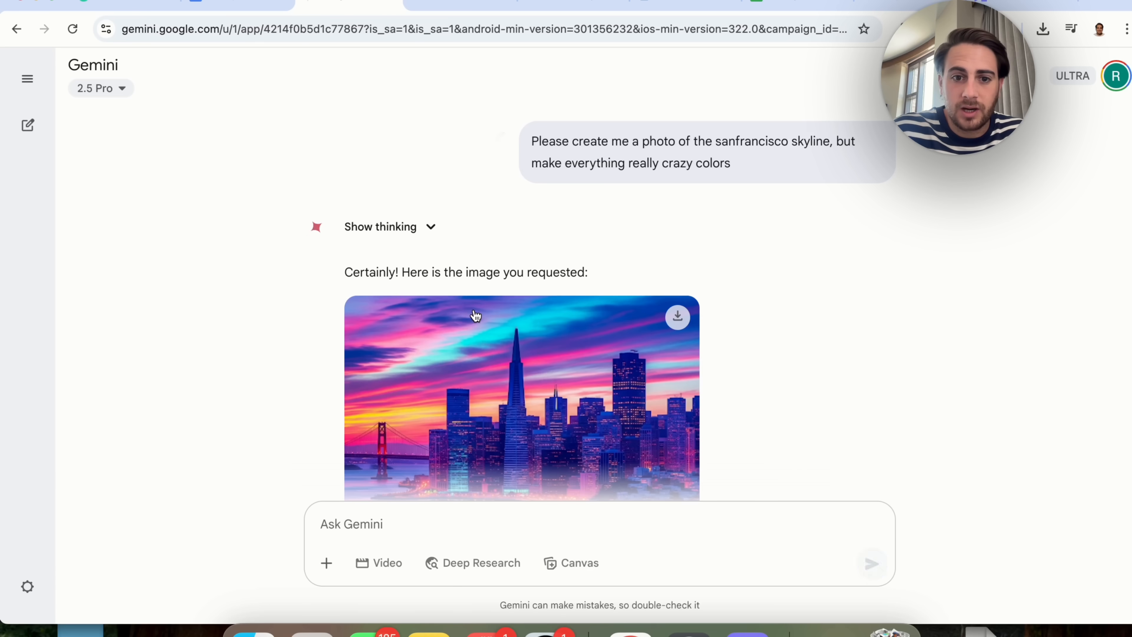
scroll(down, 3)
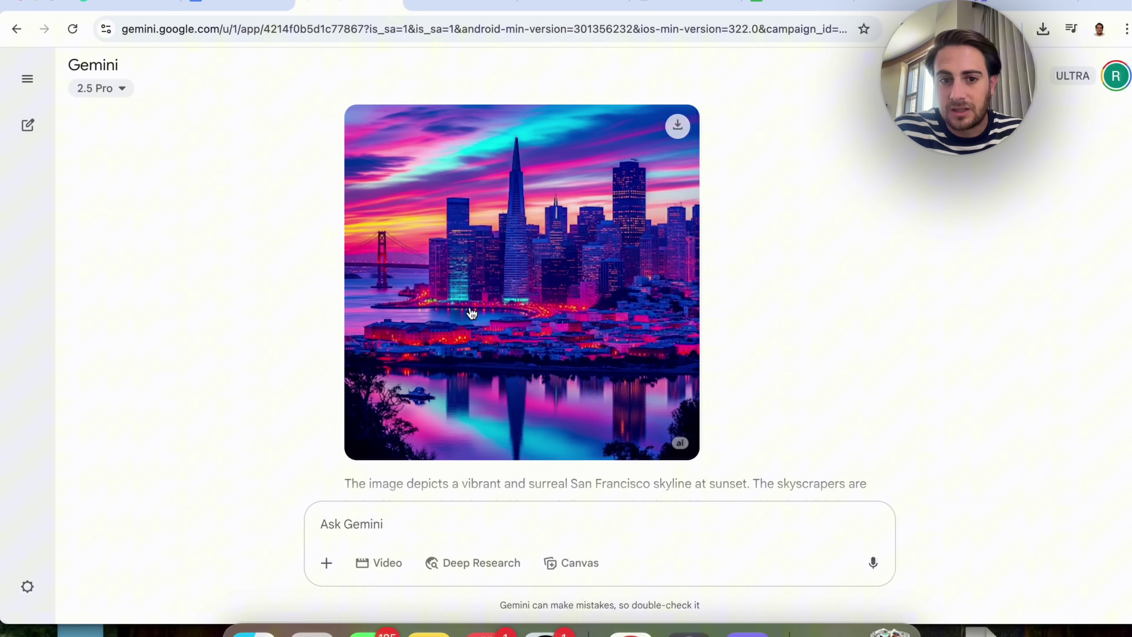
mouse_move(468, 337)
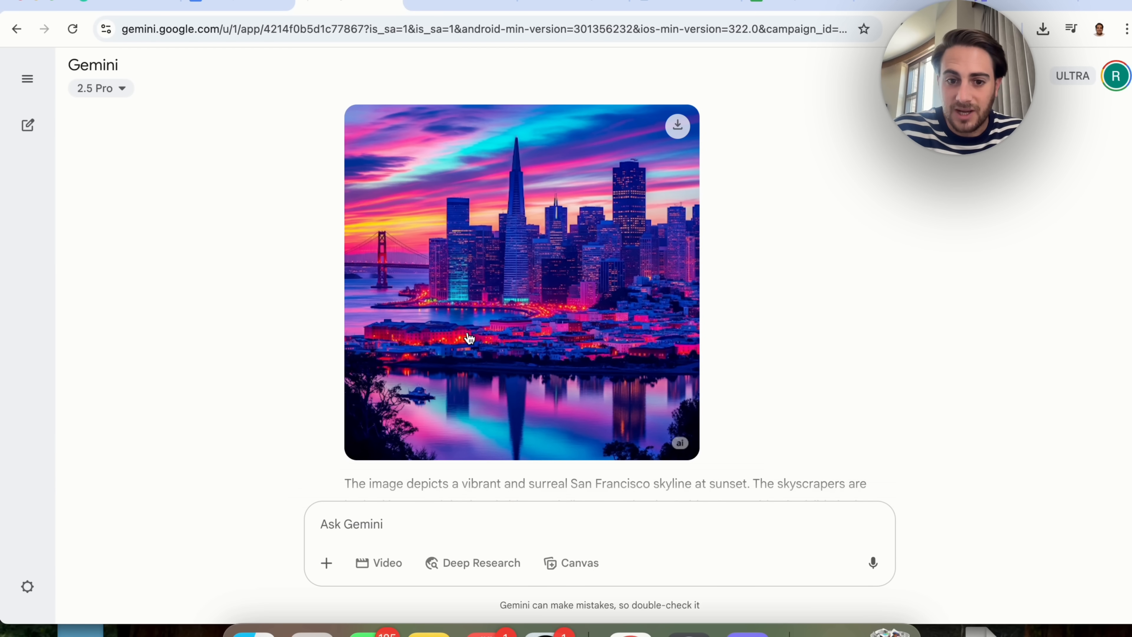
scroll(down, 3)
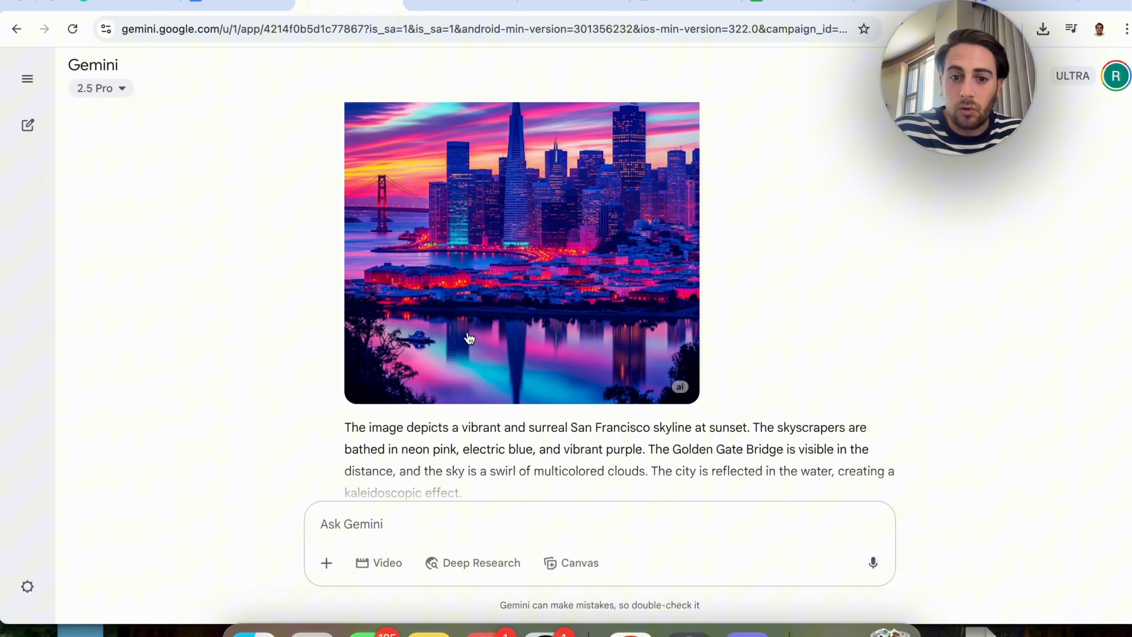
mouse_move(412, 447)
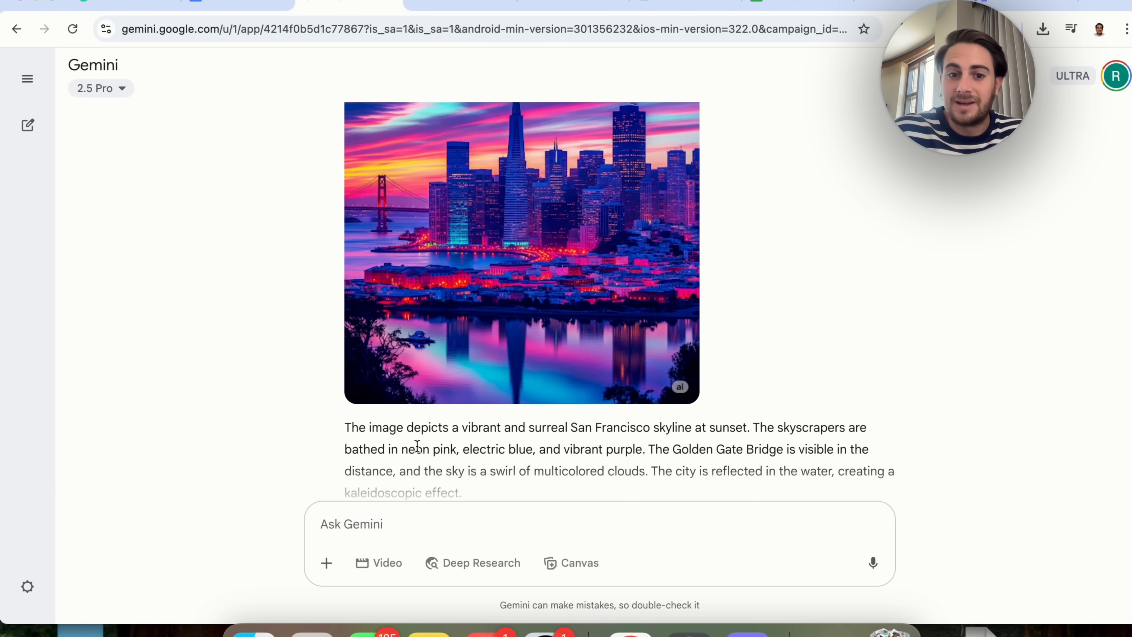
mouse_move(591, 464)
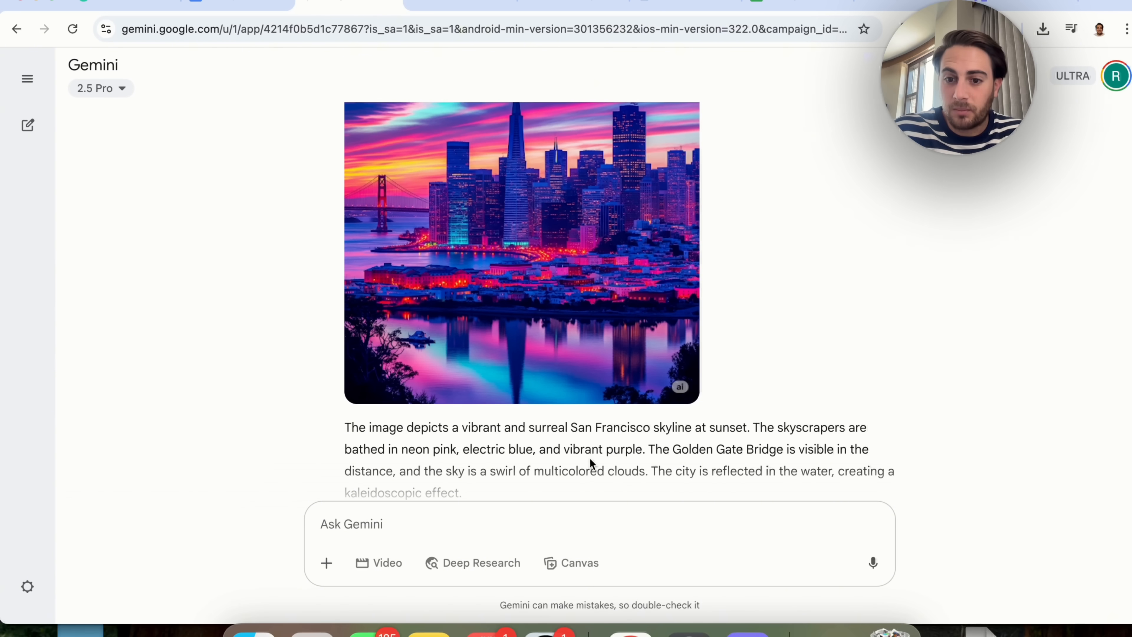
scroll(down, 3)
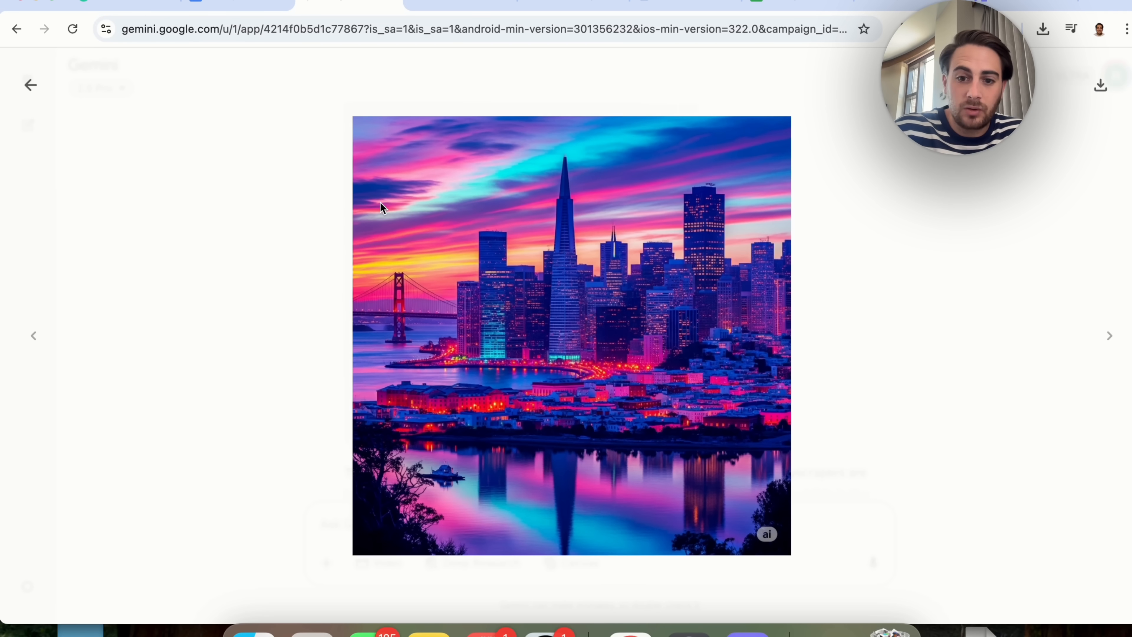
click(30, 84)
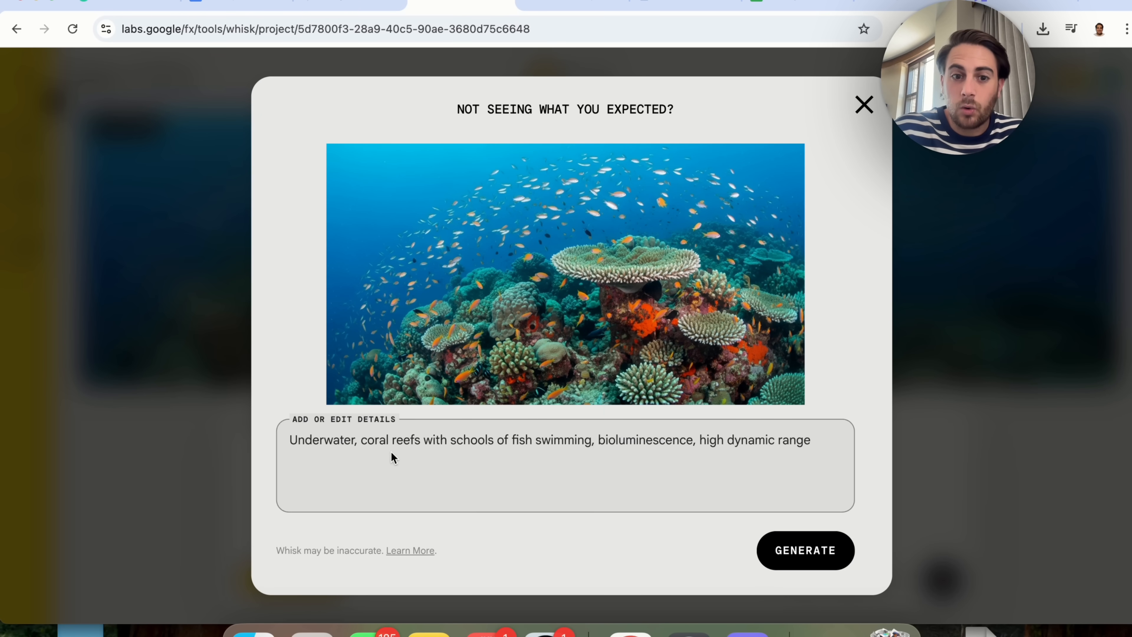
mouse_move(746, 438)
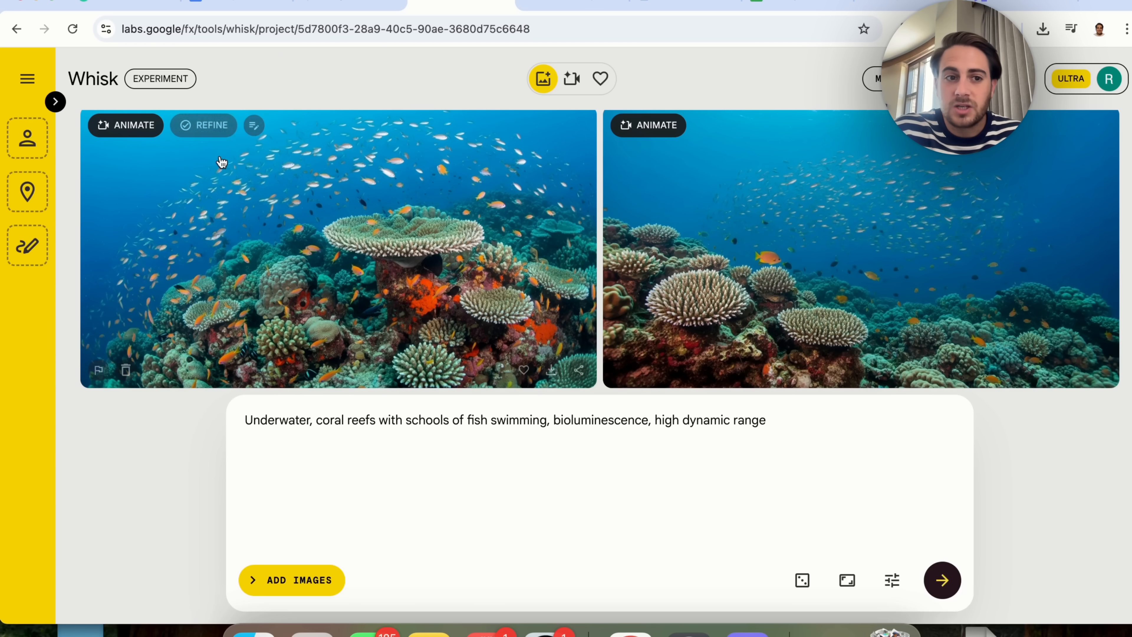
Exit the coral reef project back to Whisk's gallery of example creations.
click(28, 78)
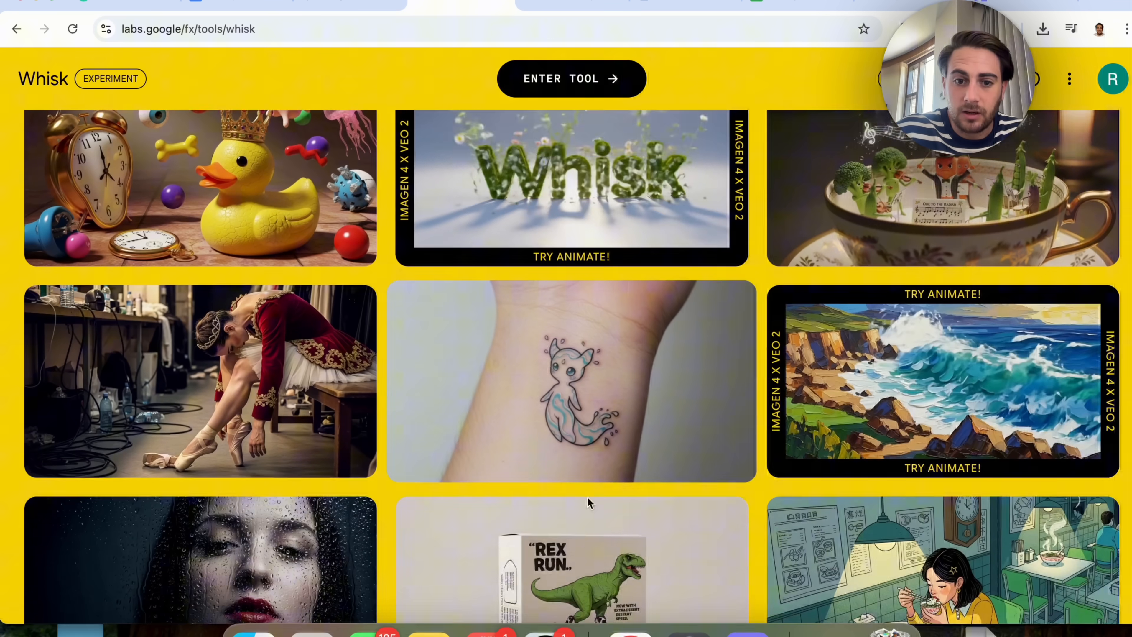
Scroll the Whisk gallery to the Shiba Inu example with its editable description.
scroll(down, 3)
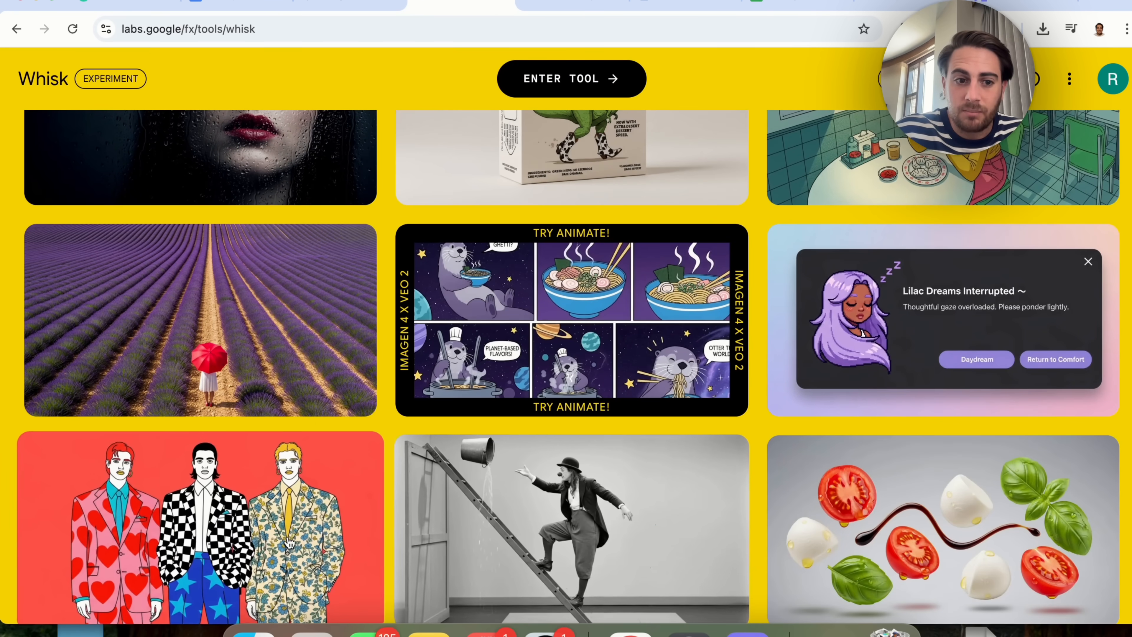
scroll(down, 3)
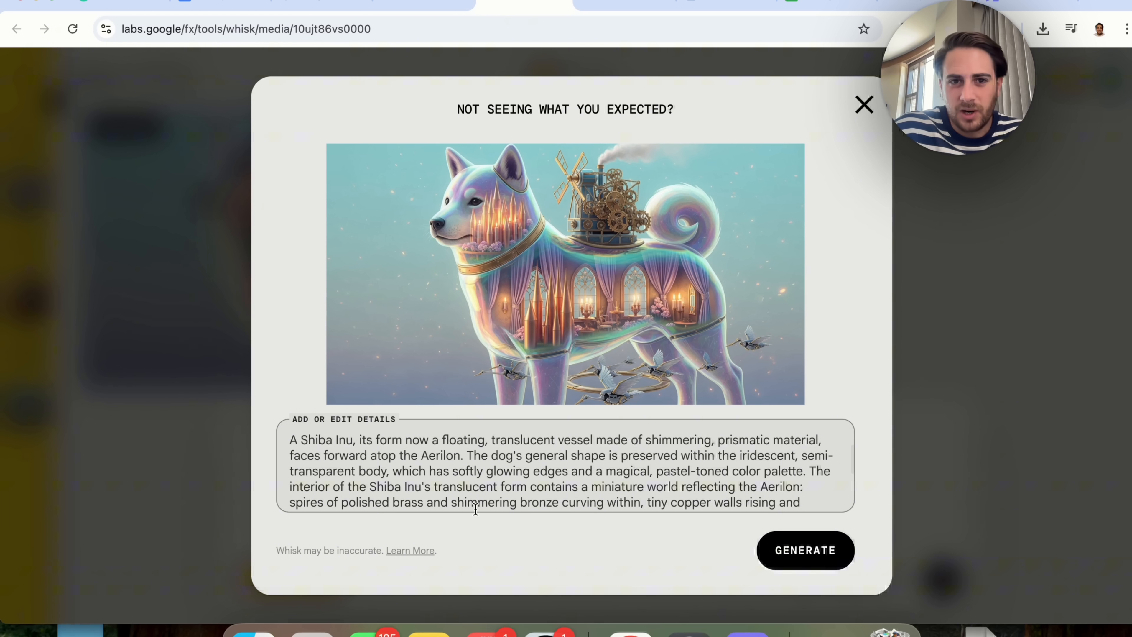
mouse_move(977, 418)
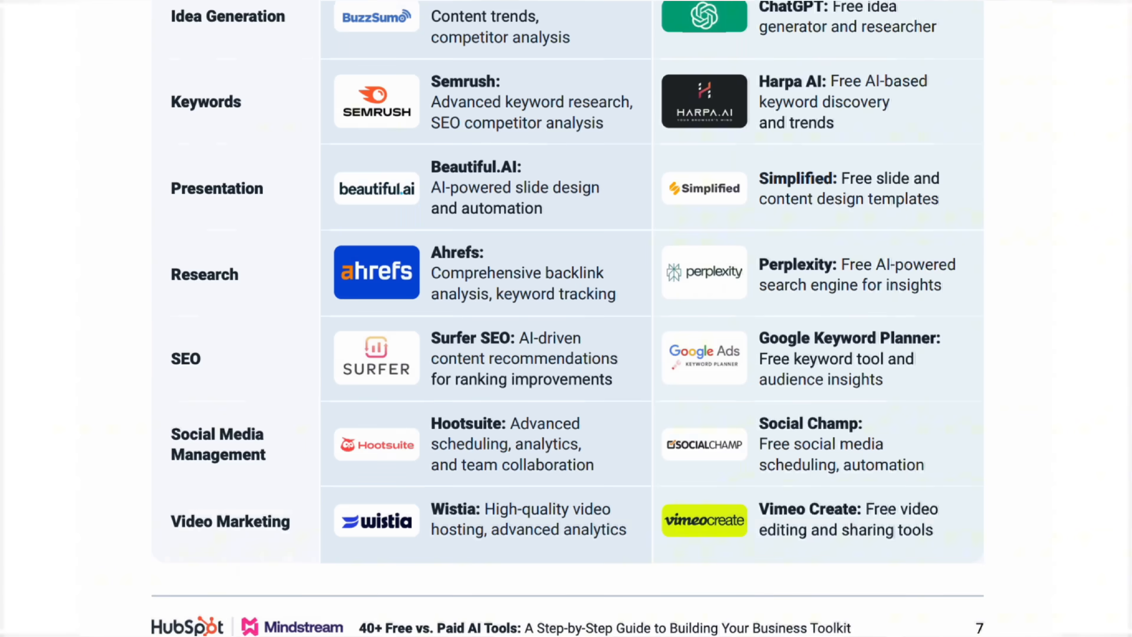
Scroll the HubSpot guide to the 'When to Stick to Free Tools' advice.
scroll(down, 3)
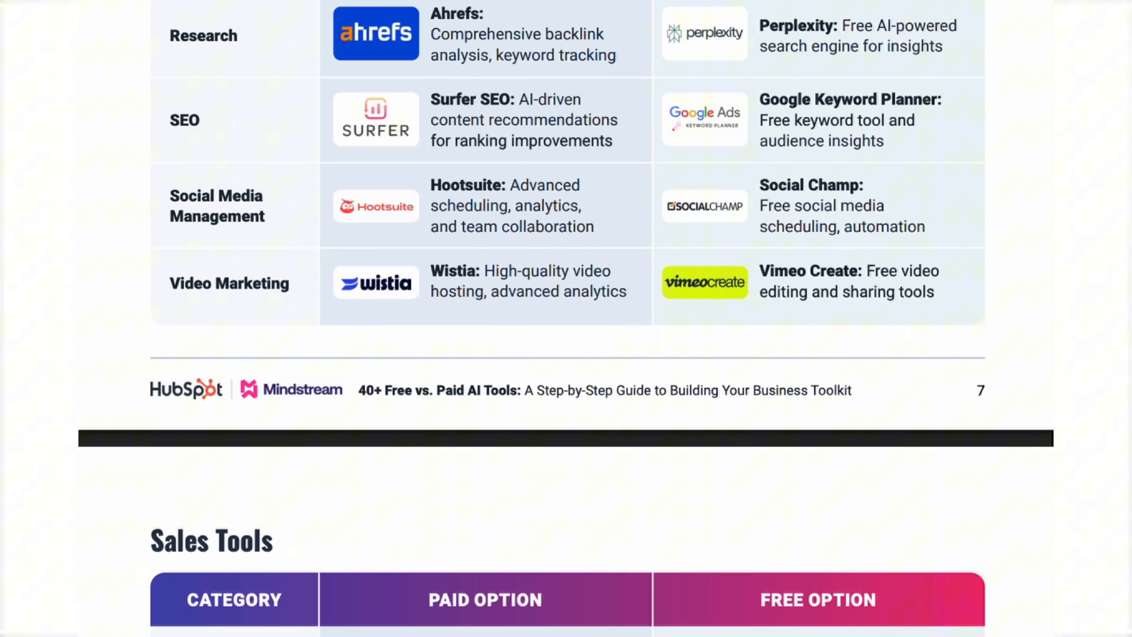
scroll(down, 3)
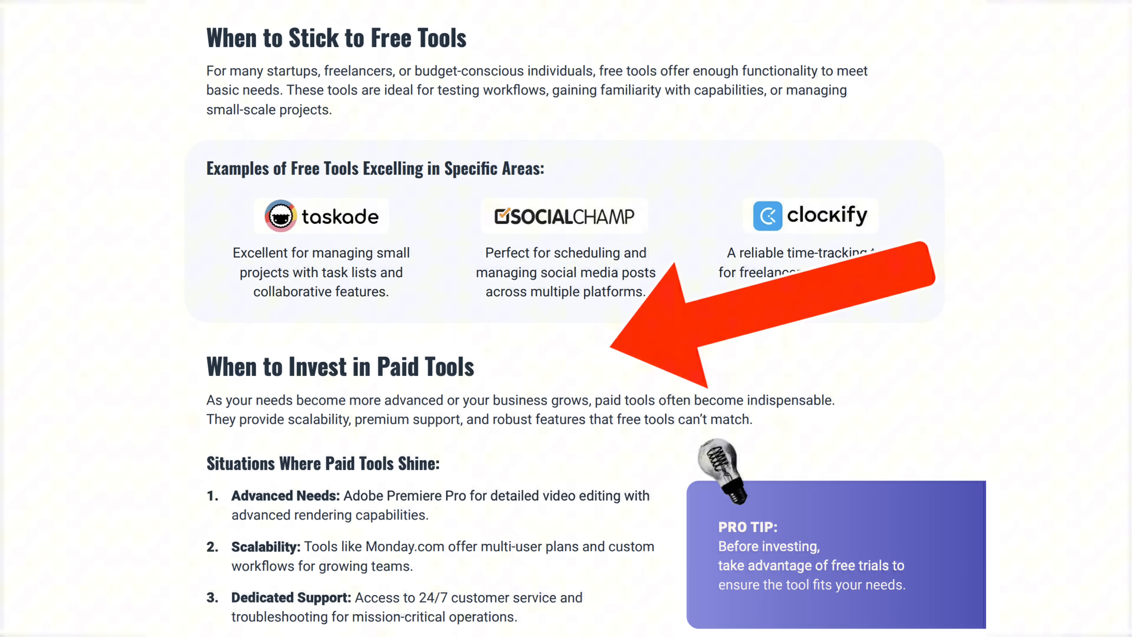
scroll(down, 3)
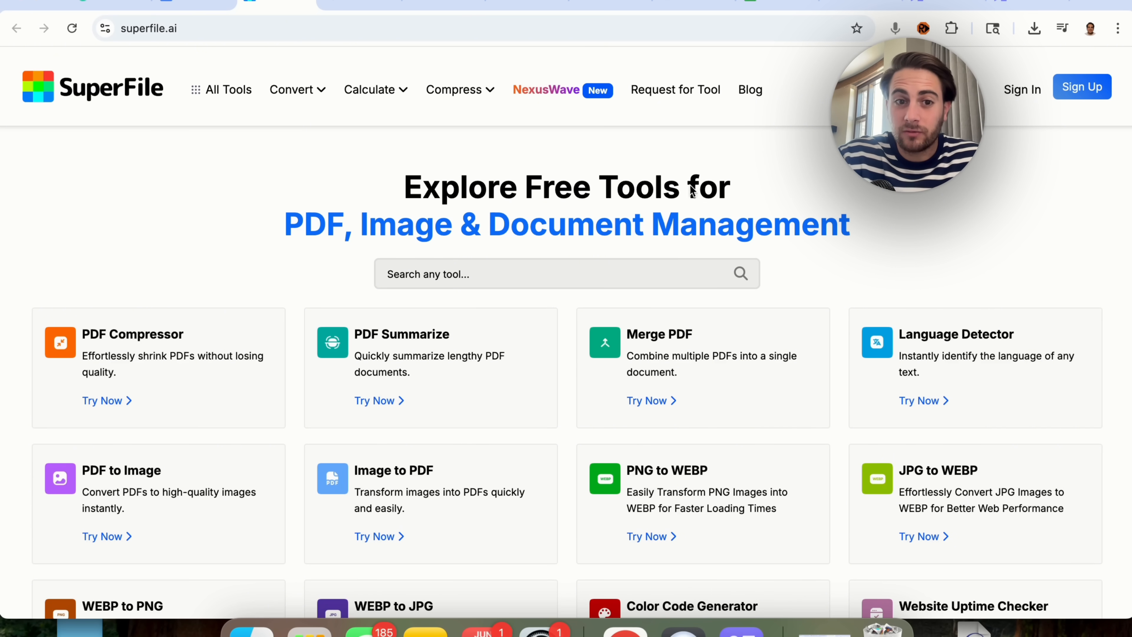
mouse_move(443, 231)
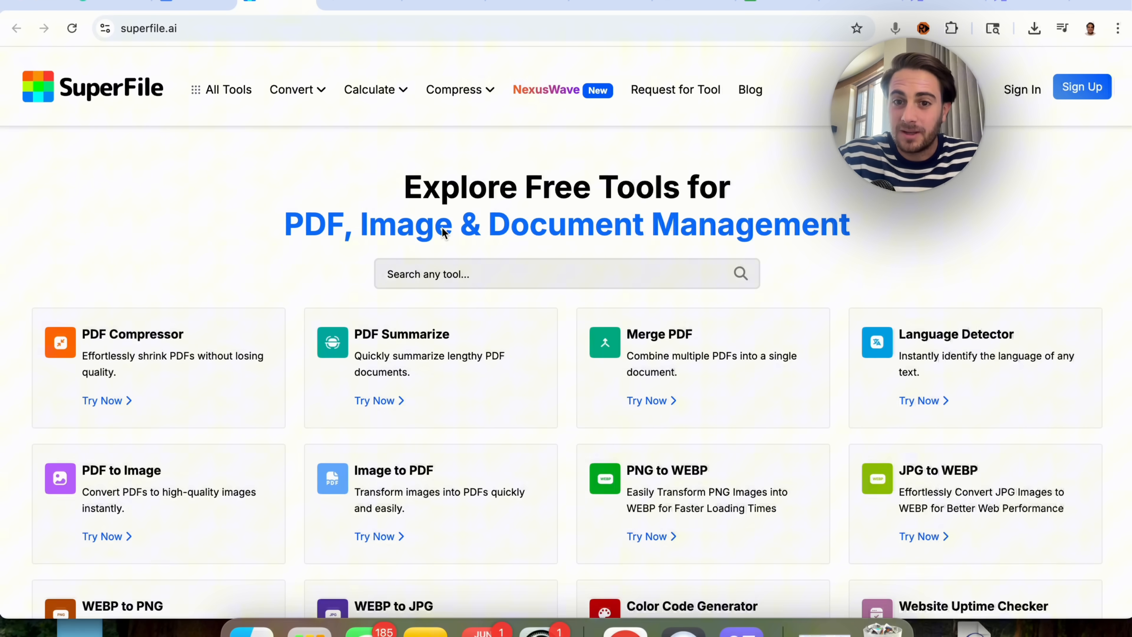
mouse_move(261, 429)
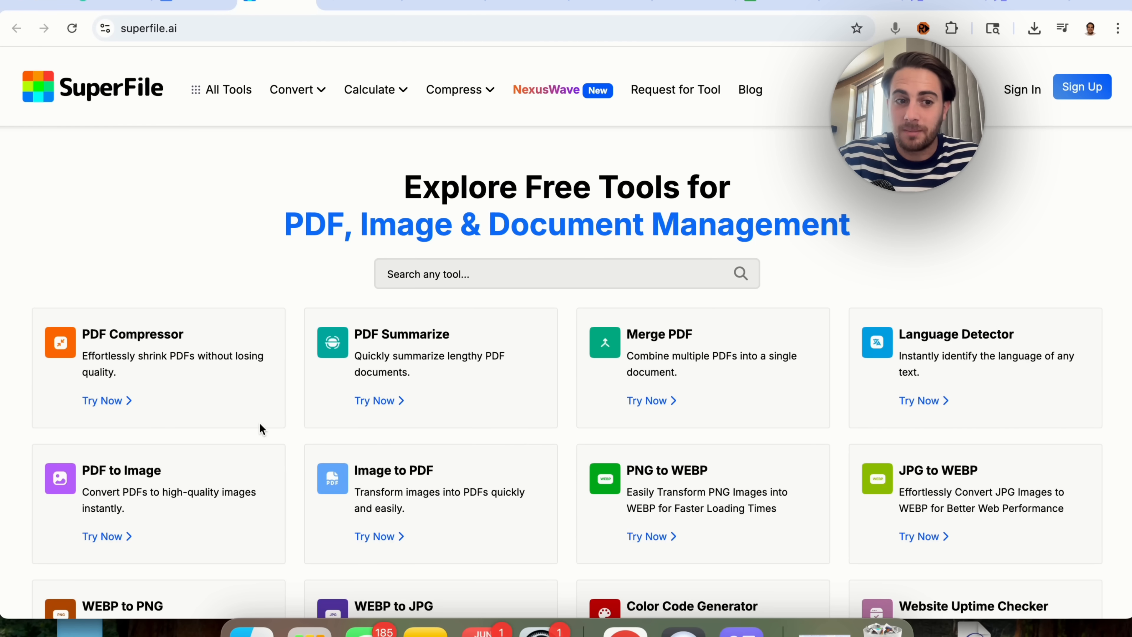
mouse_move(166, 374)
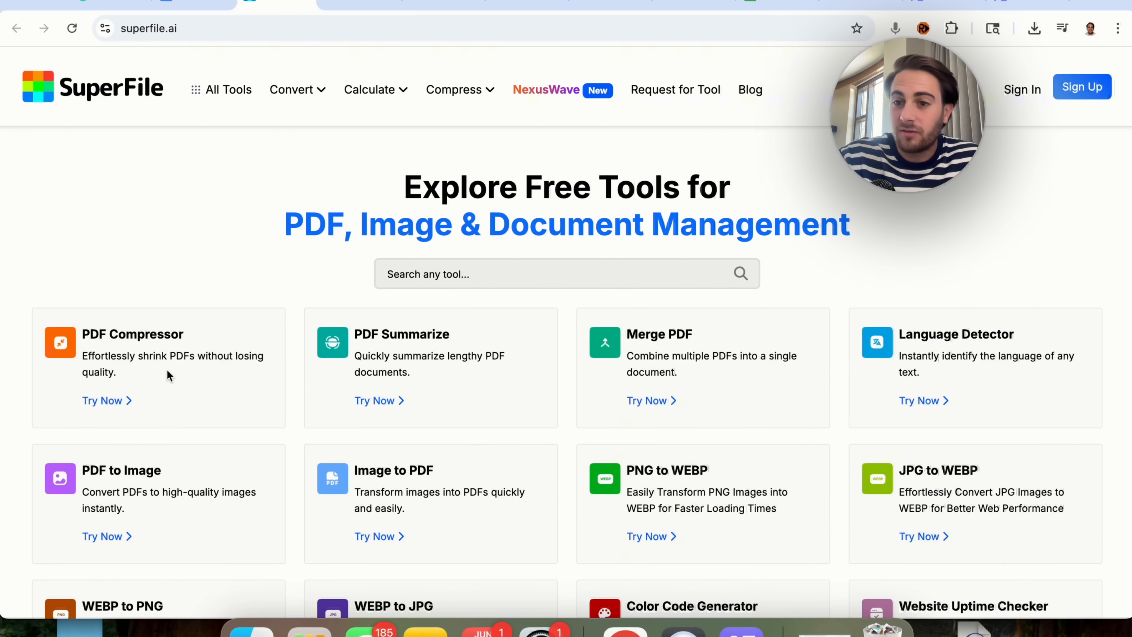
Scroll through SuperFile's free tool cards and bring up the All Tools catalogue.
scroll(down, 3)
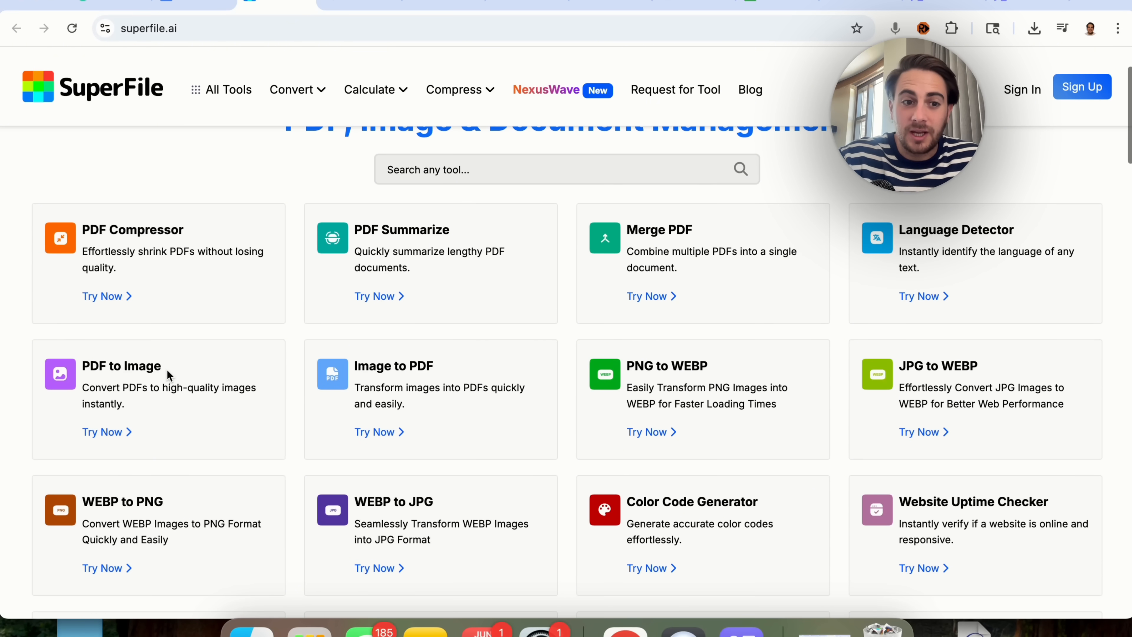
mouse_move(209, 394)
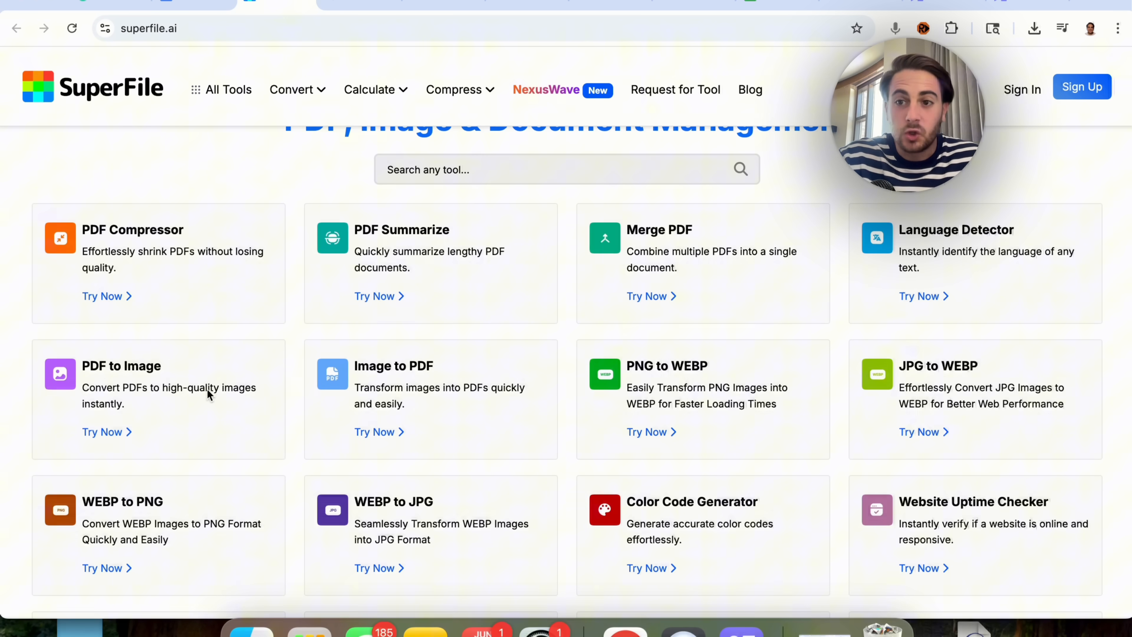
mouse_move(360, 383)
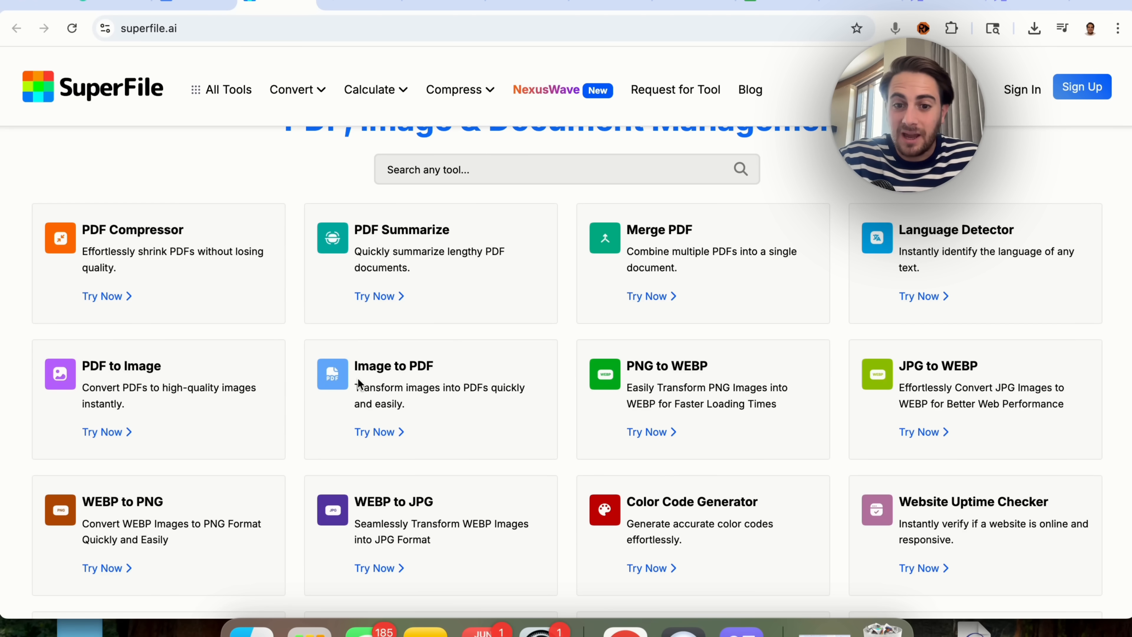
scroll(down, 3)
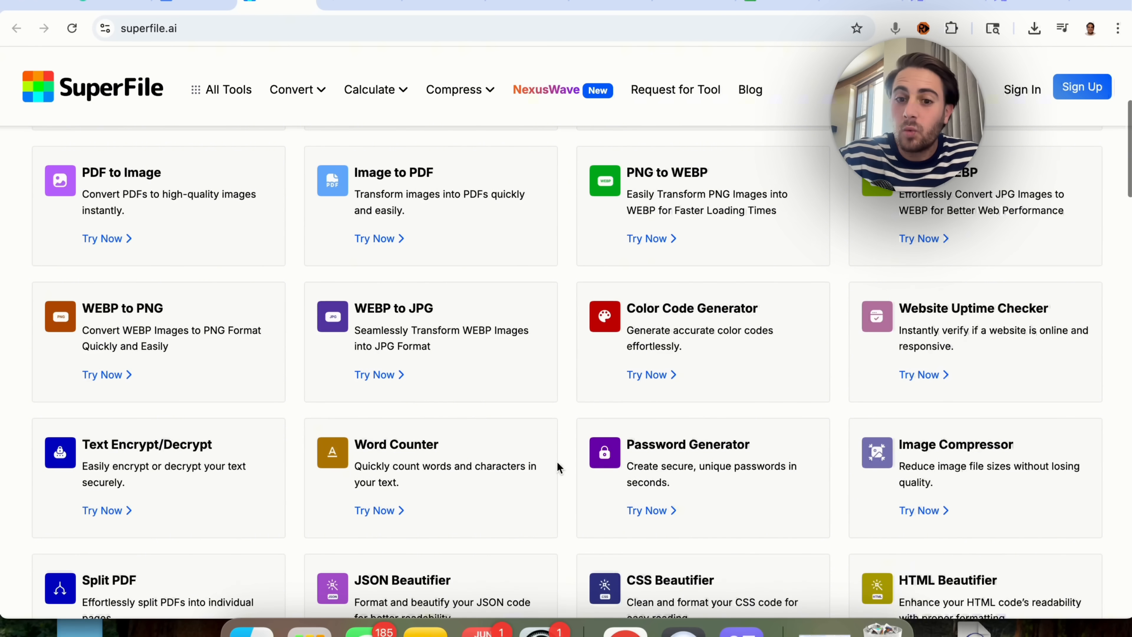
mouse_move(634, 402)
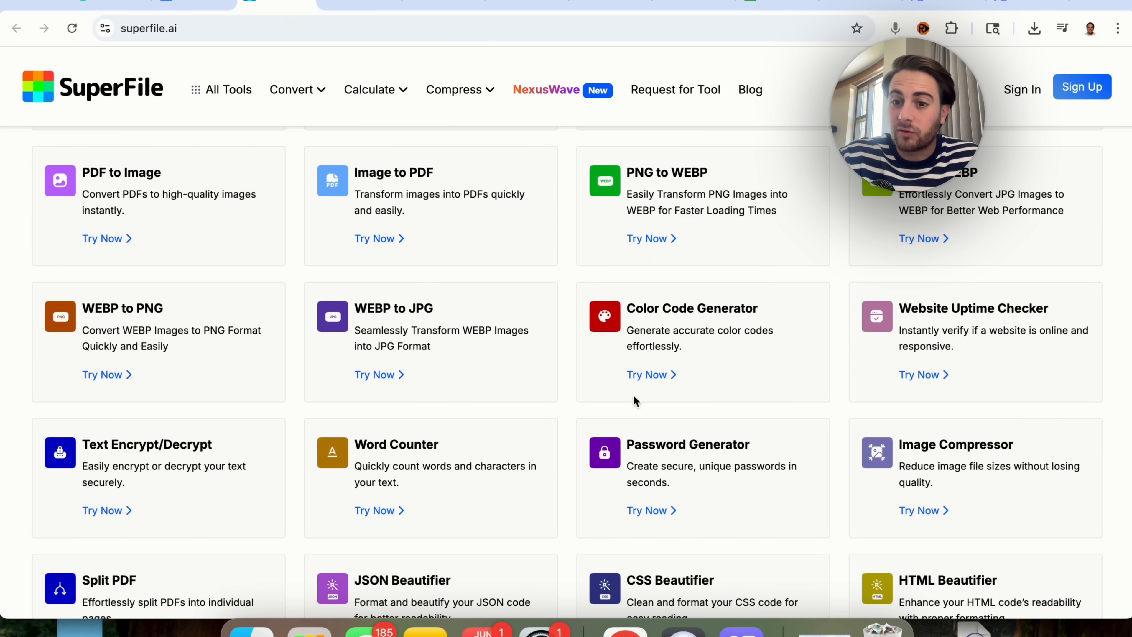
mouse_move(627, 507)
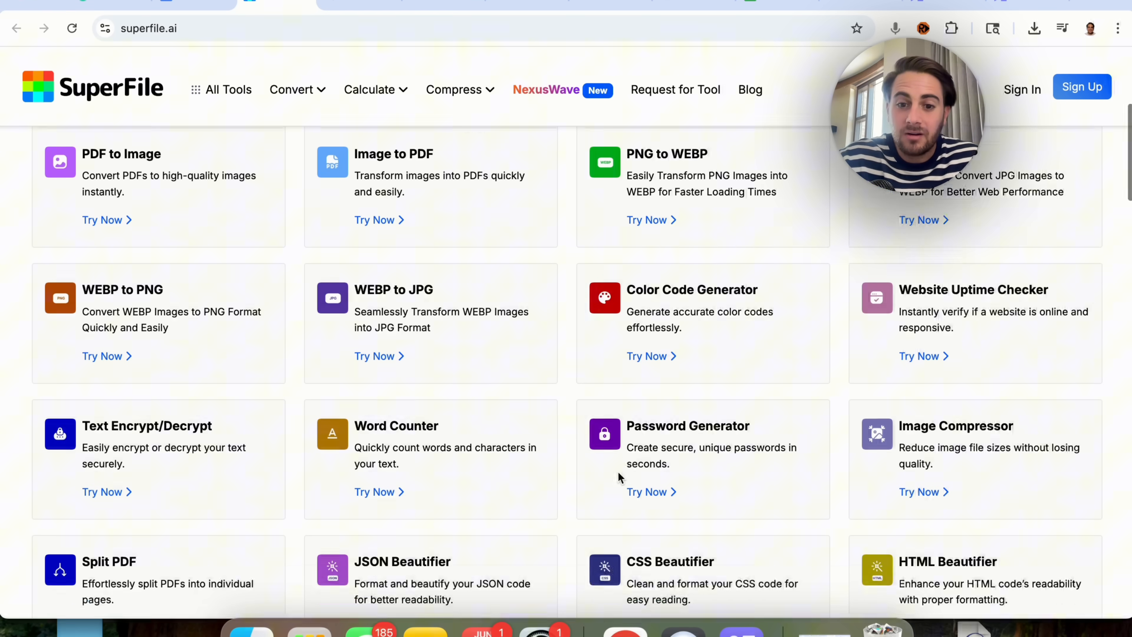
scroll(down, 3)
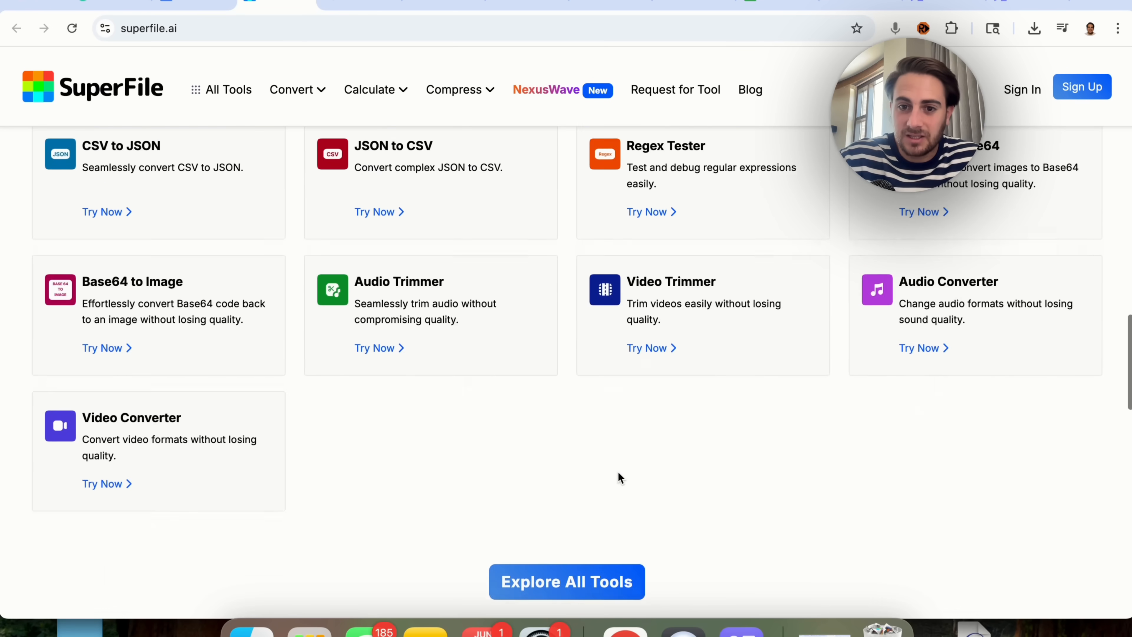
click(567, 582)
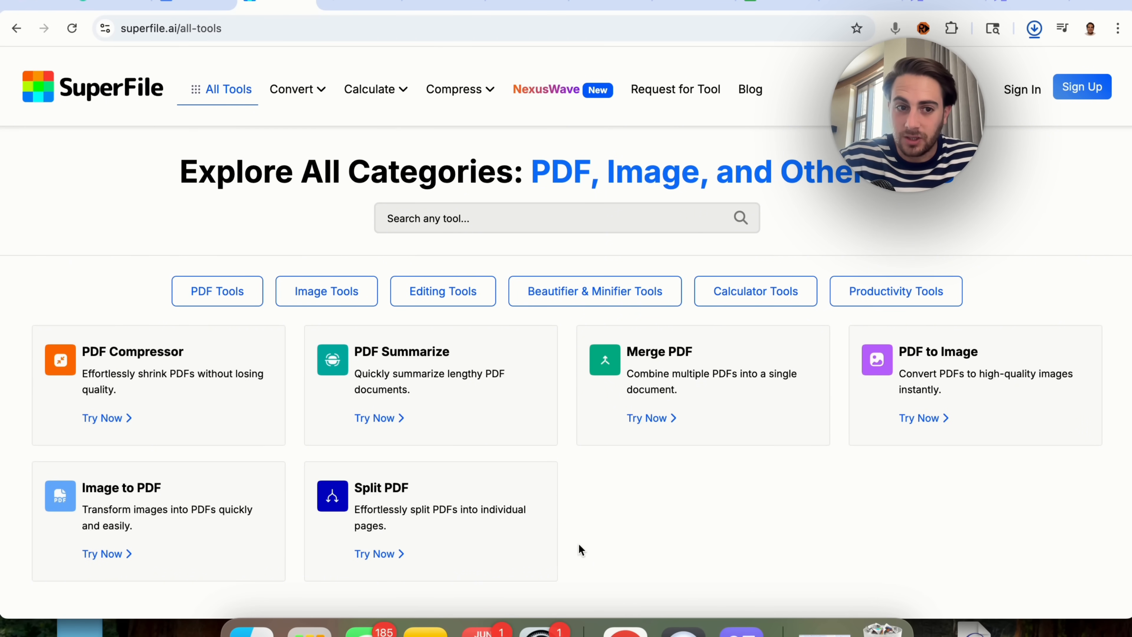
mouse_move(289, 204)
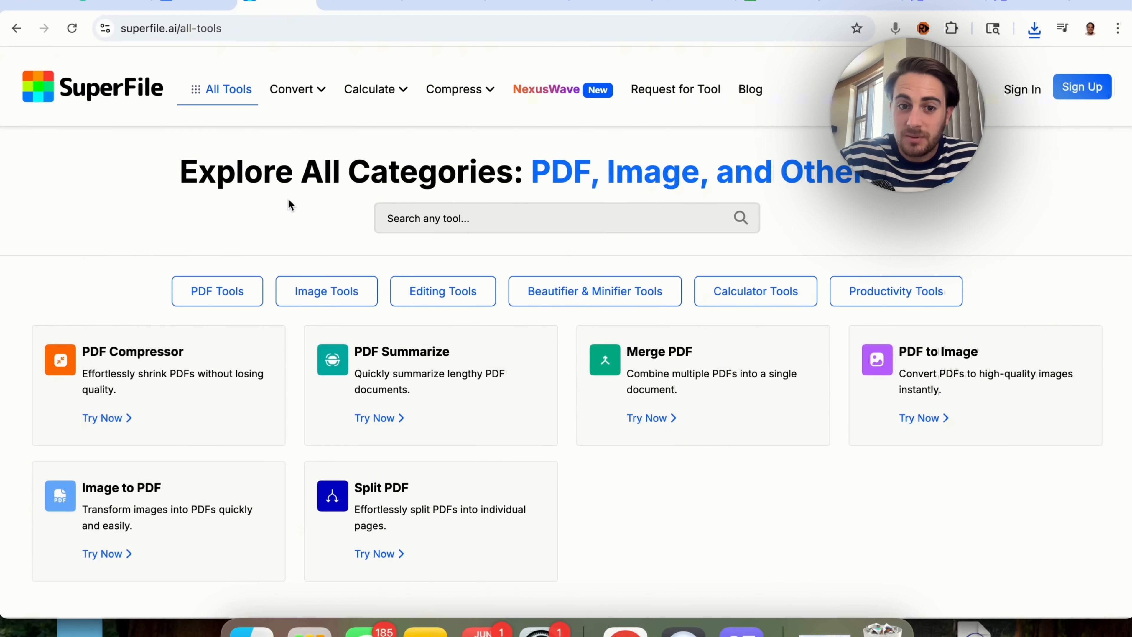
mouse_move(611, 275)
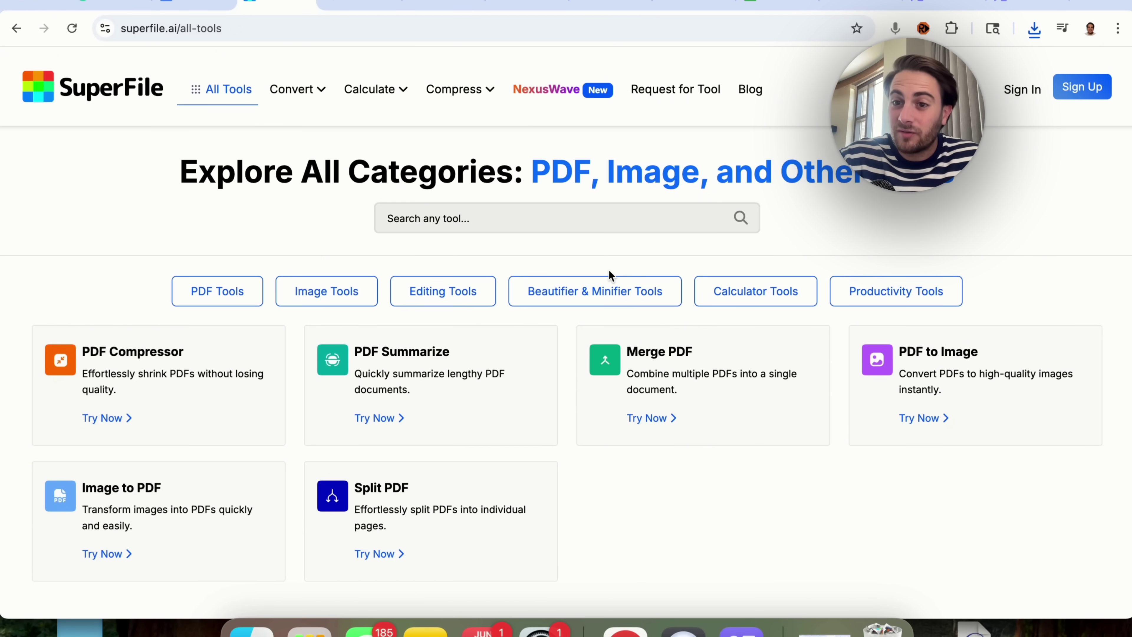
mouse_move(768, 307)
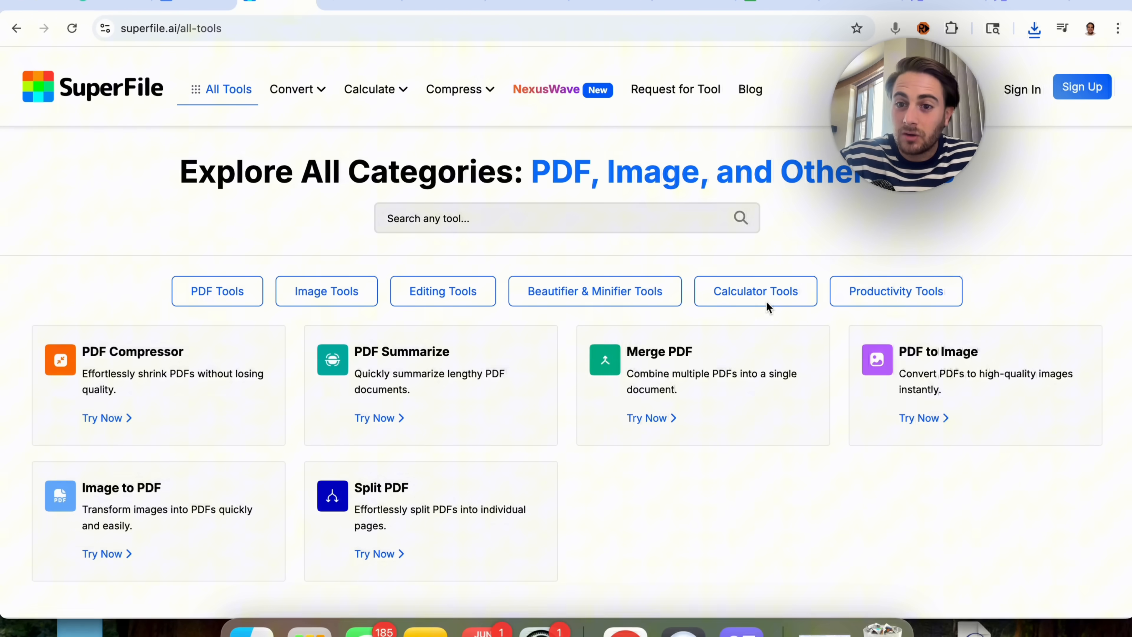
mouse_move(464, 277)
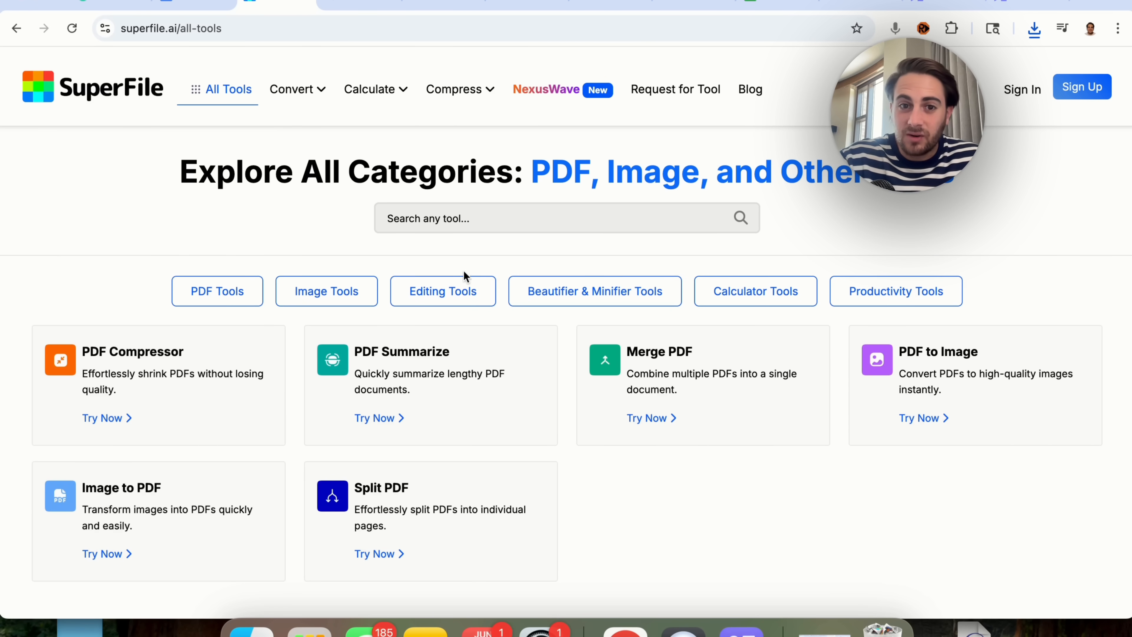
mouse_move(901, 302)
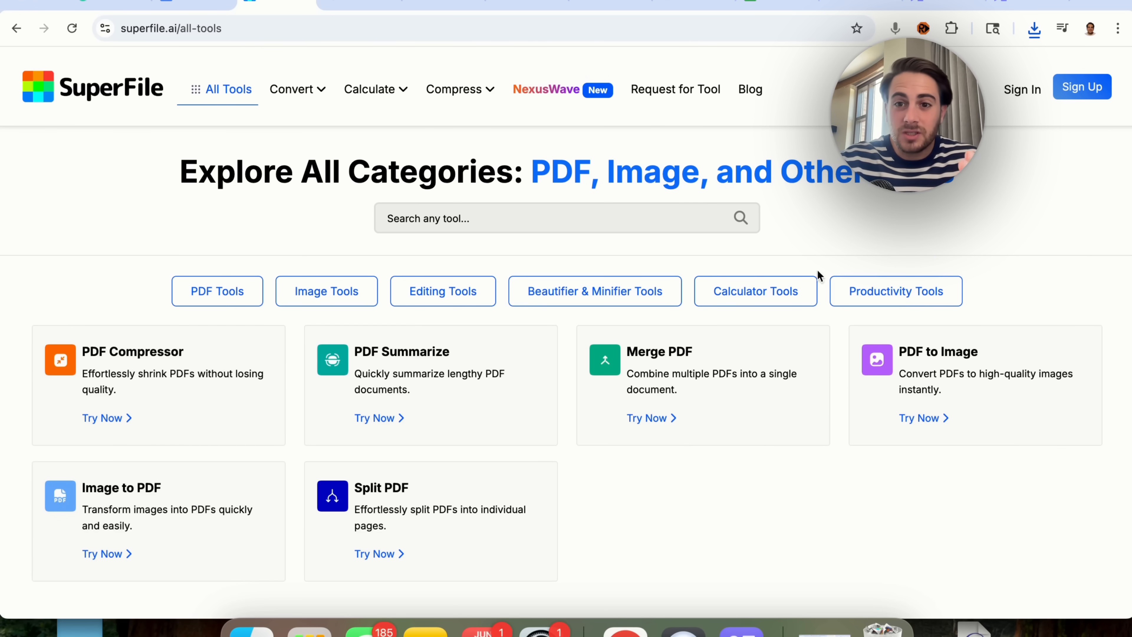
mouse_move(145, 36)
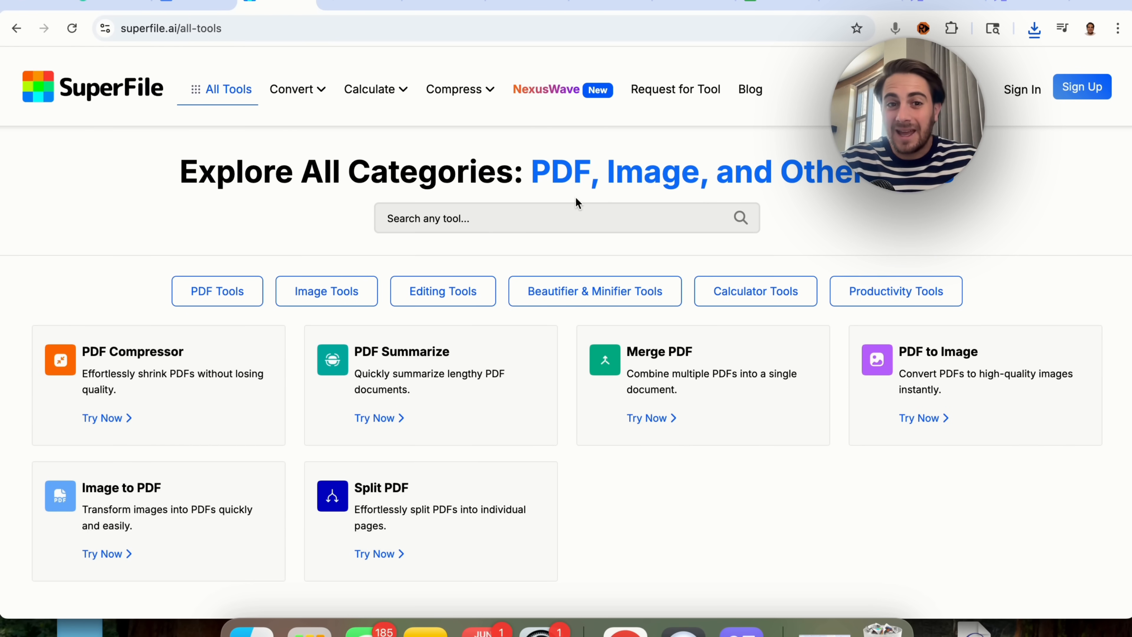
Scroll down Riverside's transcription landing page toward the Transcribe now upload option.
click(527, 1)
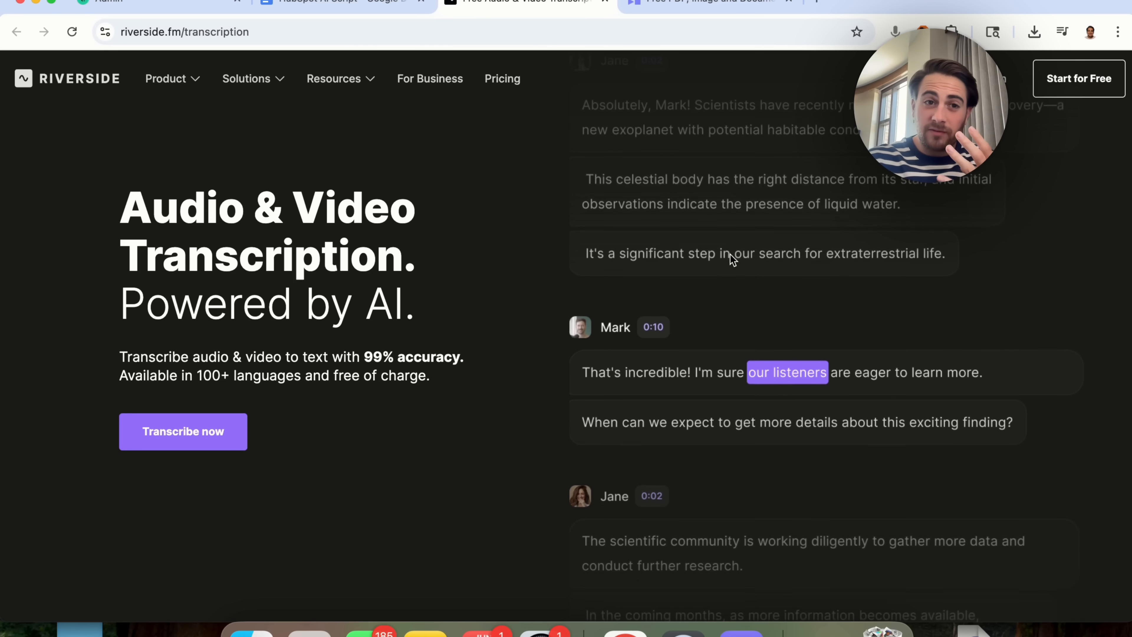
scroll(down, 3)
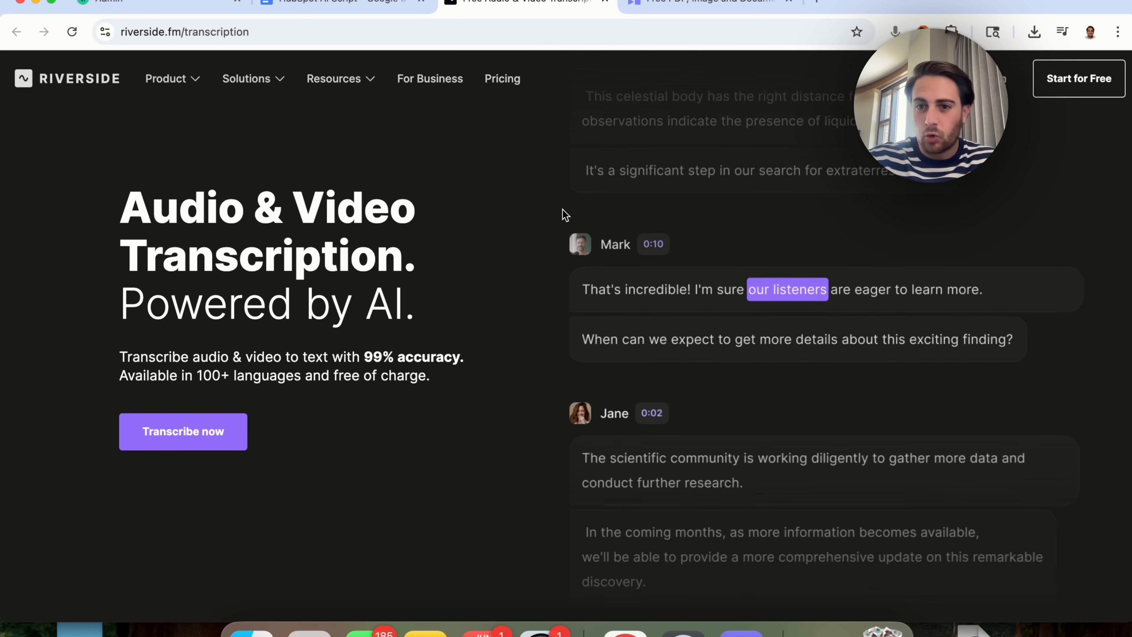
scroll(down, 3)
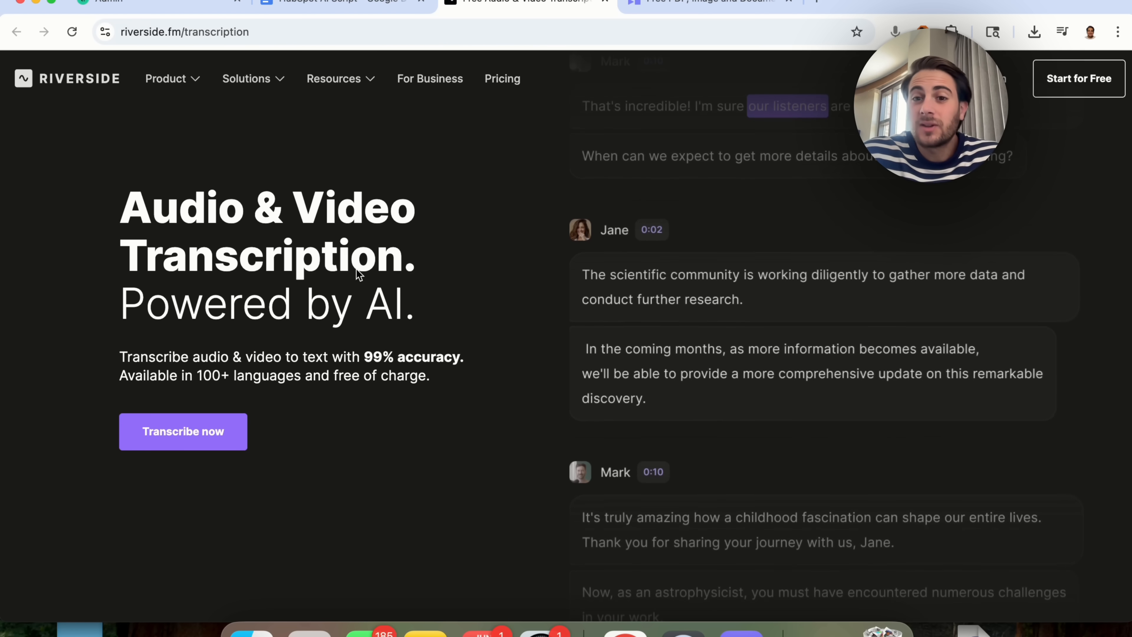
scroll(down, 3)
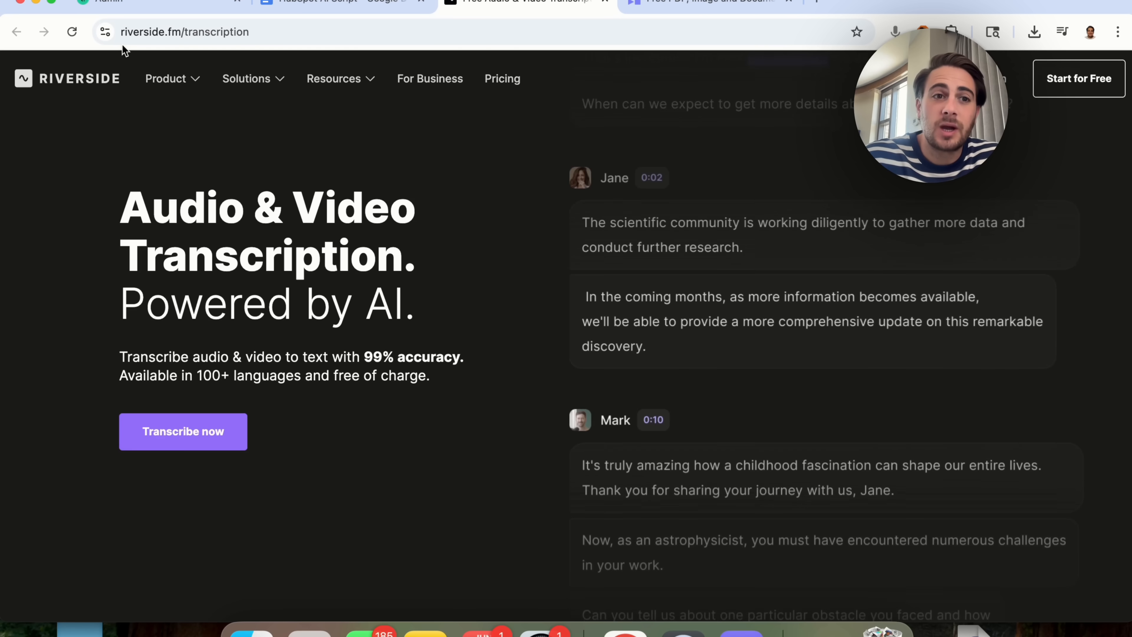
scroll(down, 3)
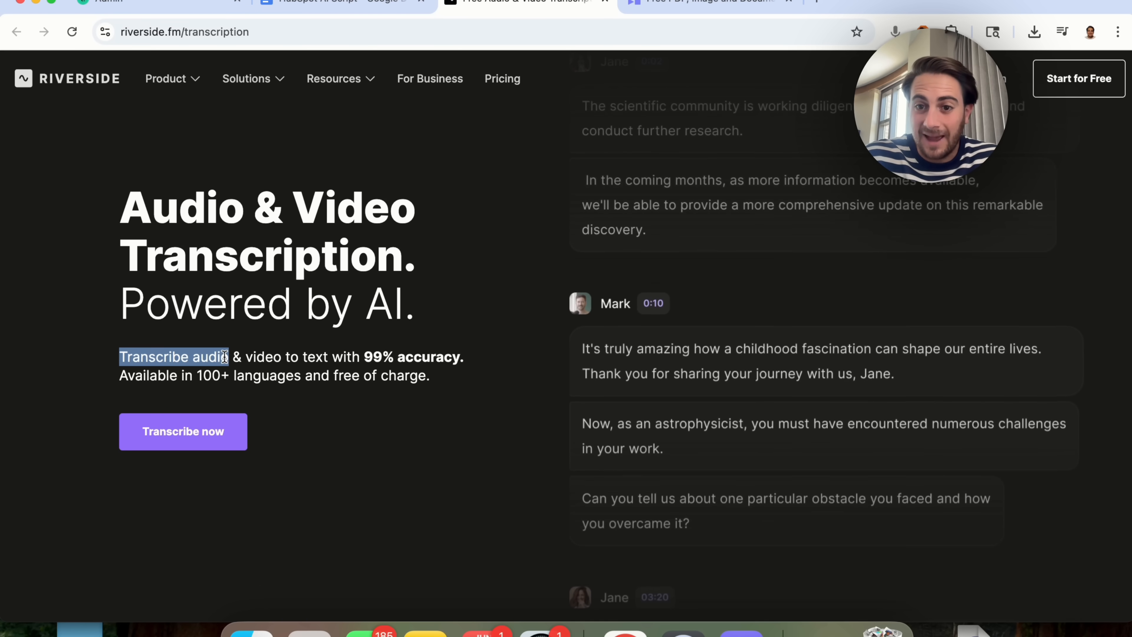
scroll(down, 3)
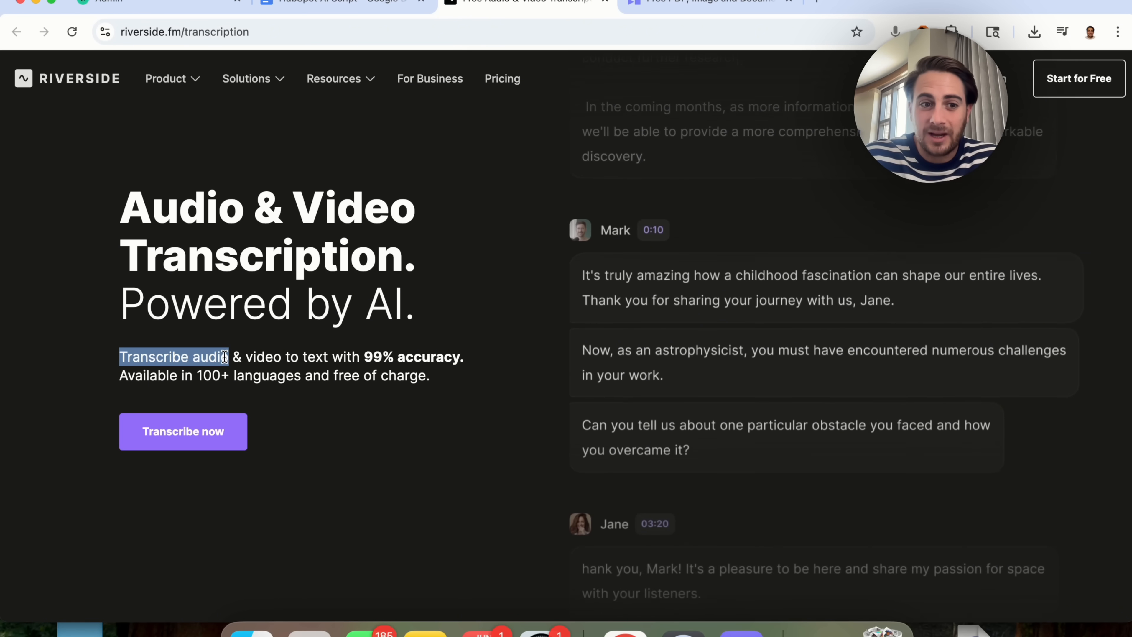
scroll(down, 3)
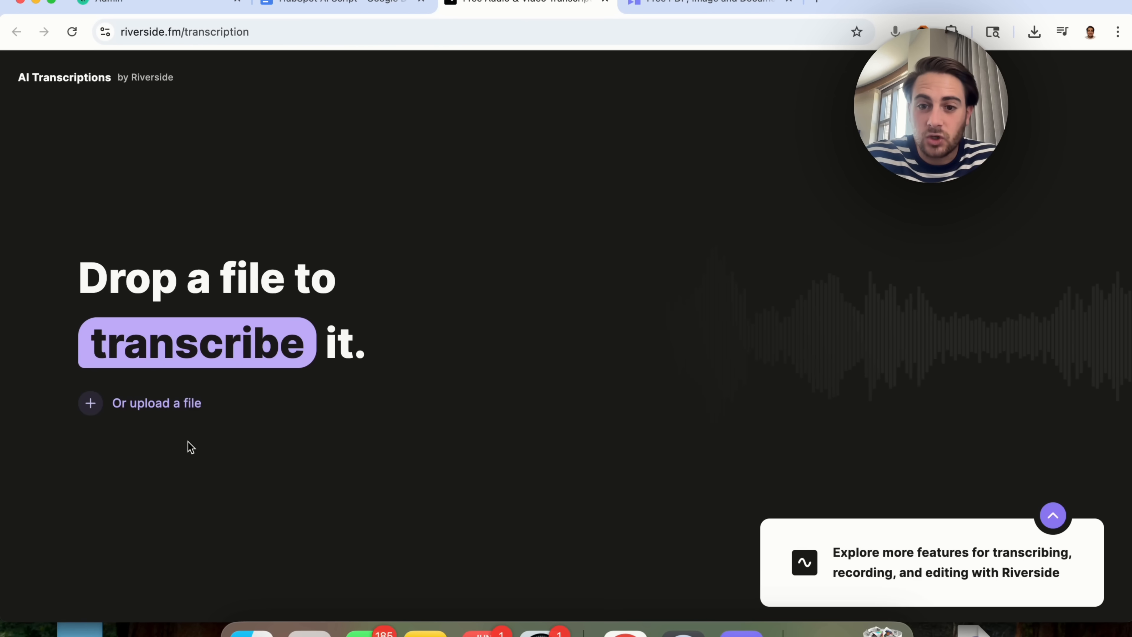
mouse_move(157, 402)
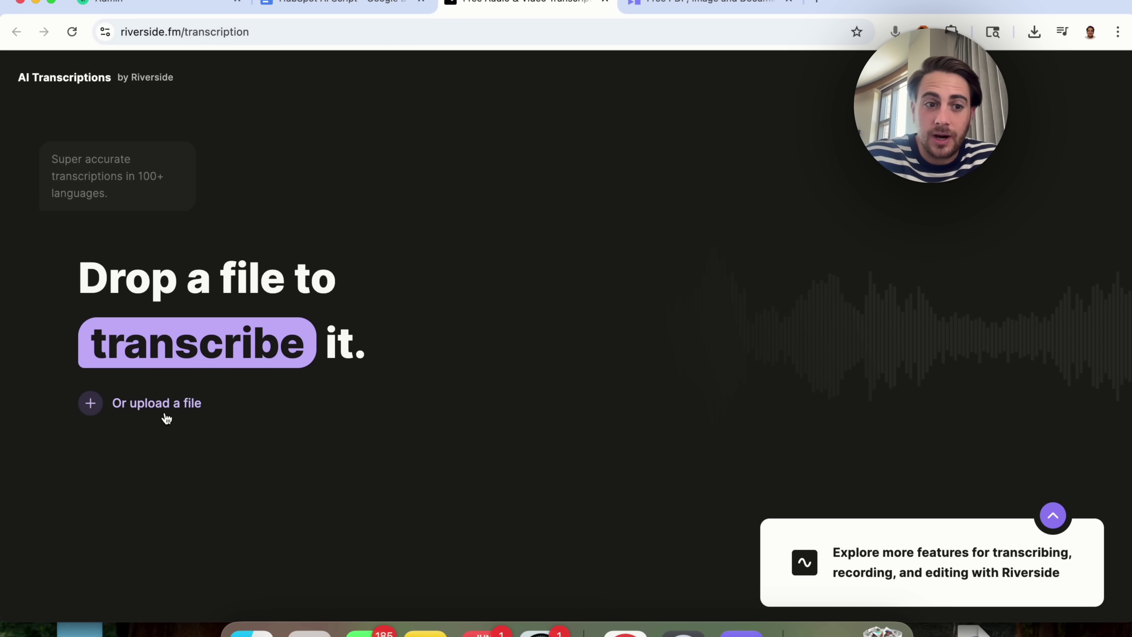
Upload the Manus mp4 from Downloads as Video content, confirm I am a human, and start transcribing.
click(155, 402)
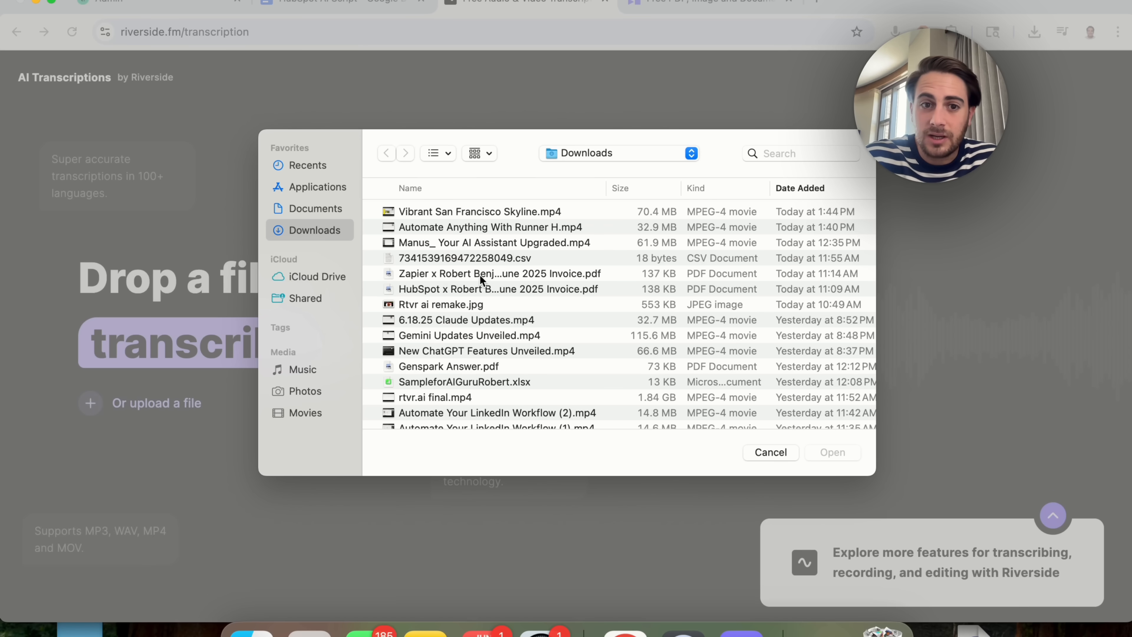
mouse_move(491, 254)
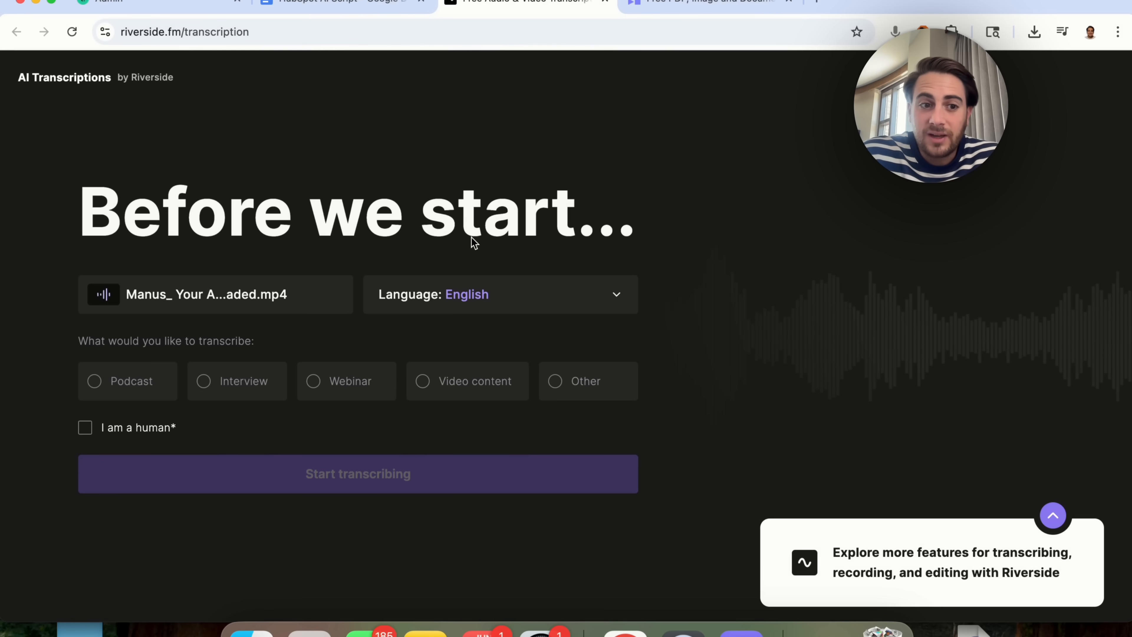
mouse_move(517, 318)
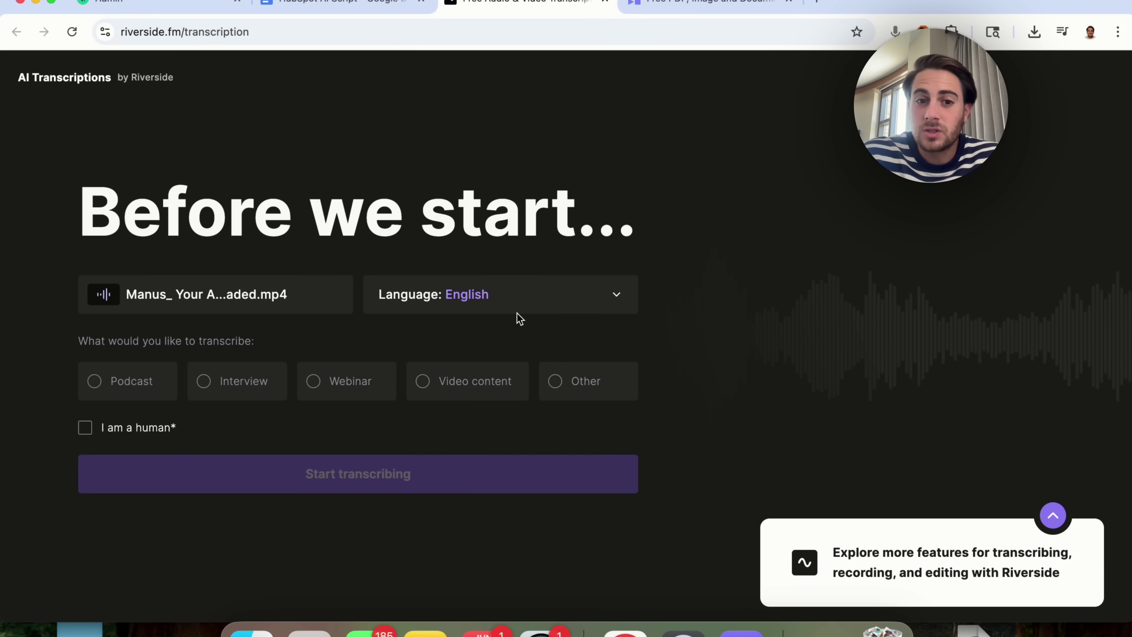
mouse_move(244, 381)
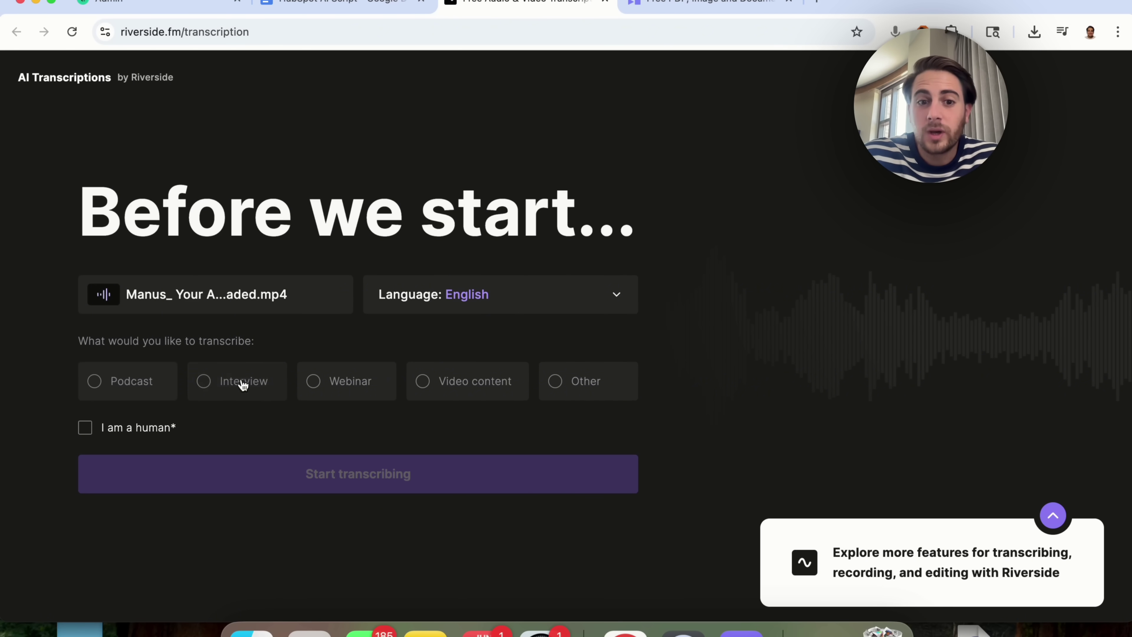
click(422, 382)
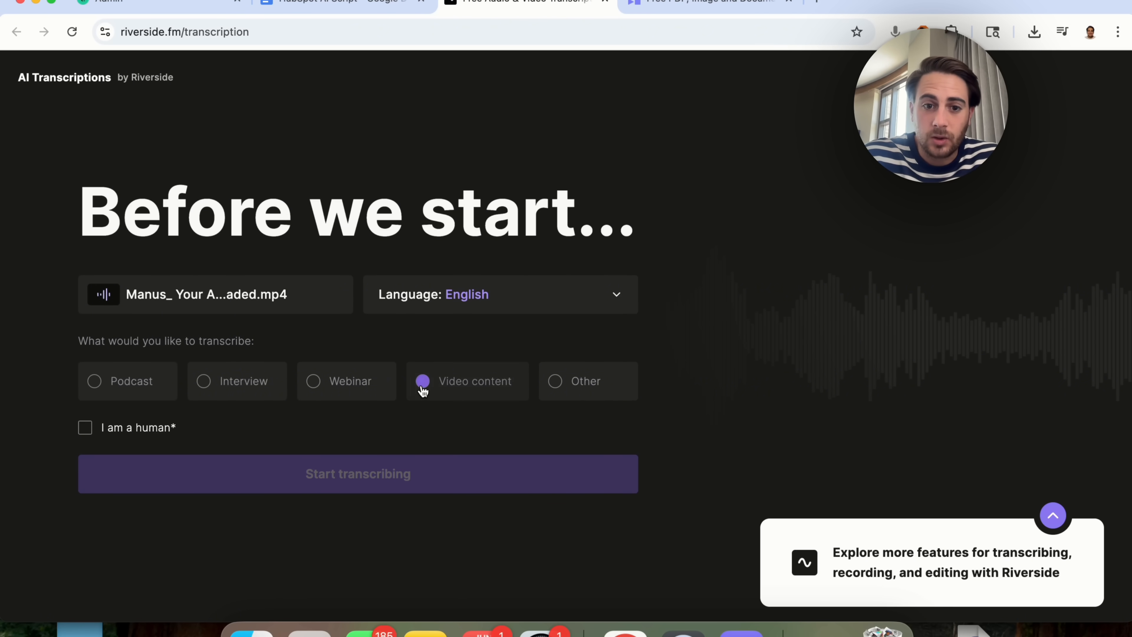
click(84, 427)
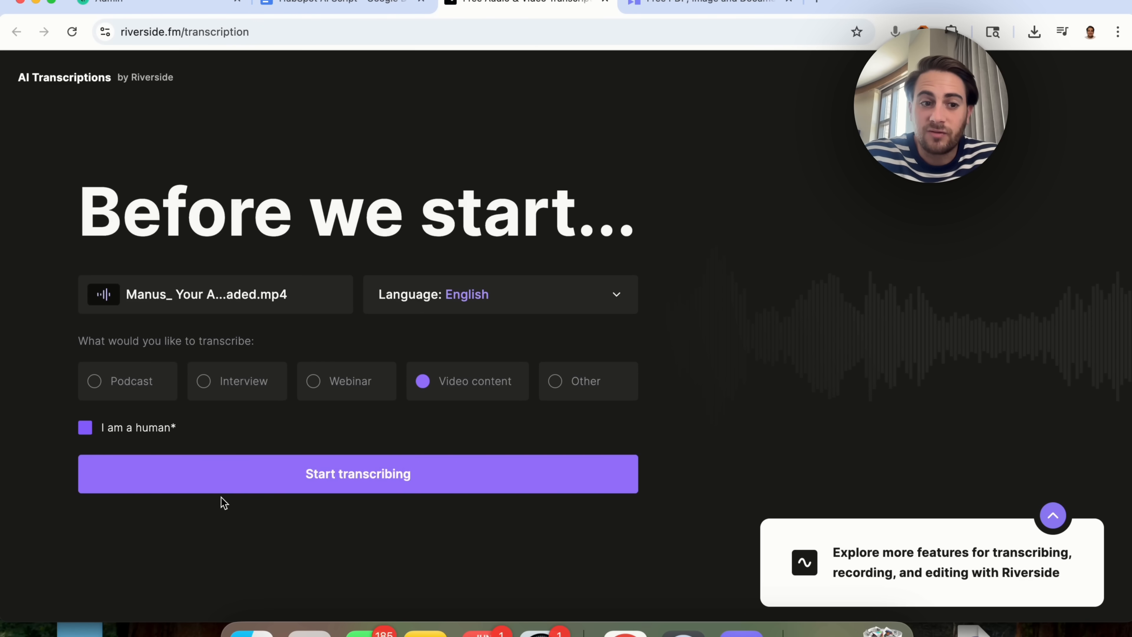
click(357, 473)
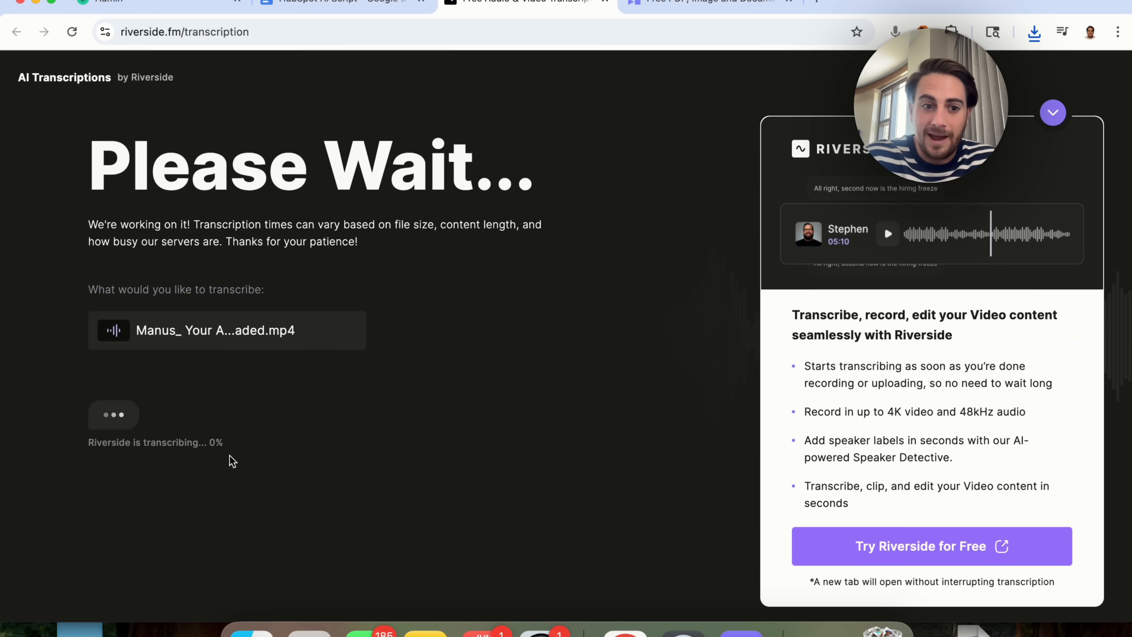
mouse_move(231, 434)
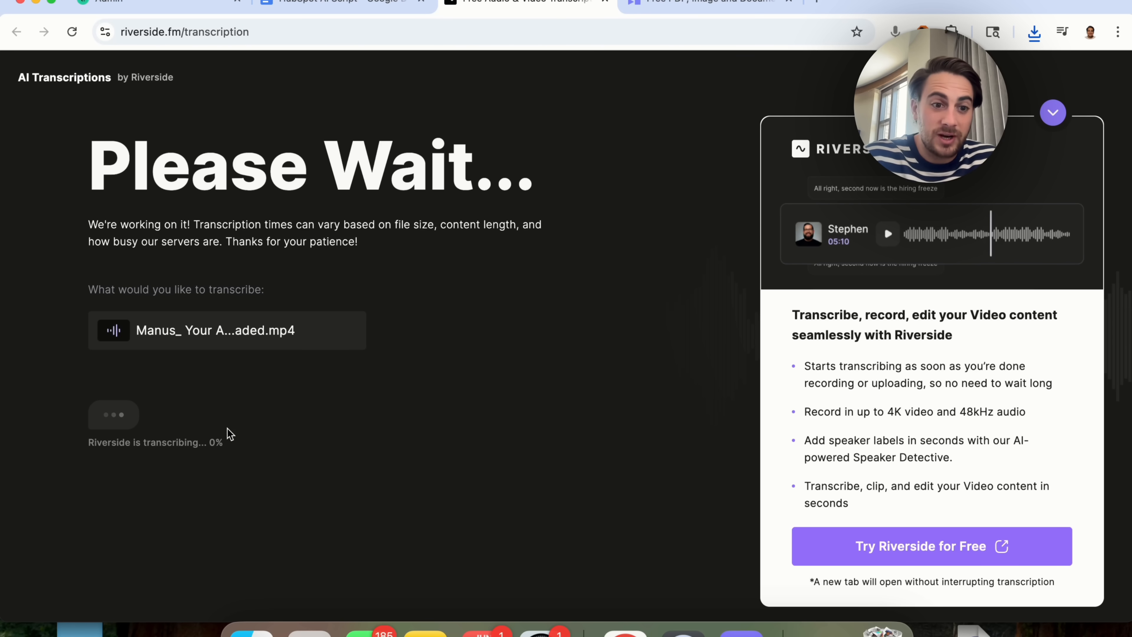
mouse_move(361, 439)
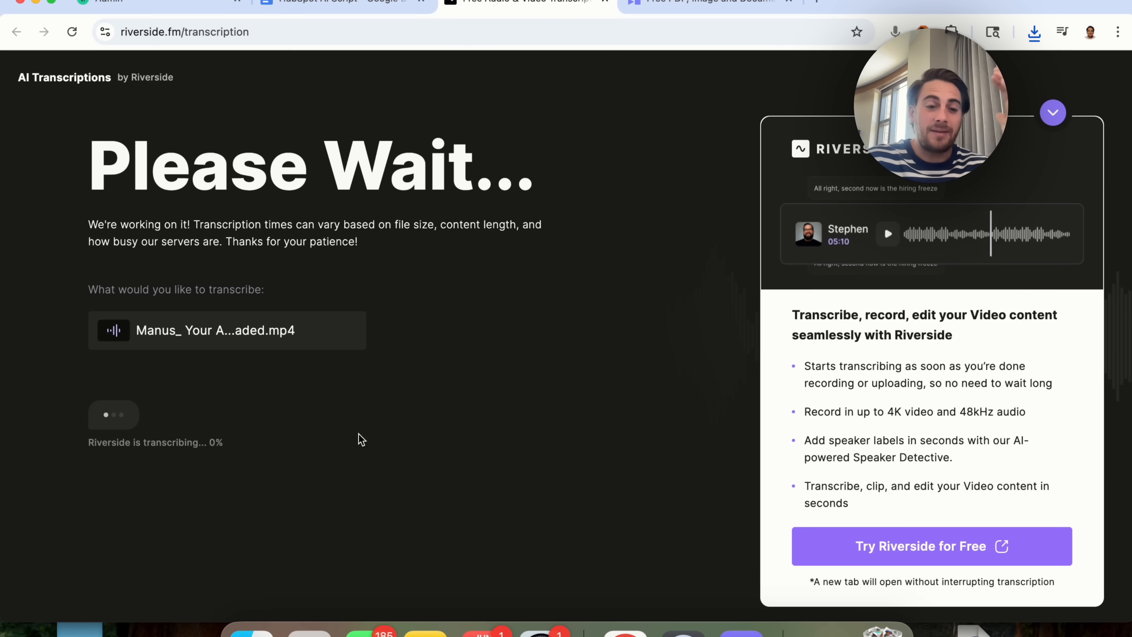
mouse_move(611, 315)
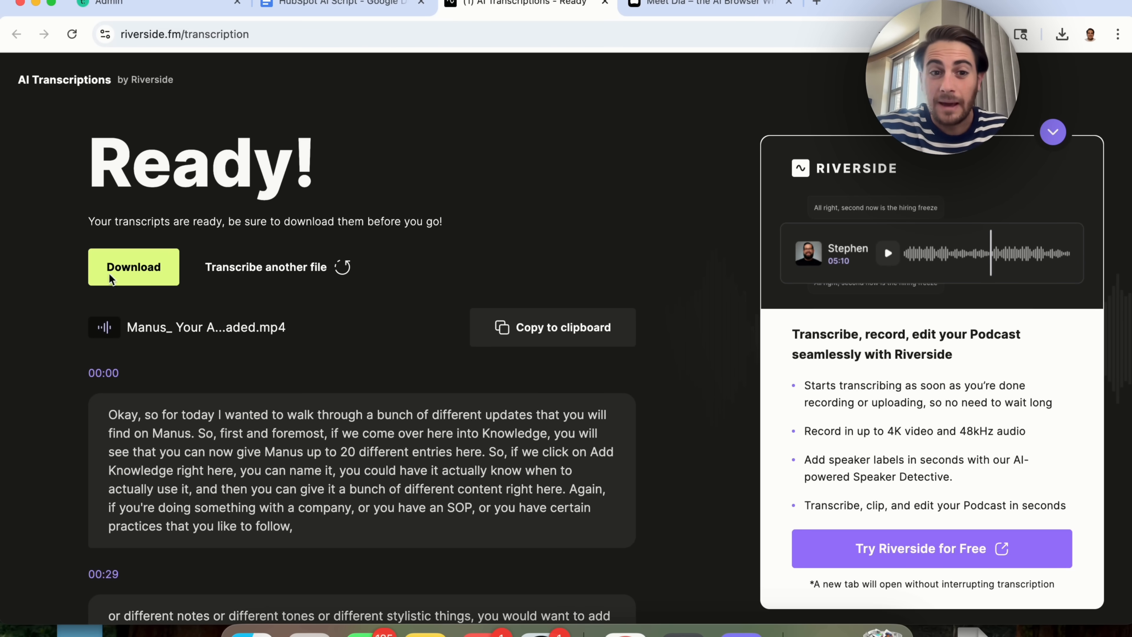
mouse_move(273, 287)
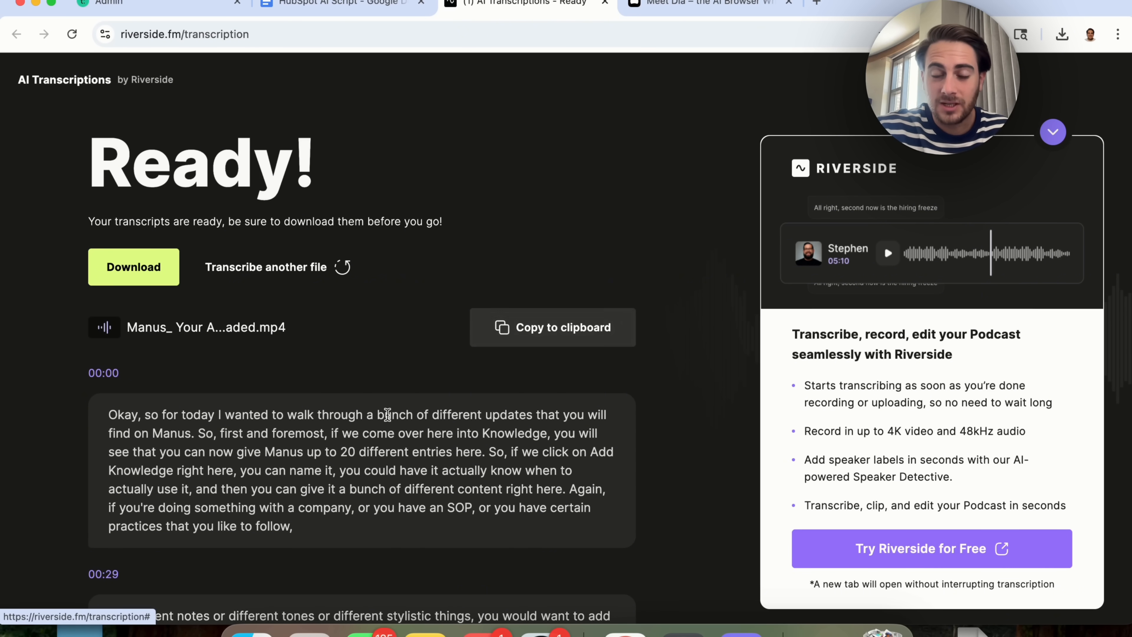
Scroll through the finished Manus transcript and back up, then switch to the Dia browser site.
scroll(down, 3)
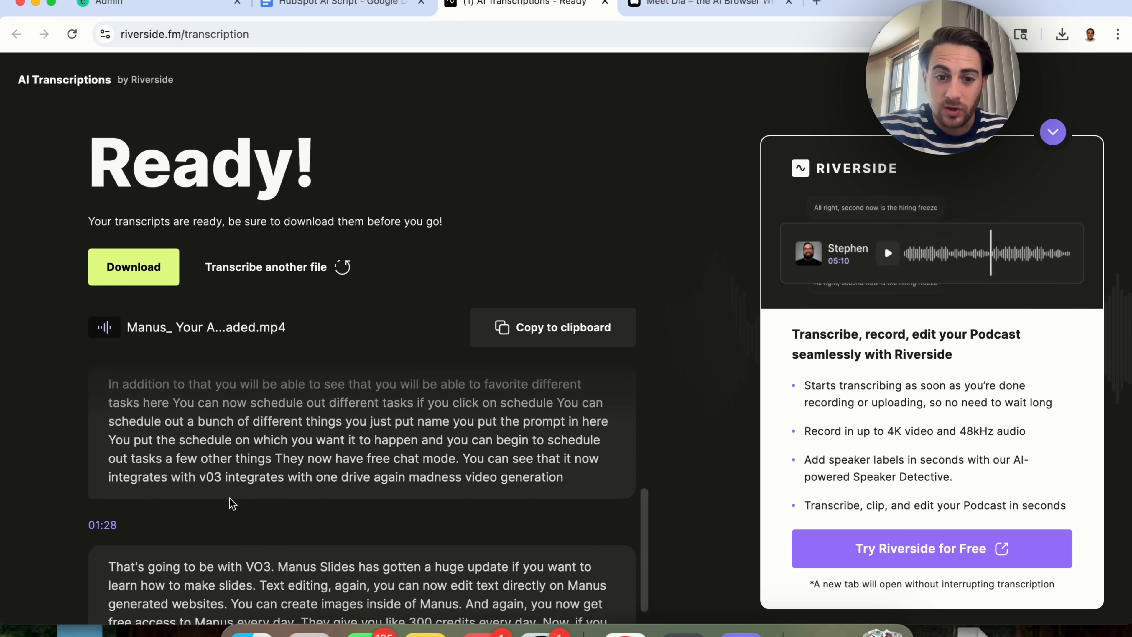
scroll(down, 3)
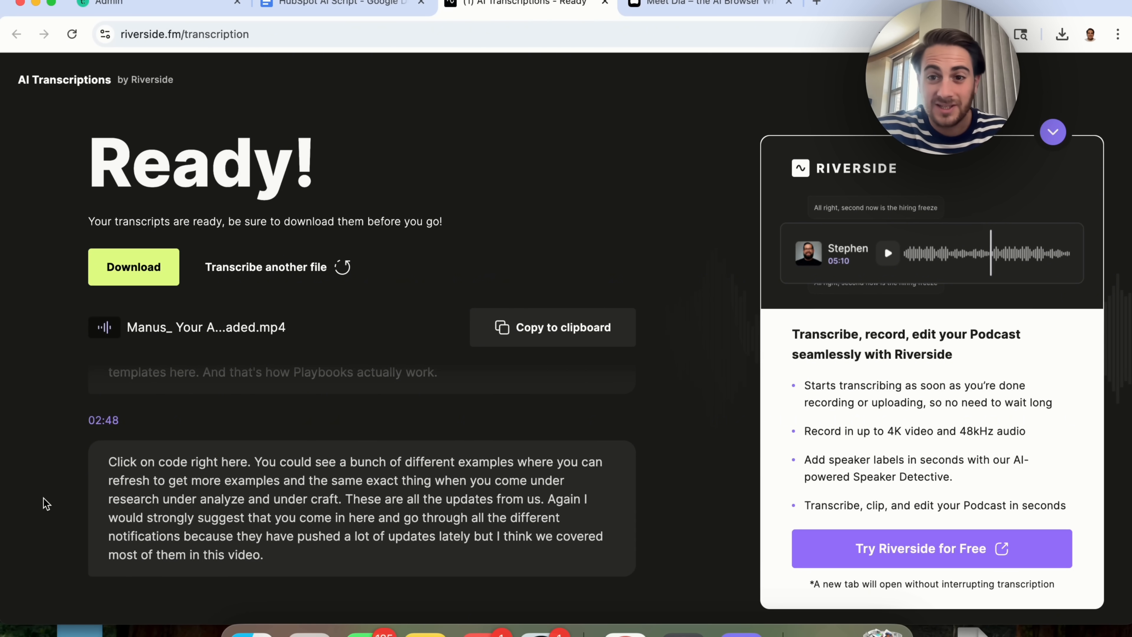
mouse_move(151, 456)
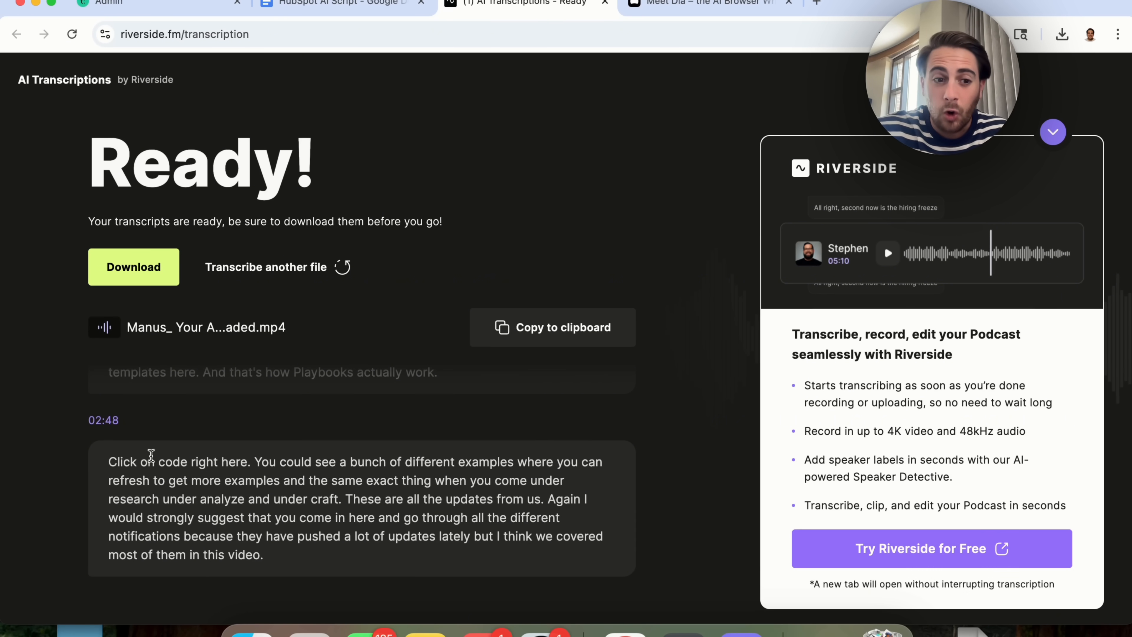
scroll(up, 3)
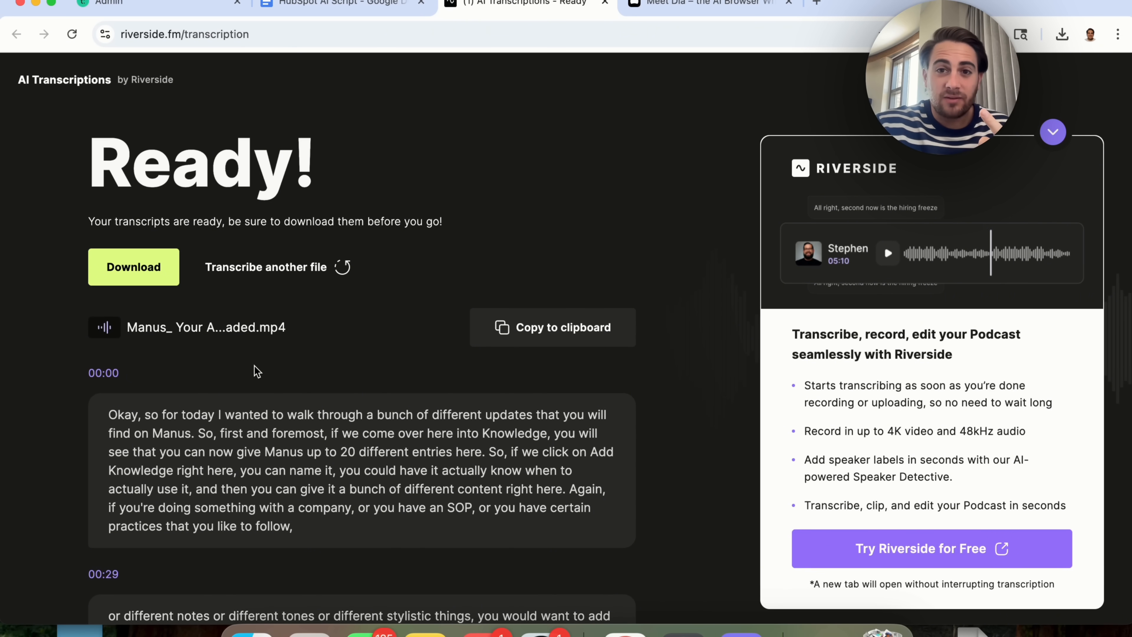
mouse_move(506, 150)
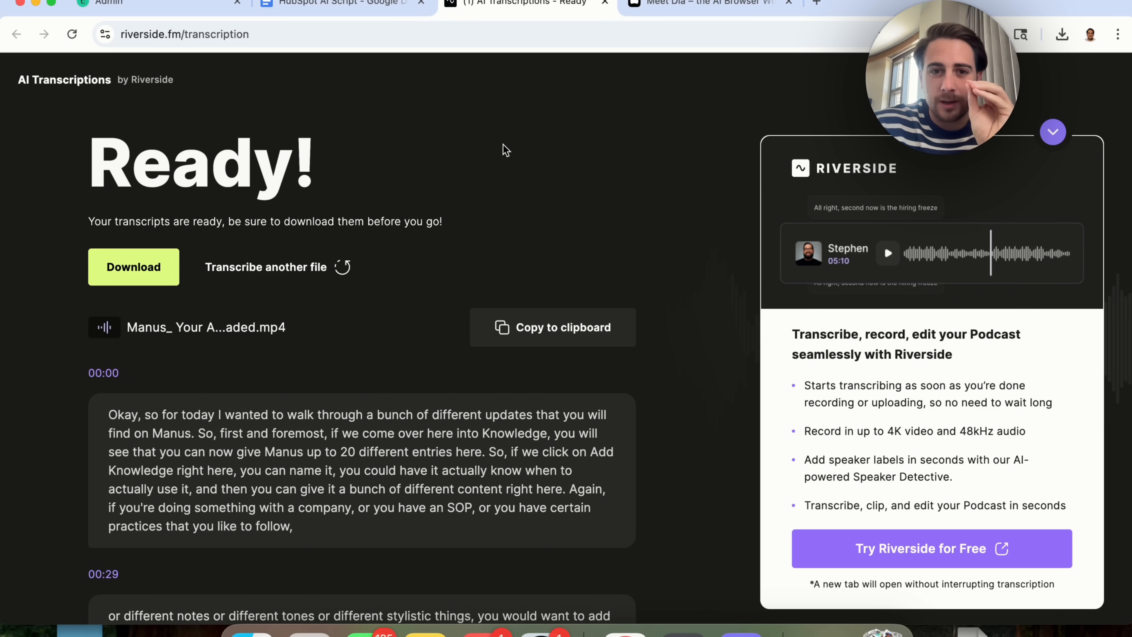
click(704, 3)
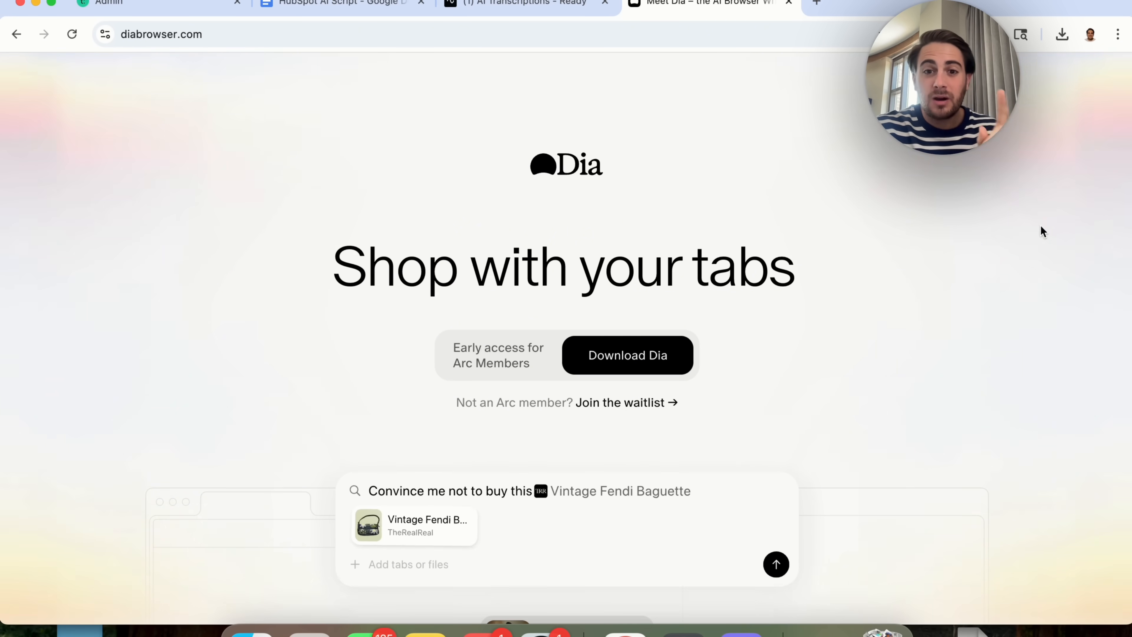
Scroll to Dia's Write section and advance the carousel to the typo and grammar checker demo.
scroll(down, 3)
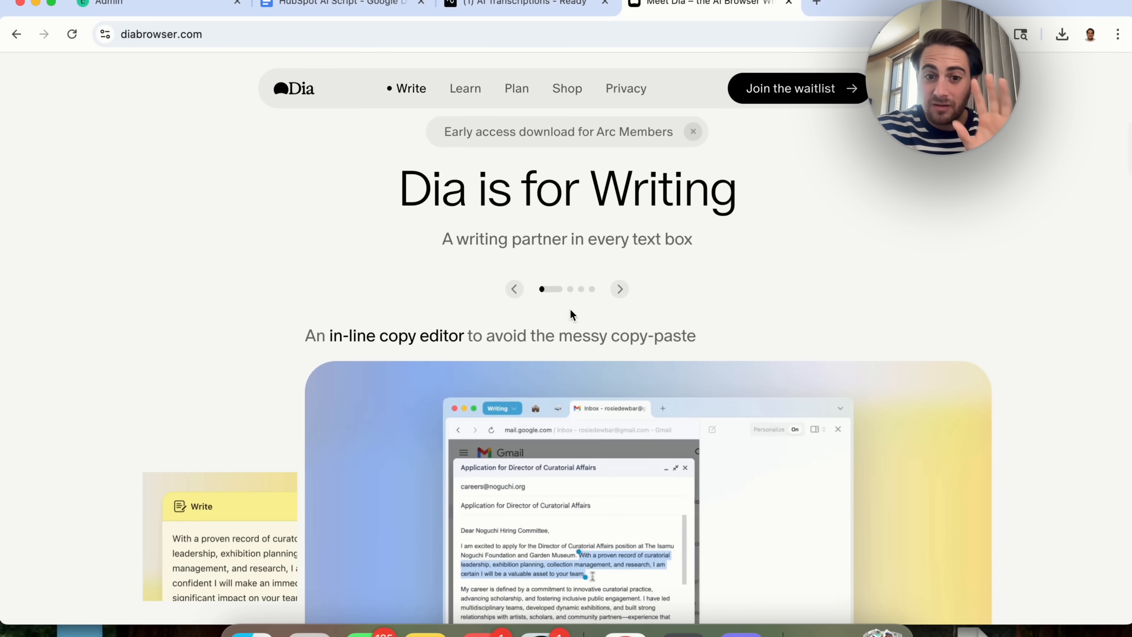
scroll(down, 3)
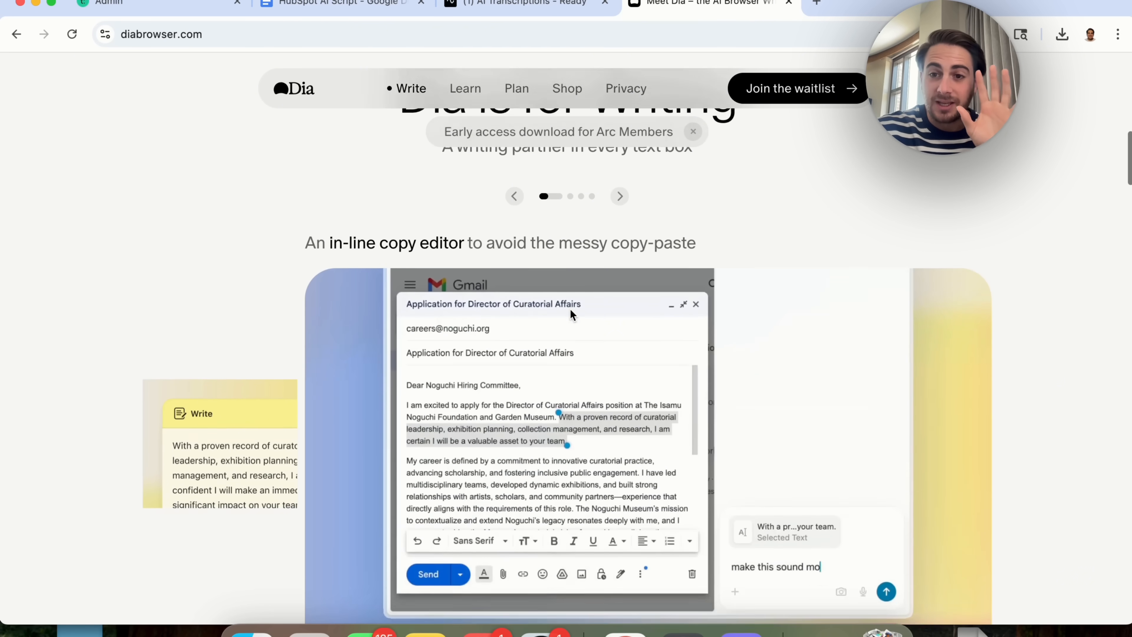
click(885, 592)
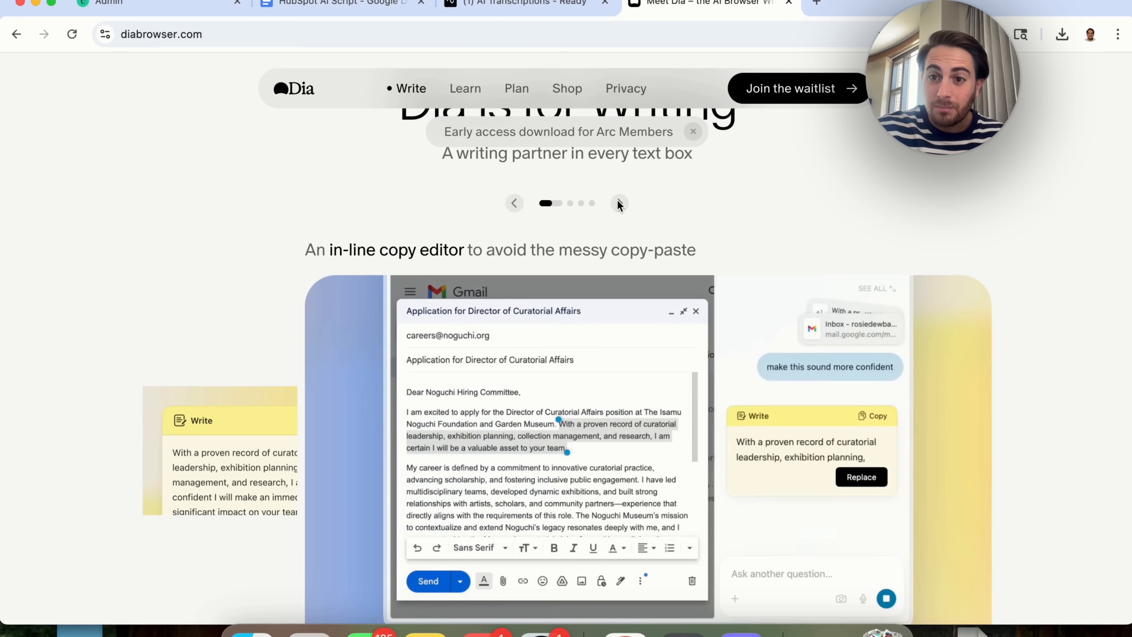
click(620, 203)
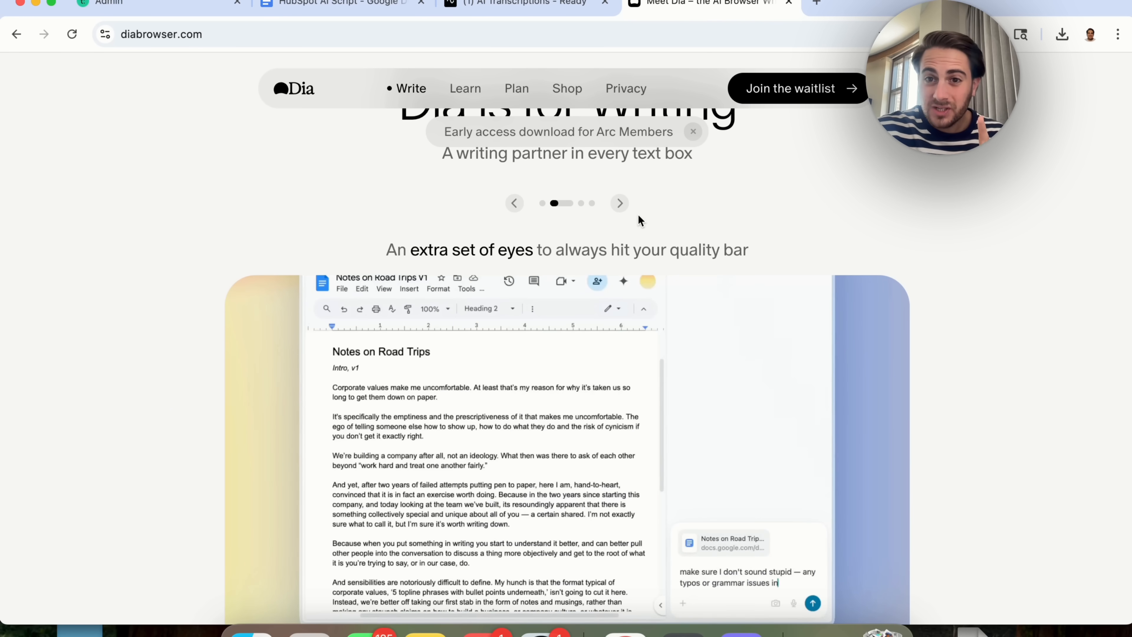
click(812, 602)
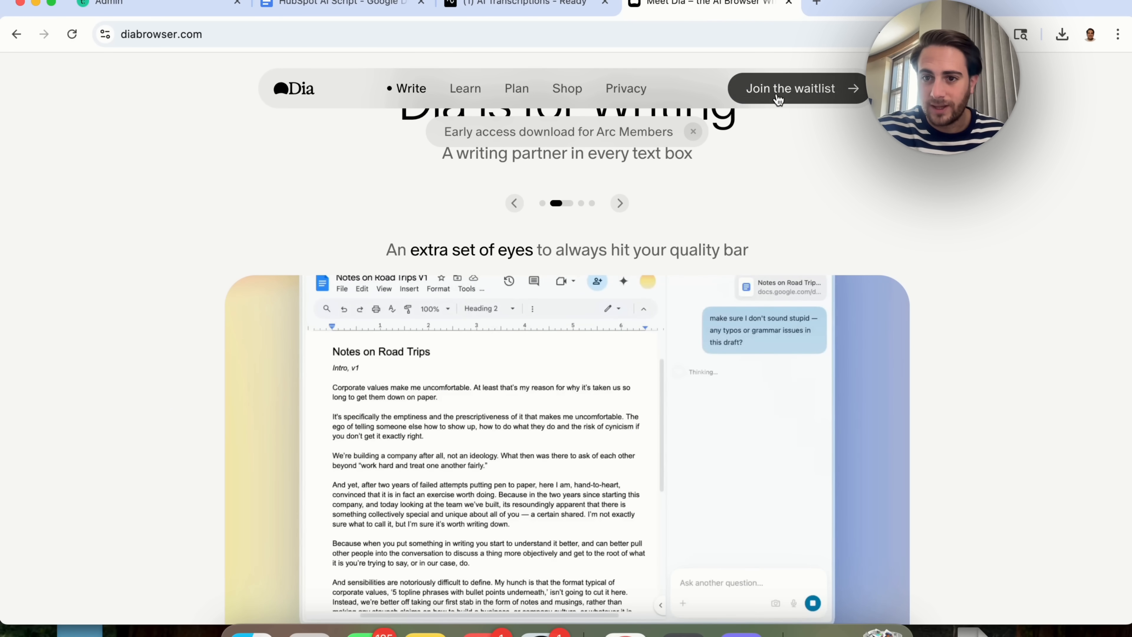
mouse_move(625, 88)
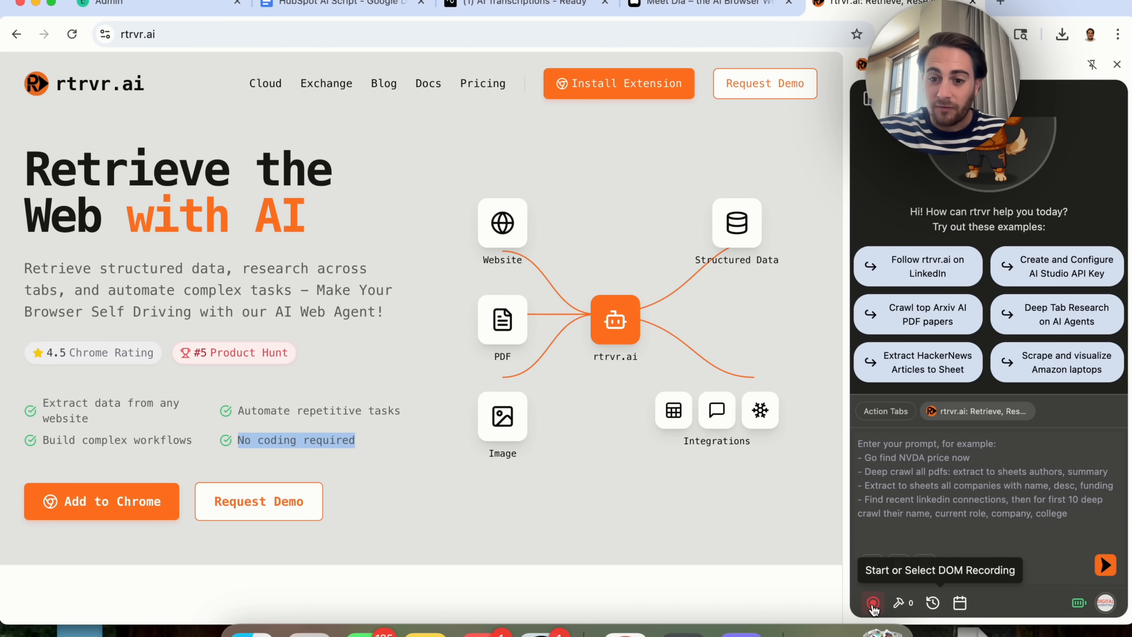
mouse_move(898, 603)
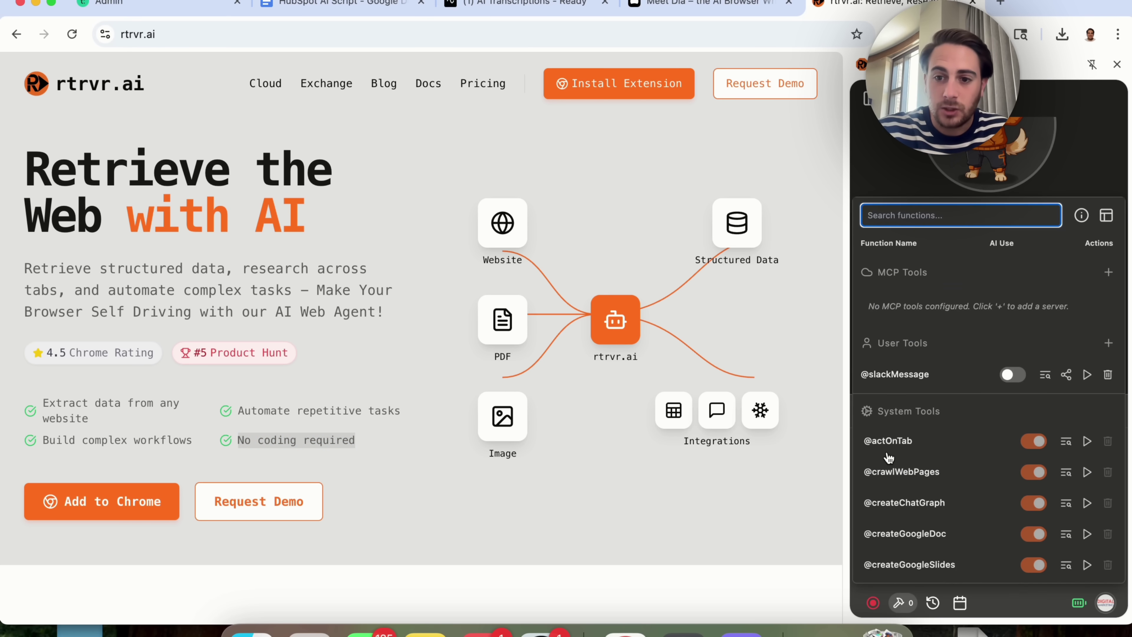
Scroll through the MCP, User and System tools lists, then switch to the saved reusable tasks.
scroll(down, 3)
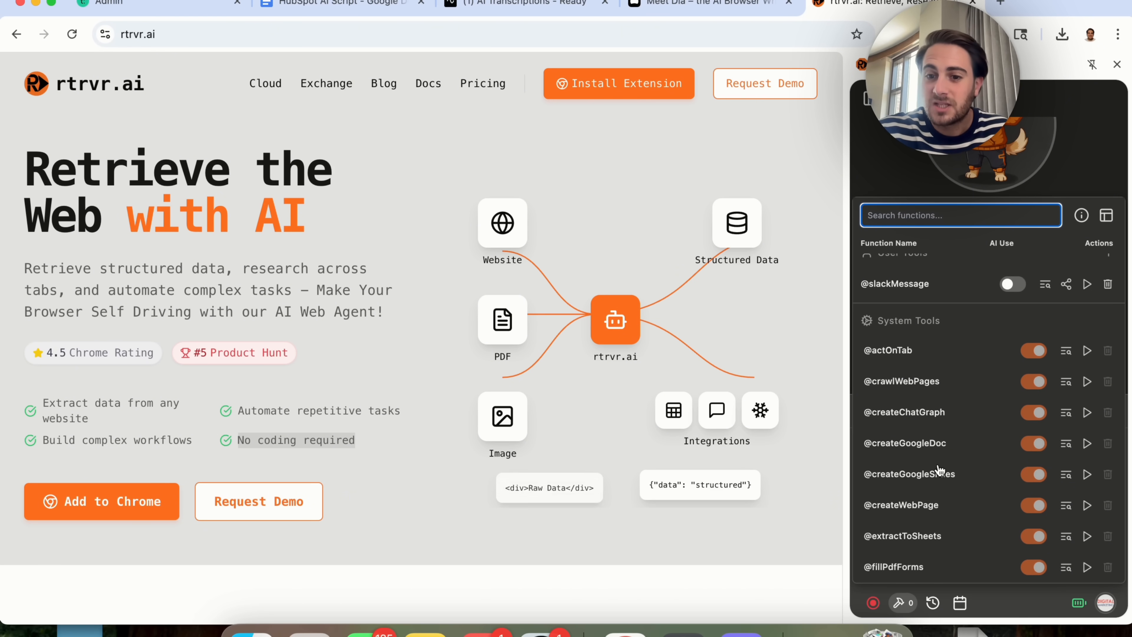
mouse_move(893, 534)
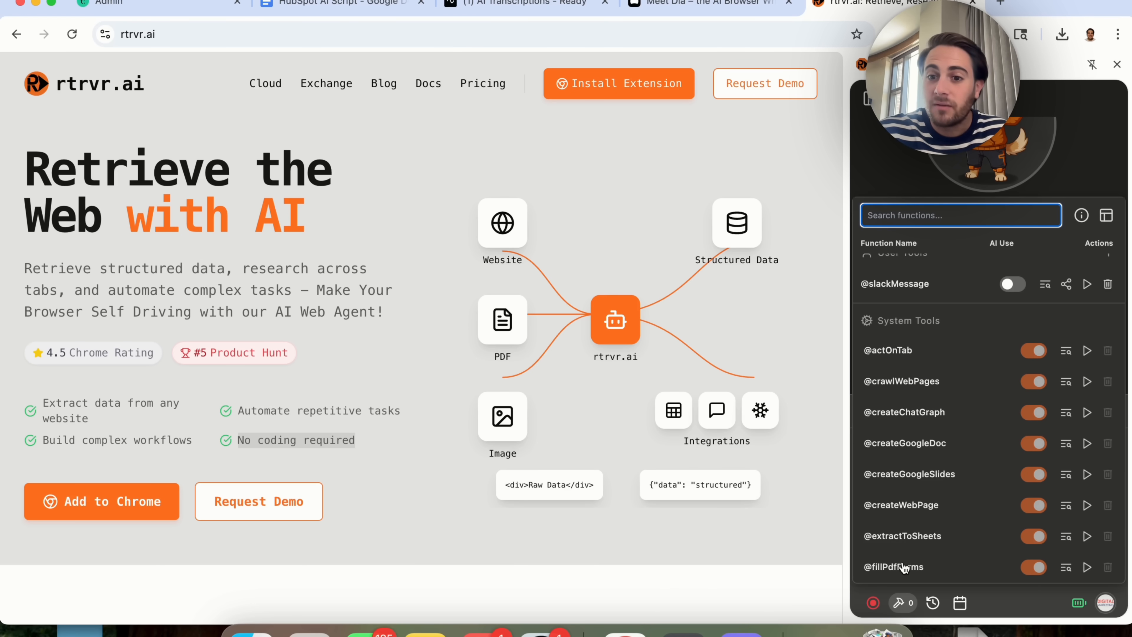
mouse_move(901, 382)
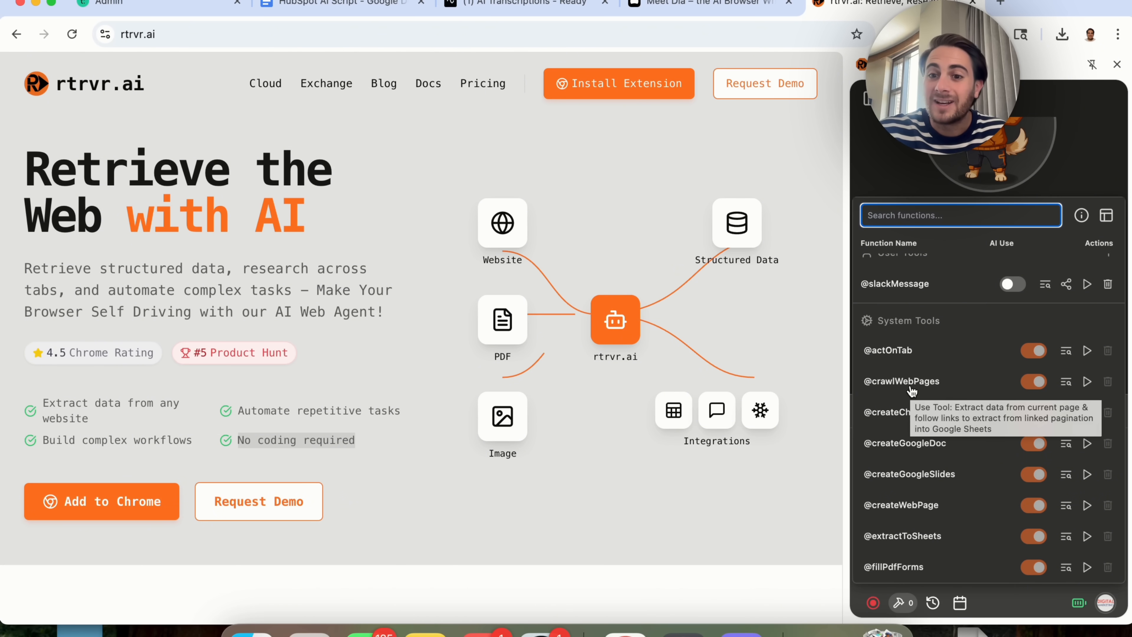
scroll(up, 3)
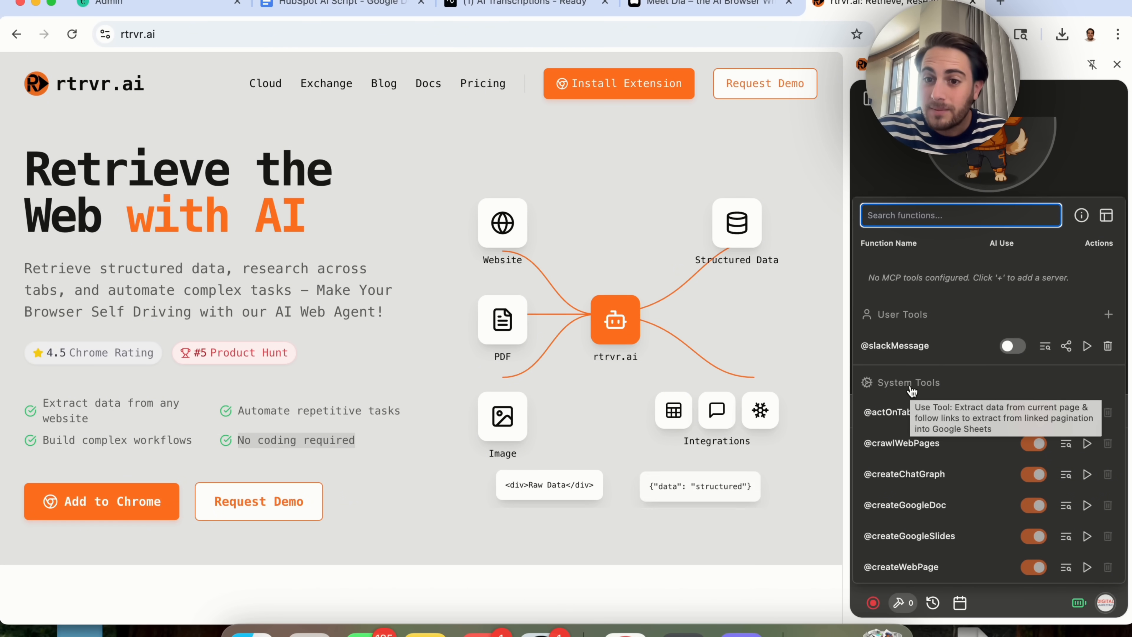
mouse_move(924, 354)
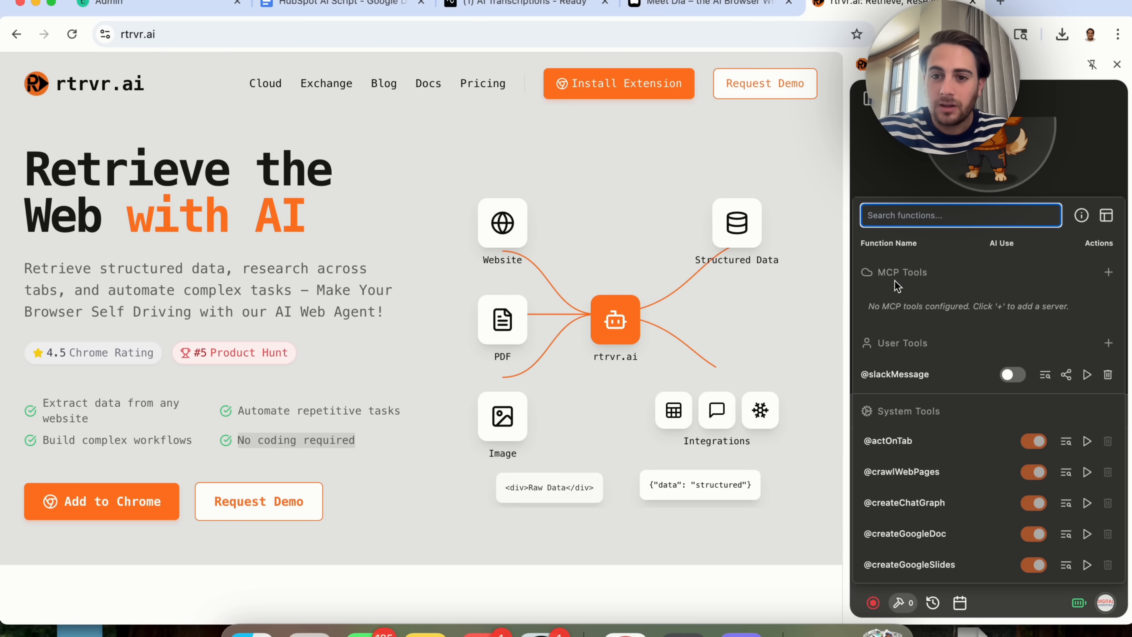
click(932, 603)
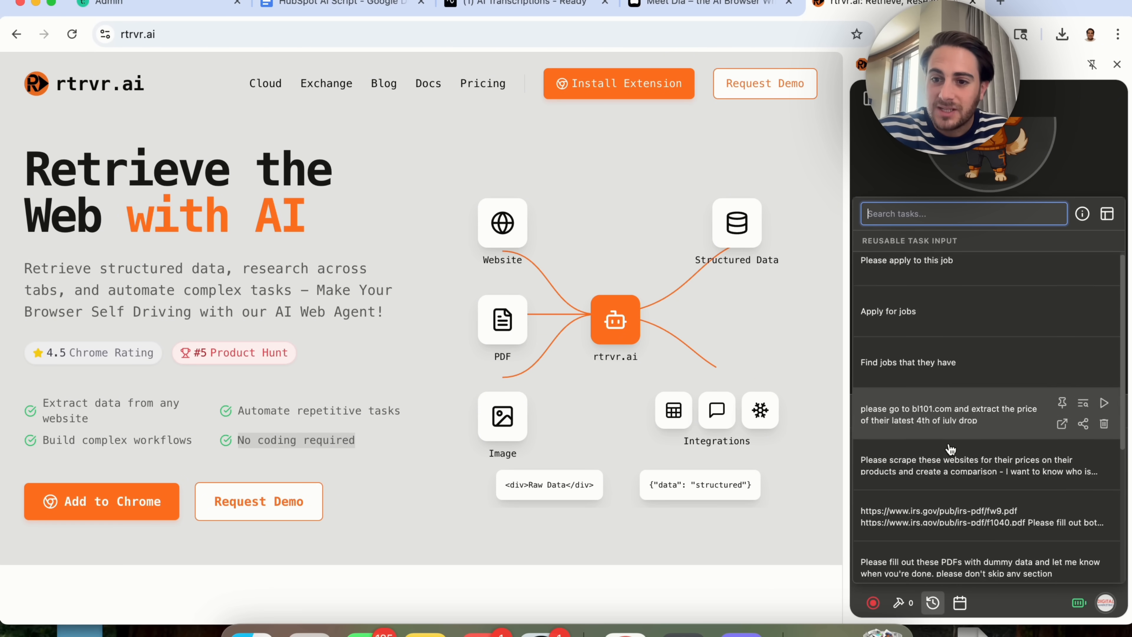
Scroll the saved reusable task inputs, then switch to the empty Schedules panel.
scroll(down, 3)
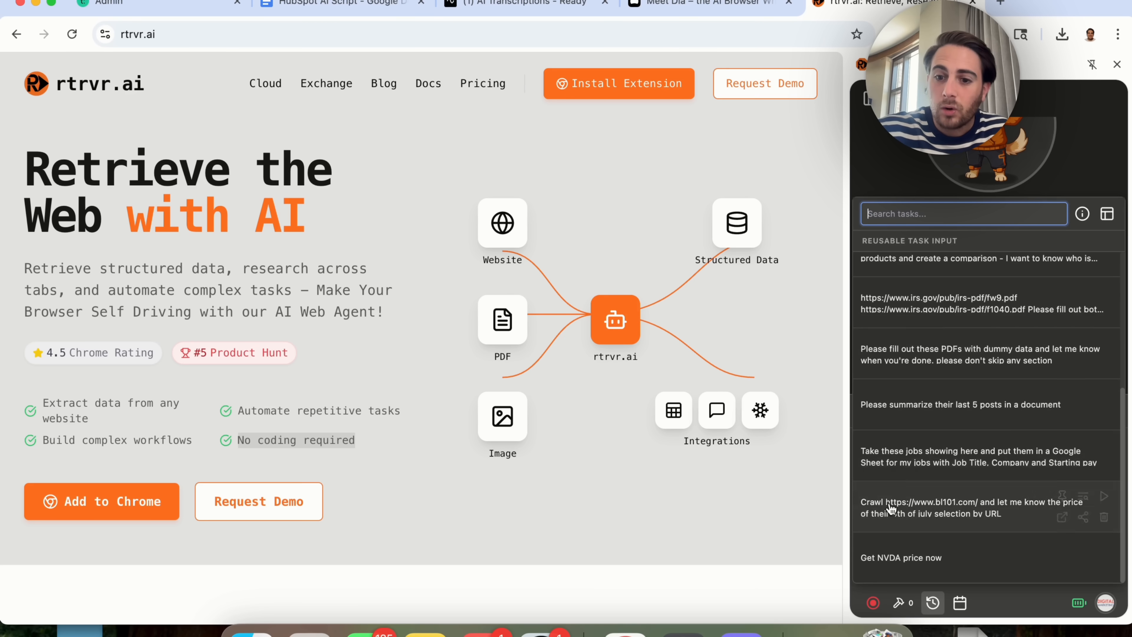
mouse_move(960, 451)
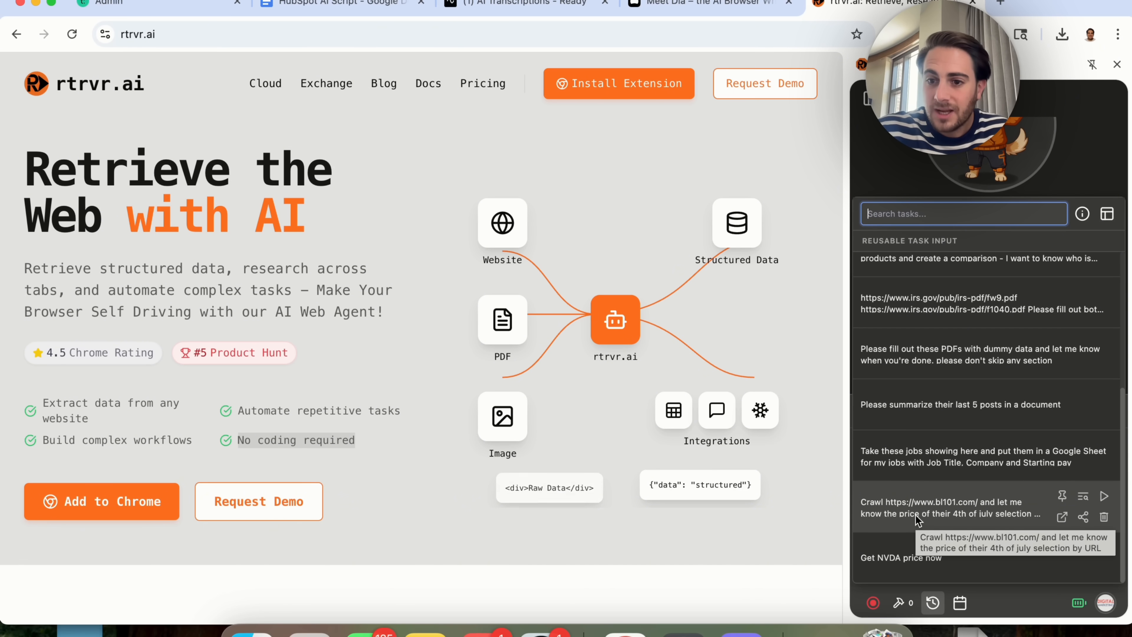
mouse_move(924, 414)
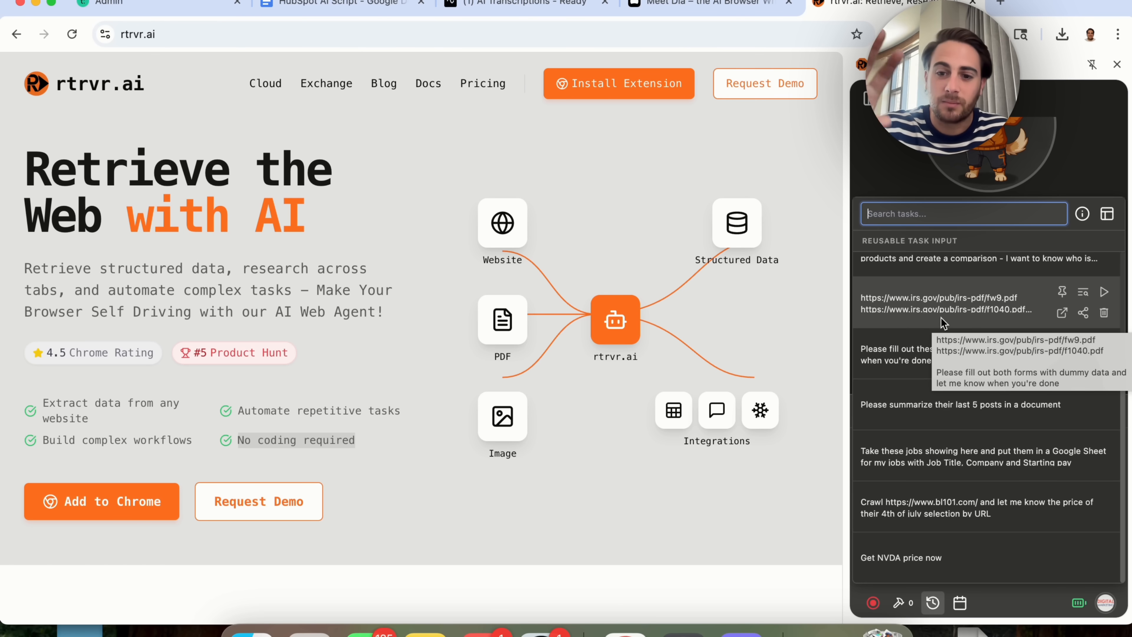
mouse_move(974, 550)
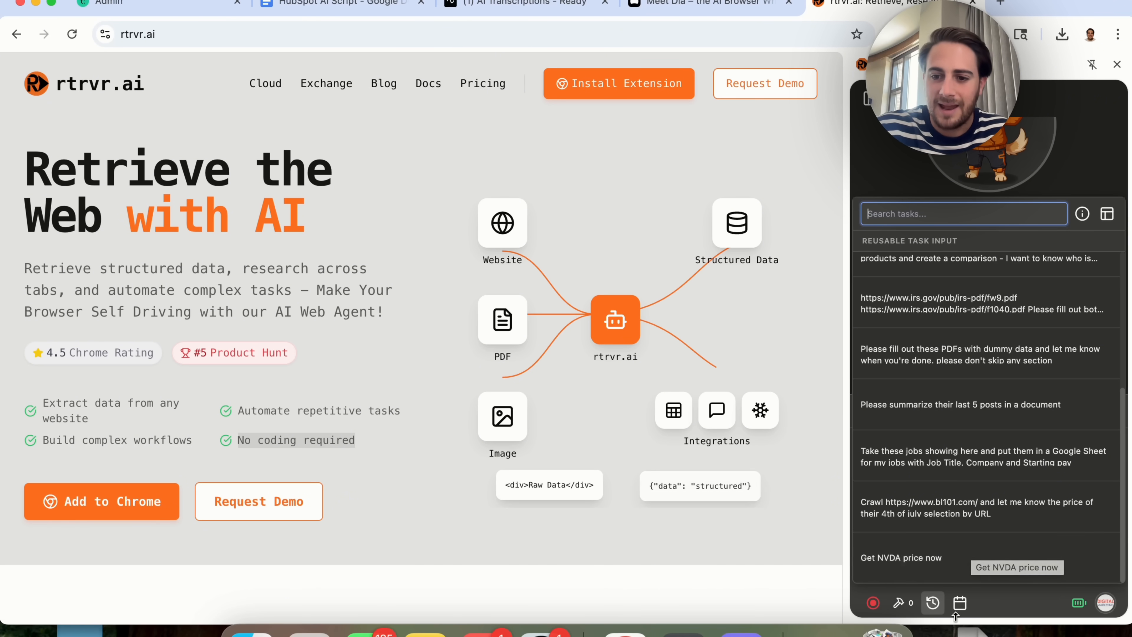
click(959, 602)
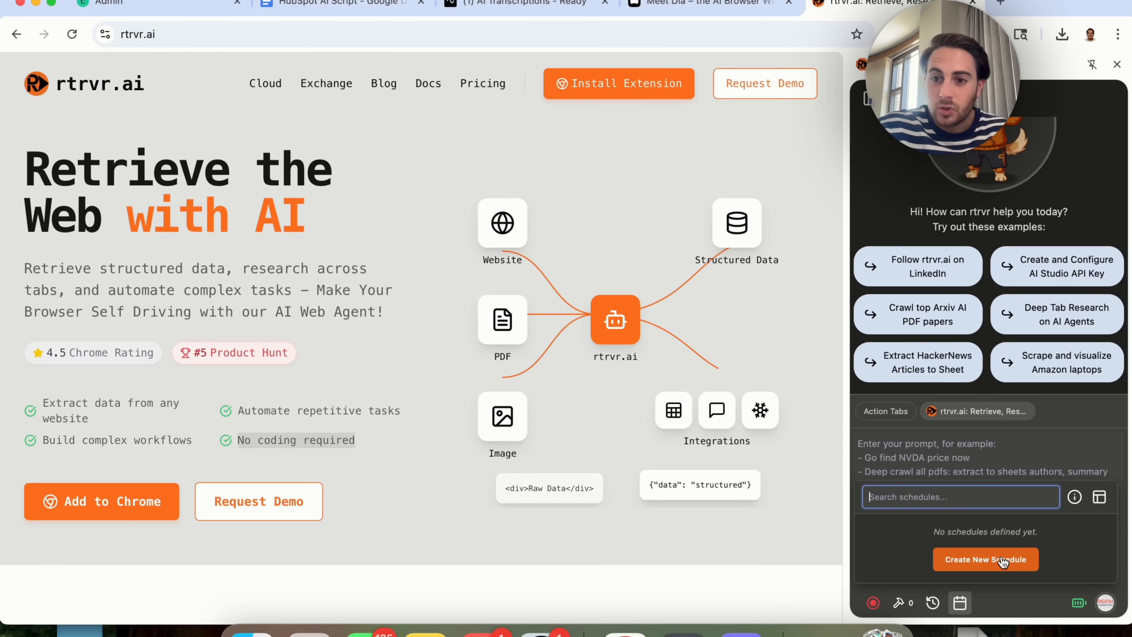
mouse_move(913, 164)
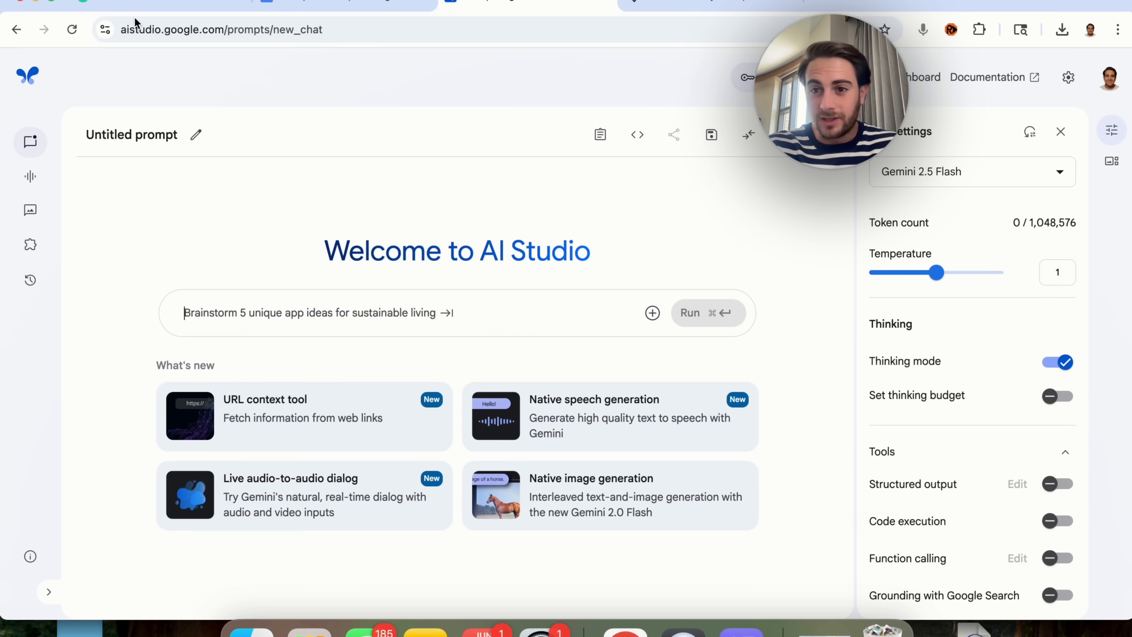
mouse_move(776, 7)
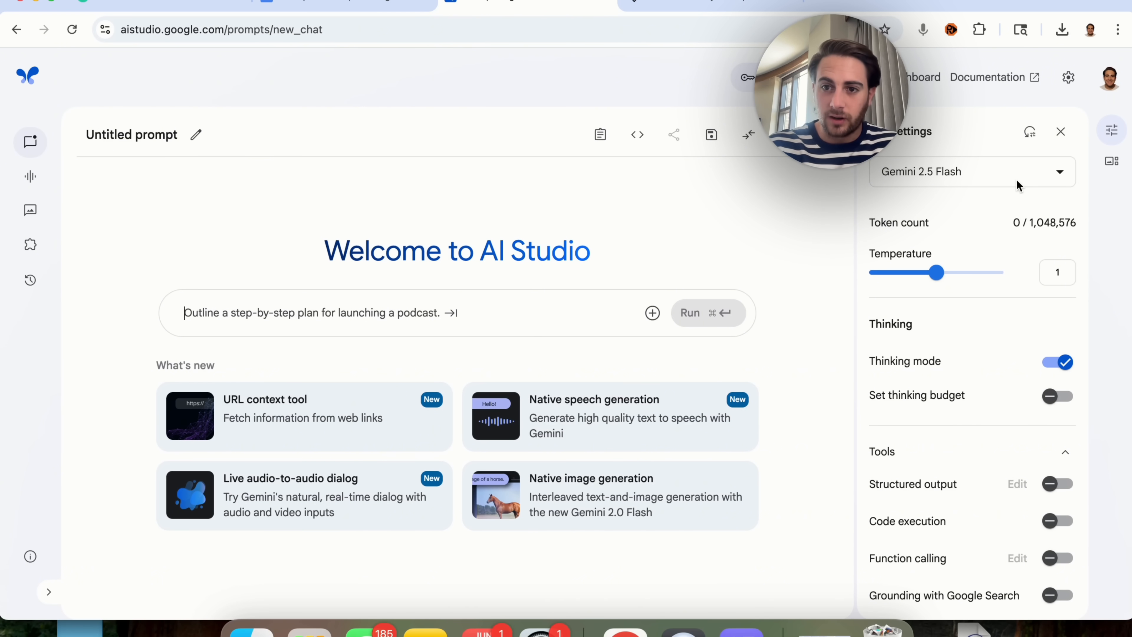
Browse the Run settings model list of Gemini 2.5 options and close it, keeping Gemini 2.5 Flash.
click(971, 171)
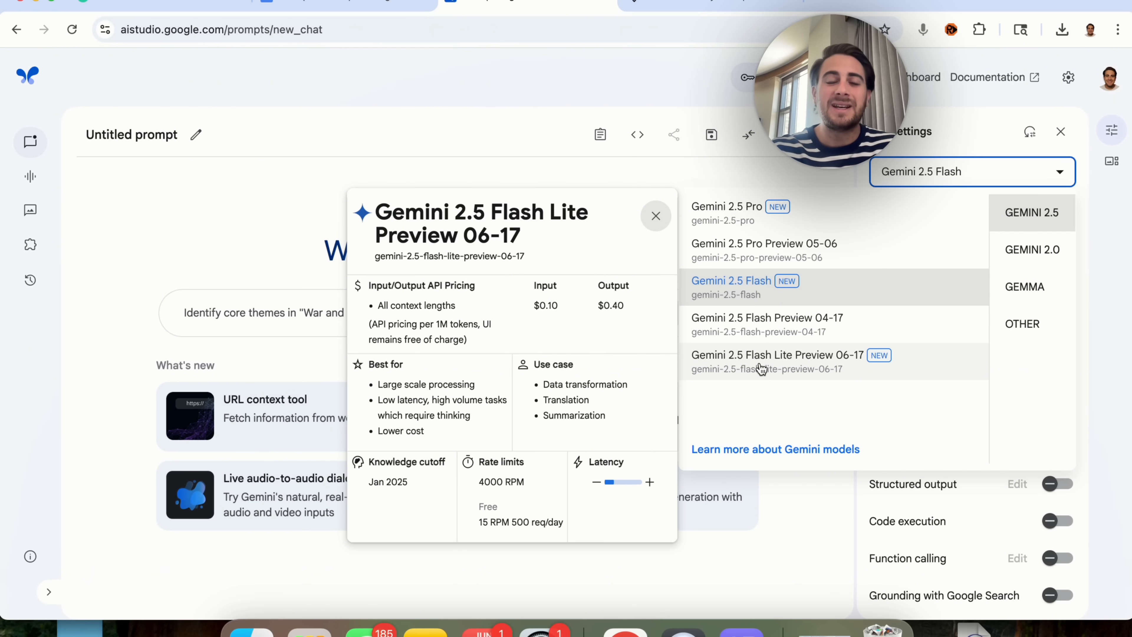
click(764, 244)
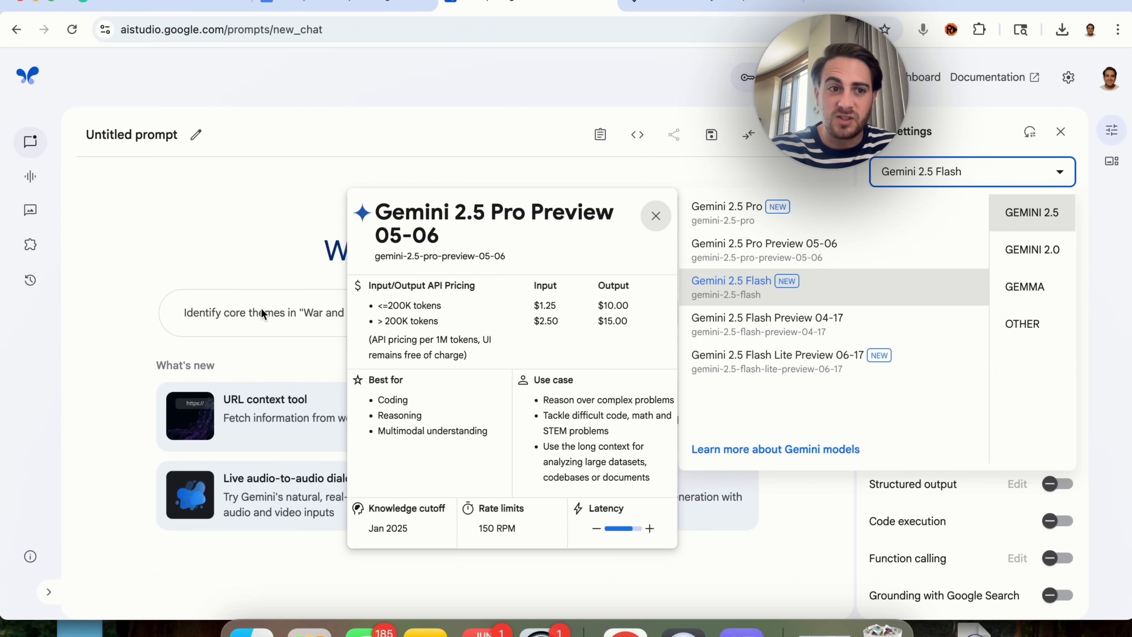
click(655, 216)
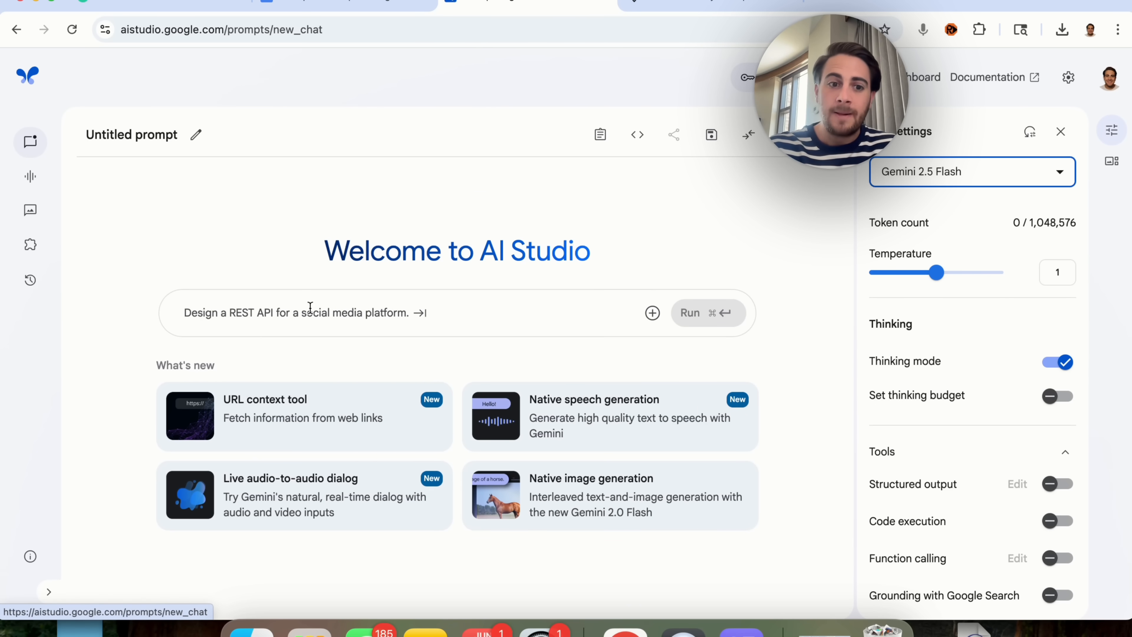
mouse_move(381, 444)
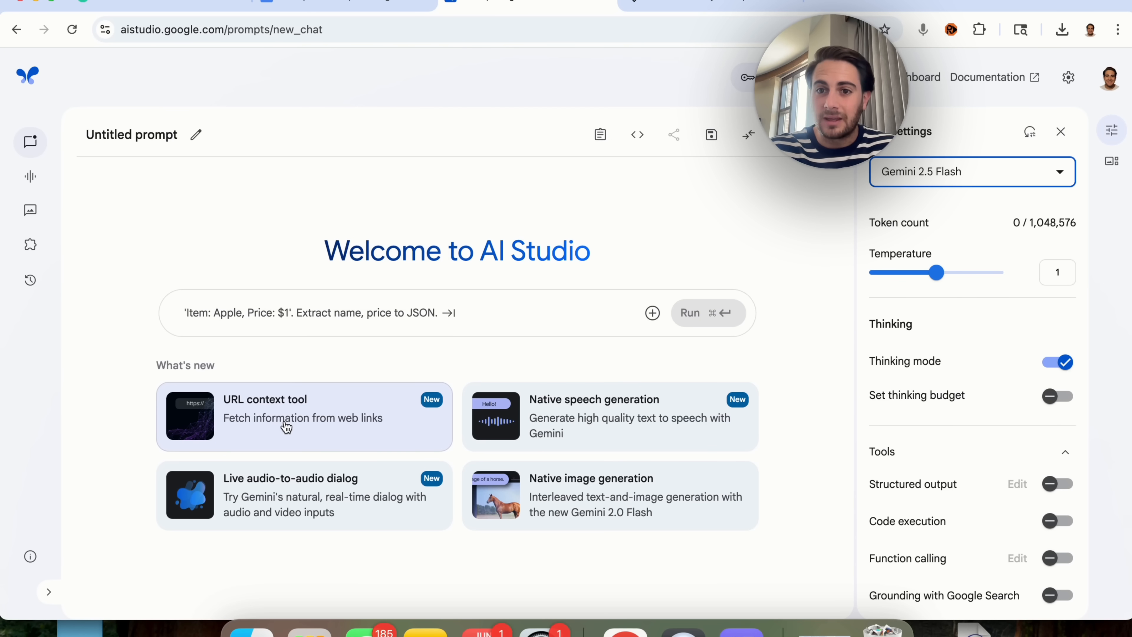
mouse_move(459, 411)
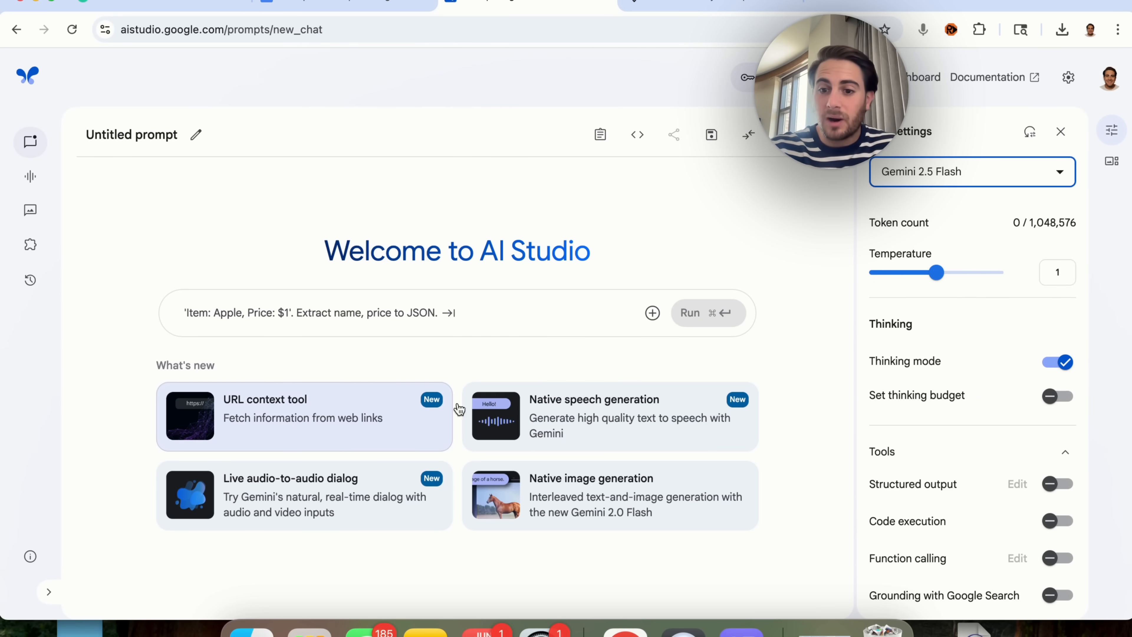
scroll(down, 3)
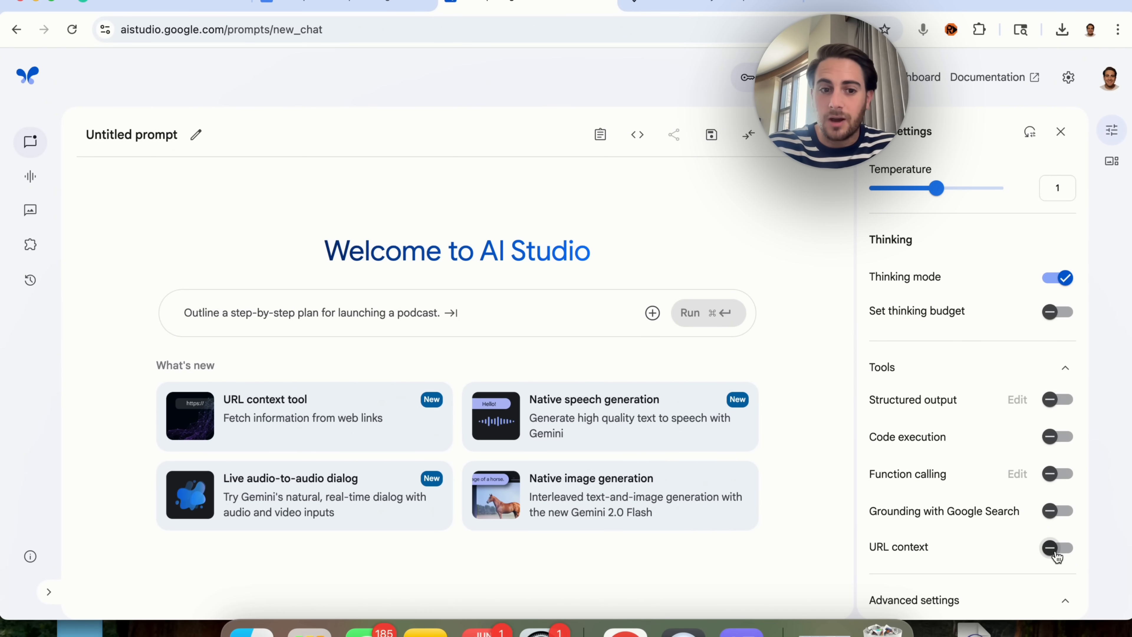
mouse_move(592, 451)
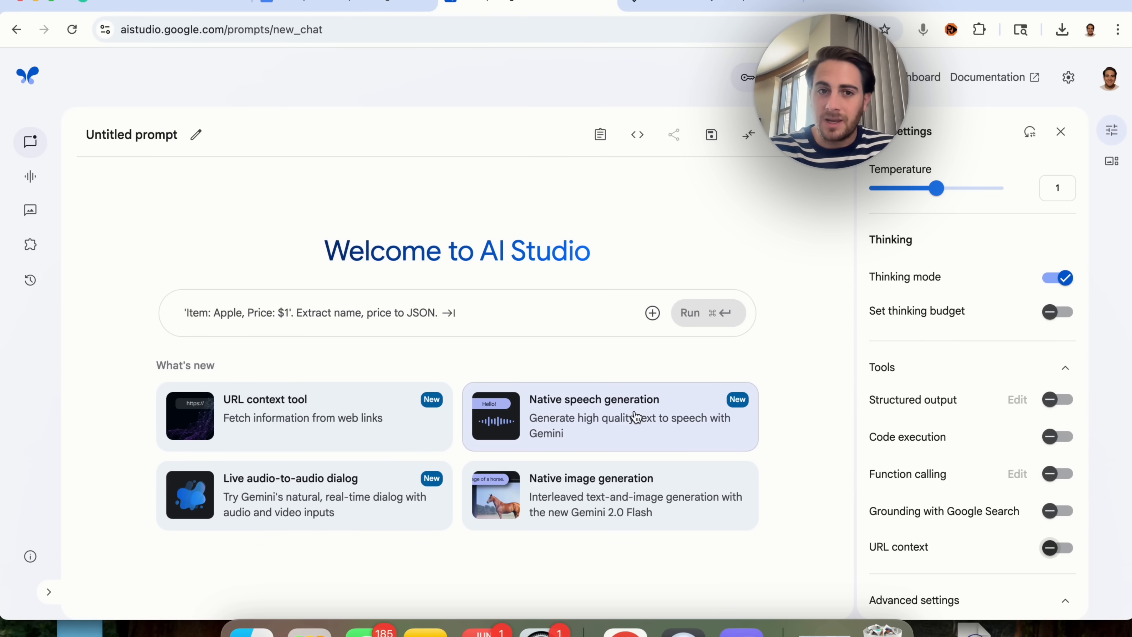
click(609, 416)
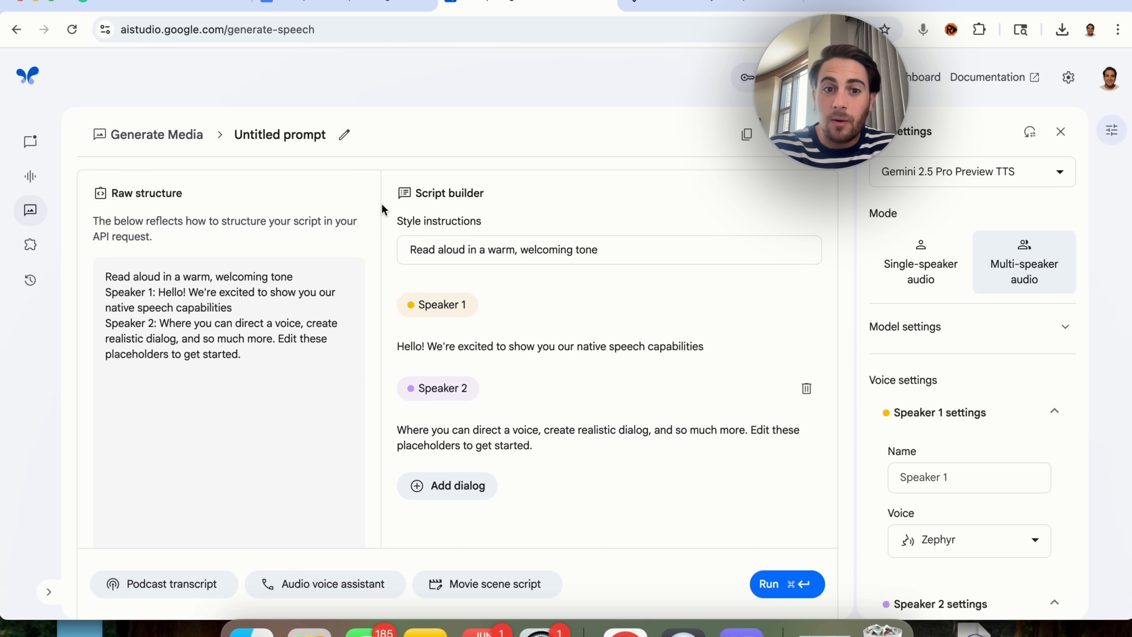
mouse_move(522, 241)
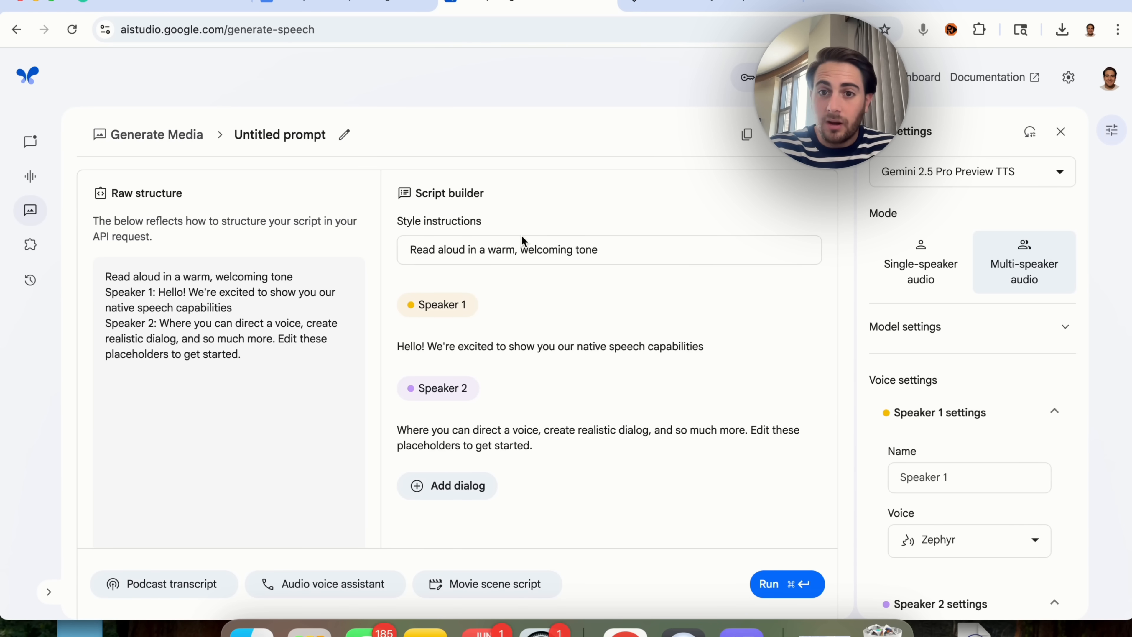
mouse_move(654, 209)
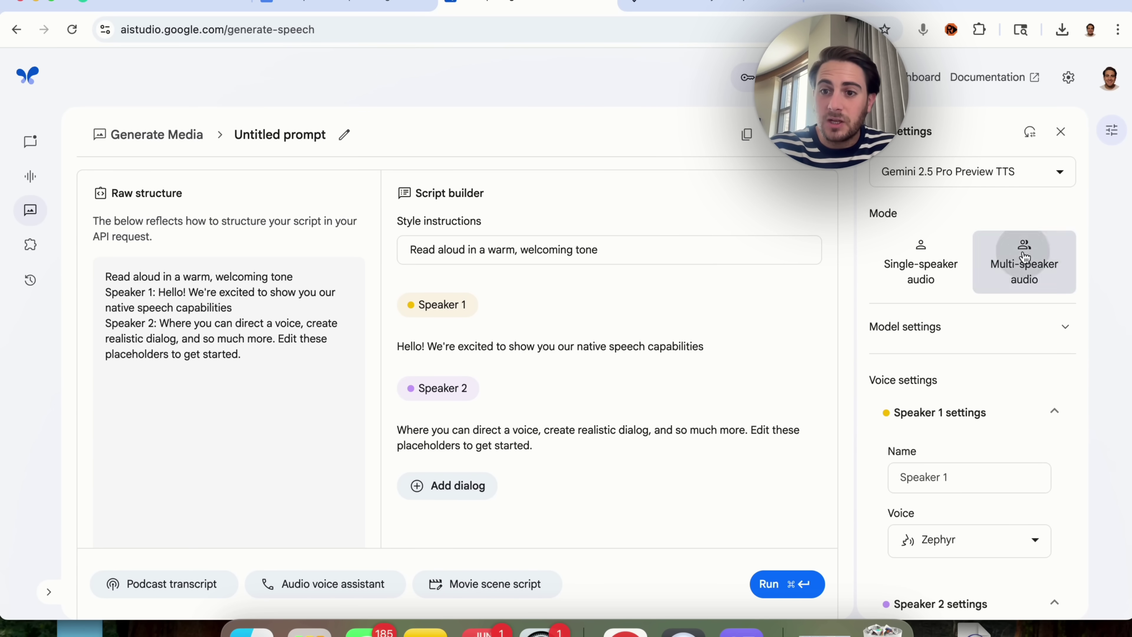
click(904, 326)
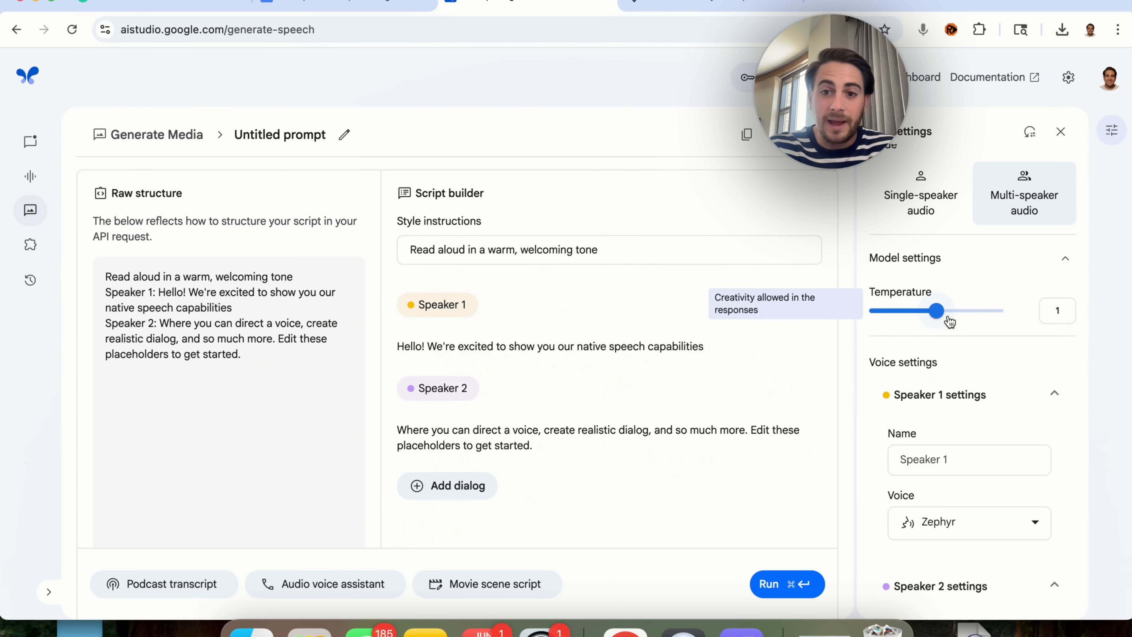
click(969, 521)
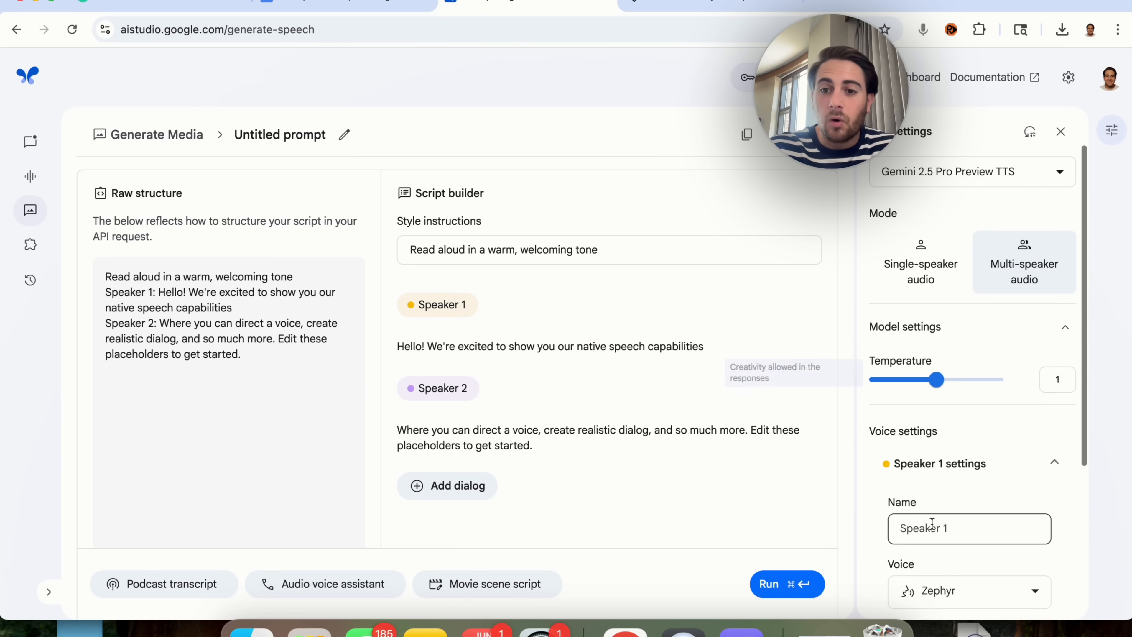
click(30, 142)
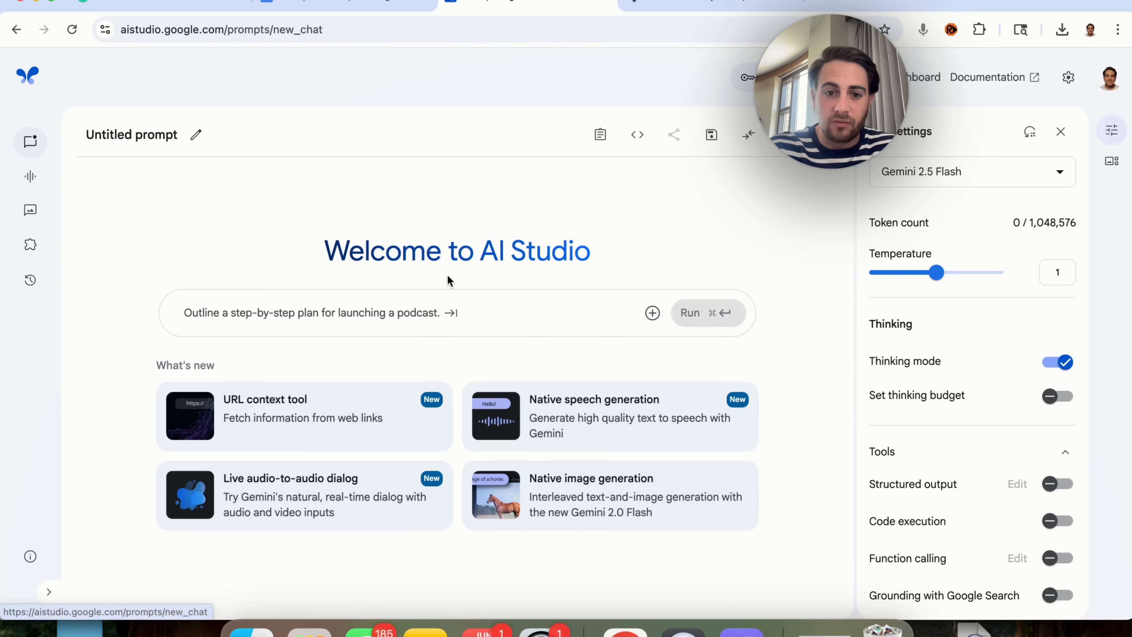
mouse_move(697, 485)
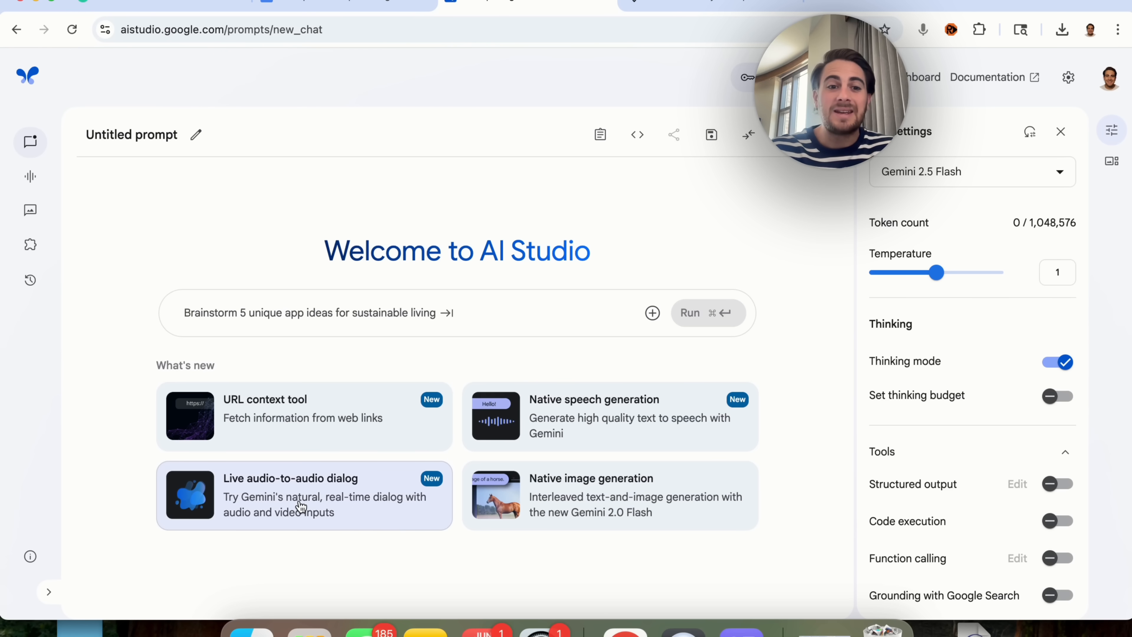
click(303, 495)
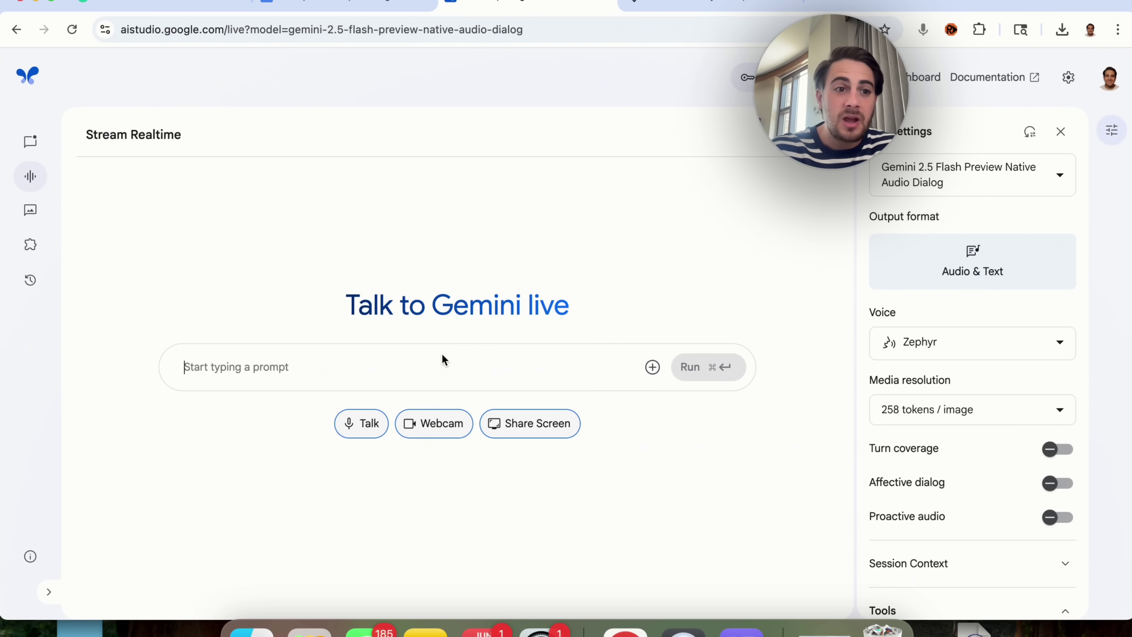
mouse_move(422, 373)
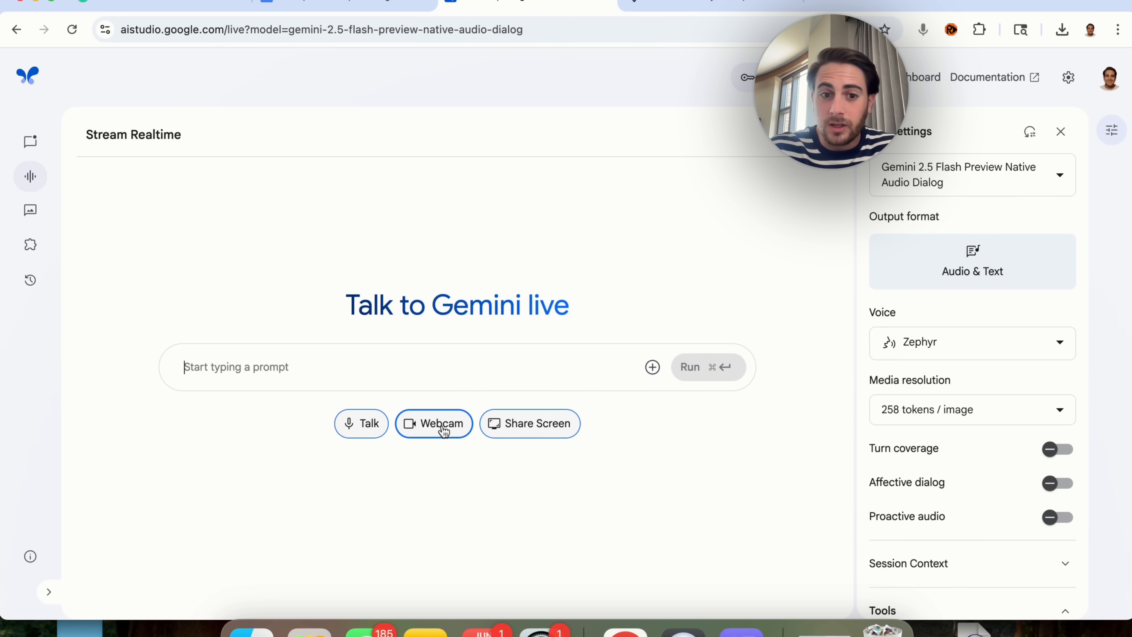
mouse_move(592, 417)
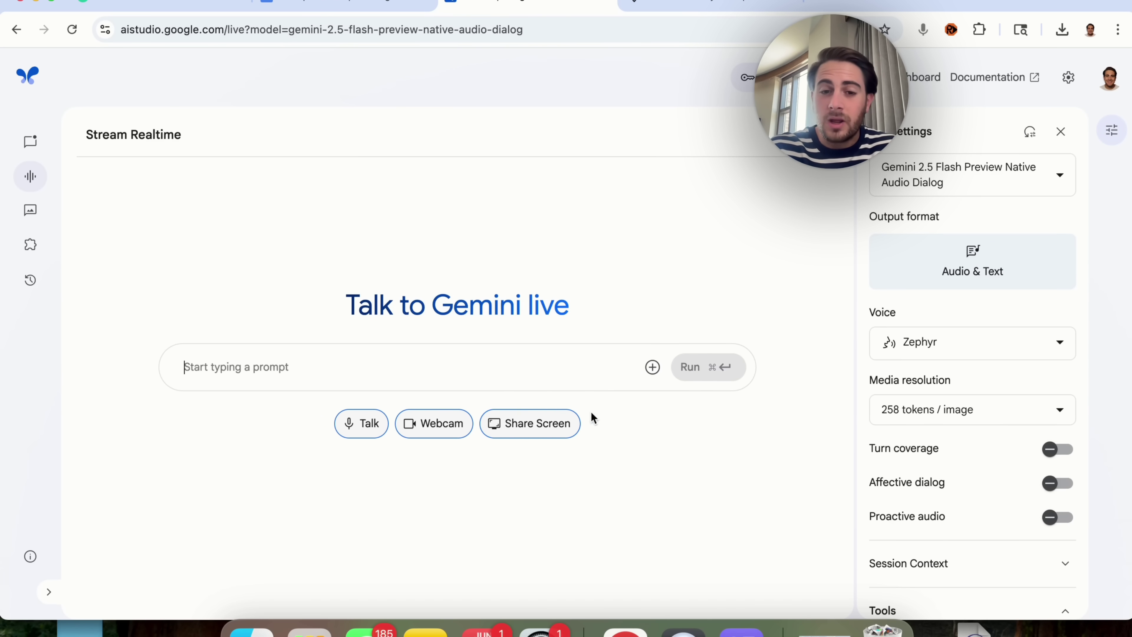
mouse_move(533, 423)
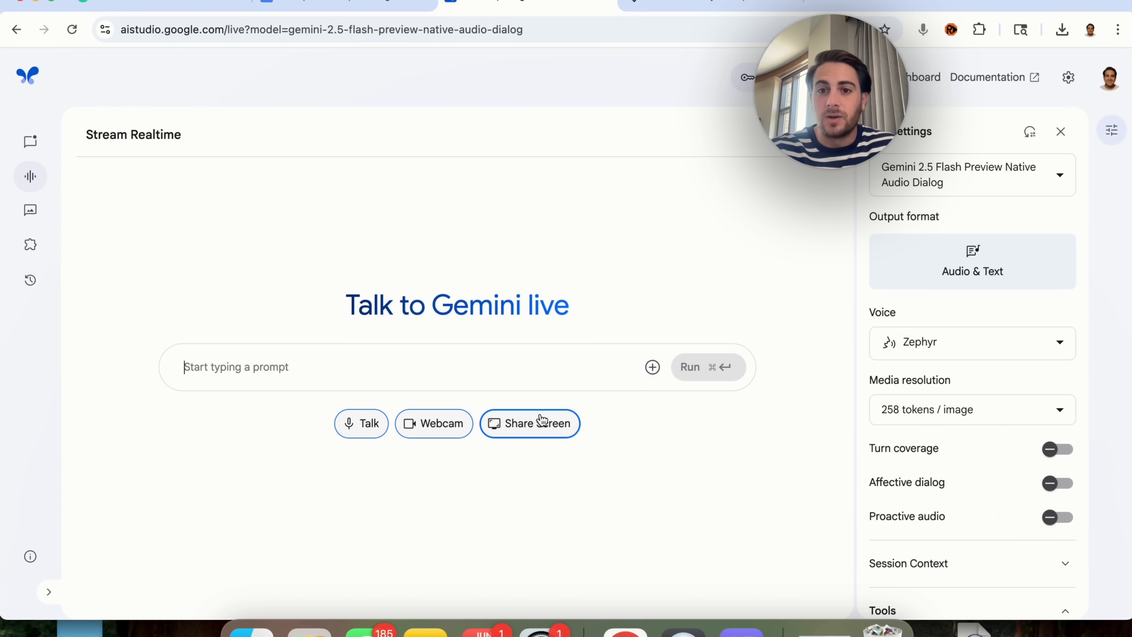
mouse_move(924, 389)
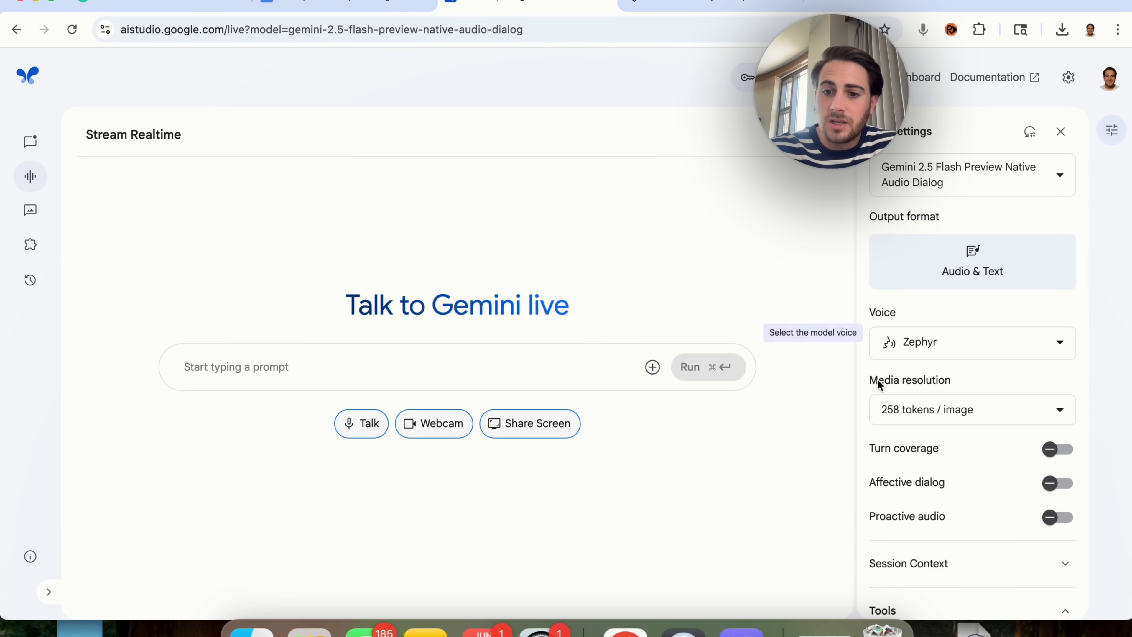
scroll(down, 3)
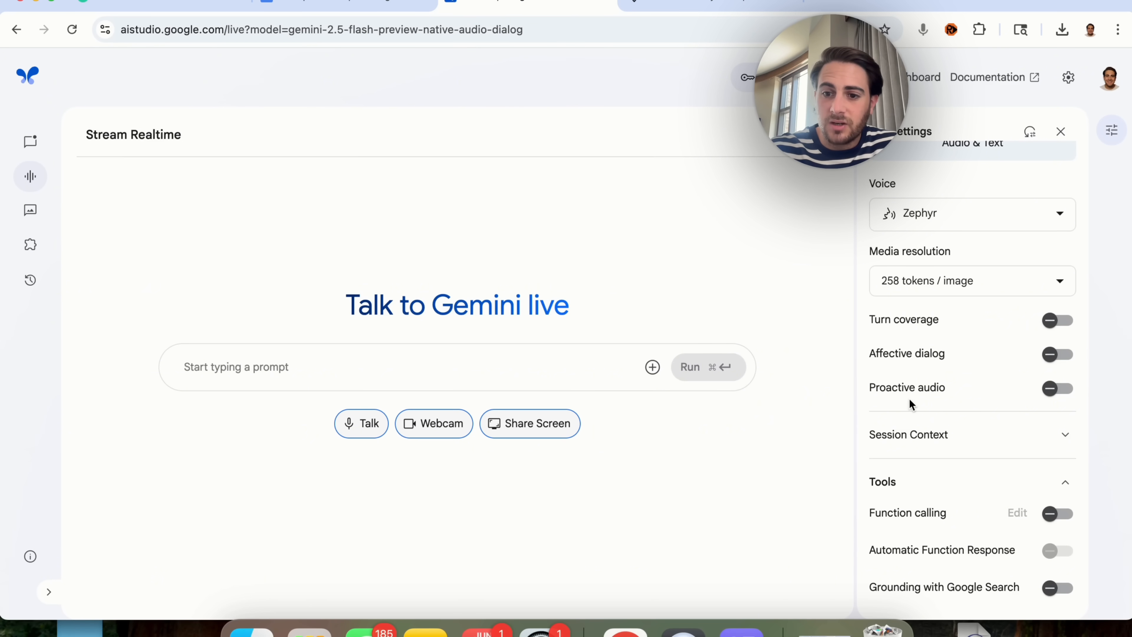
mouse_move(595, 162)
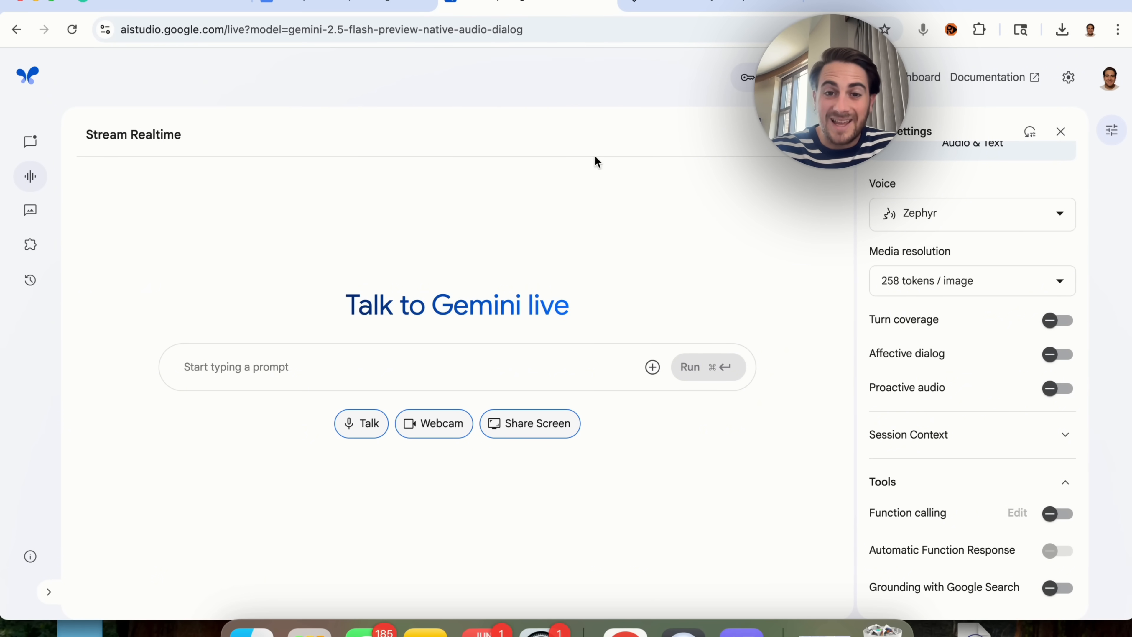
mouse_move(434, 206)
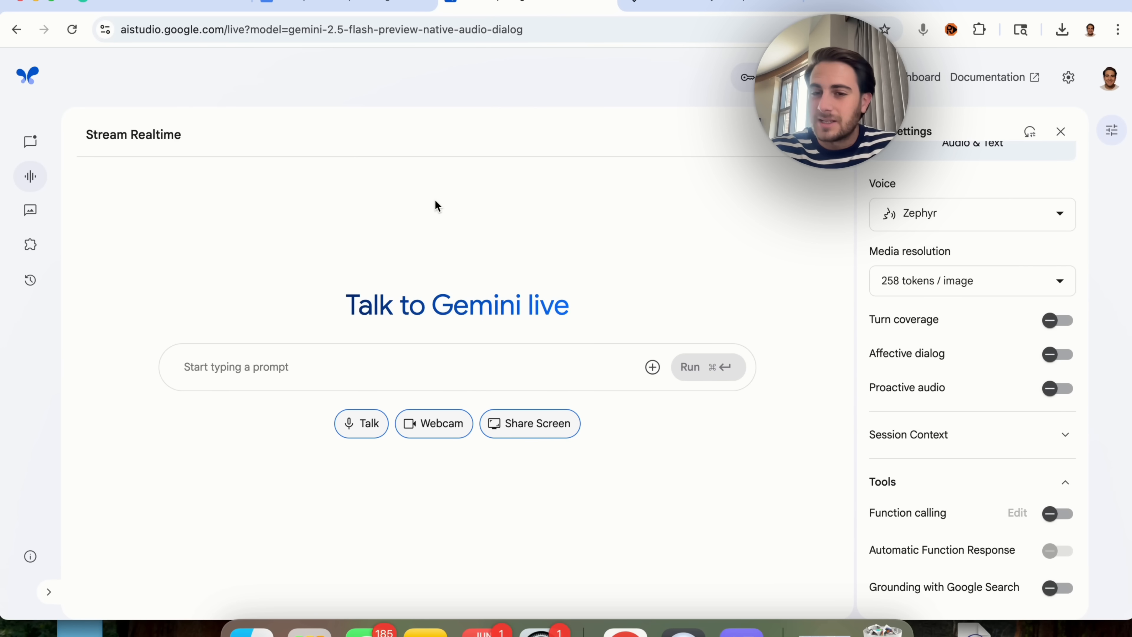
click(30, 210)
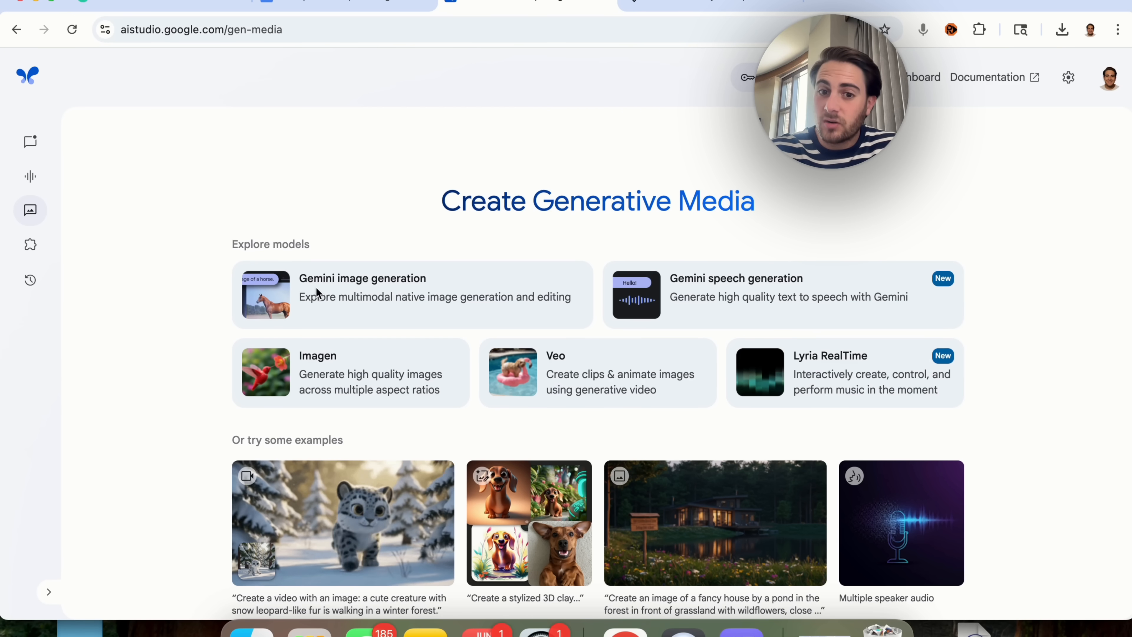
mouse_move(783, 246)
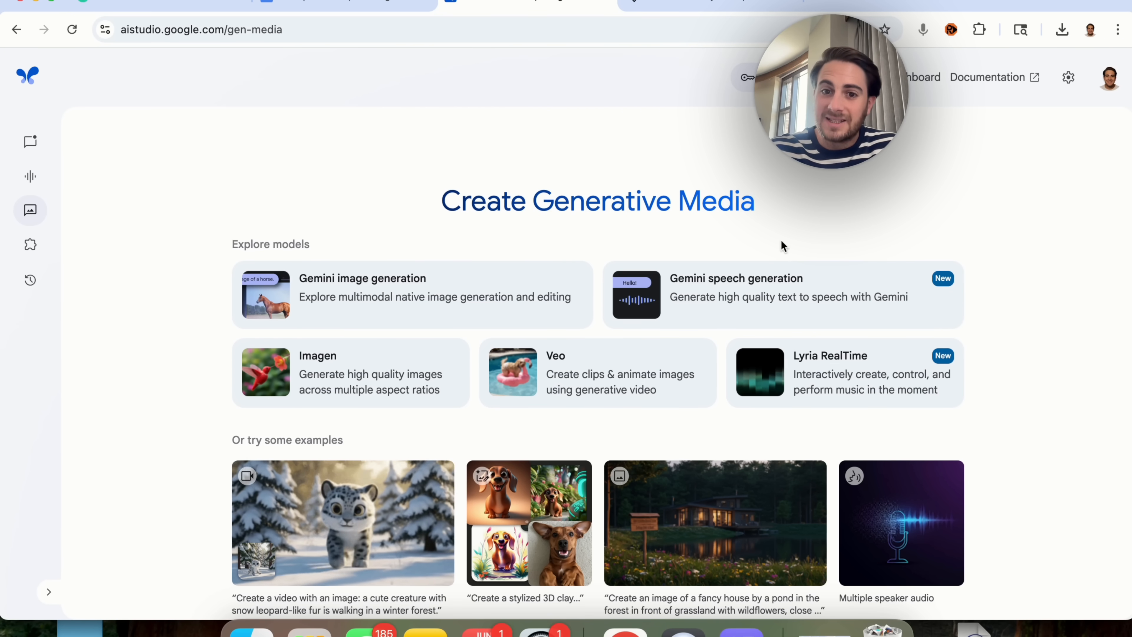
mouse_move(361, 351)
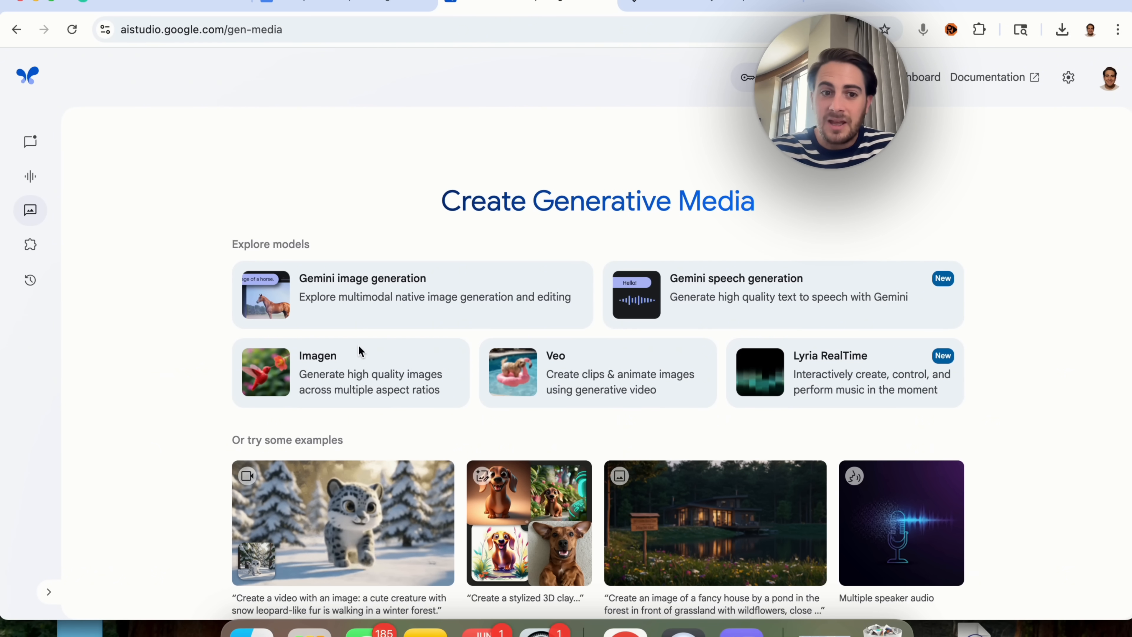
Look at the Imagen image generation page, then return to the Create Generative Media overview.
click(318, 372)
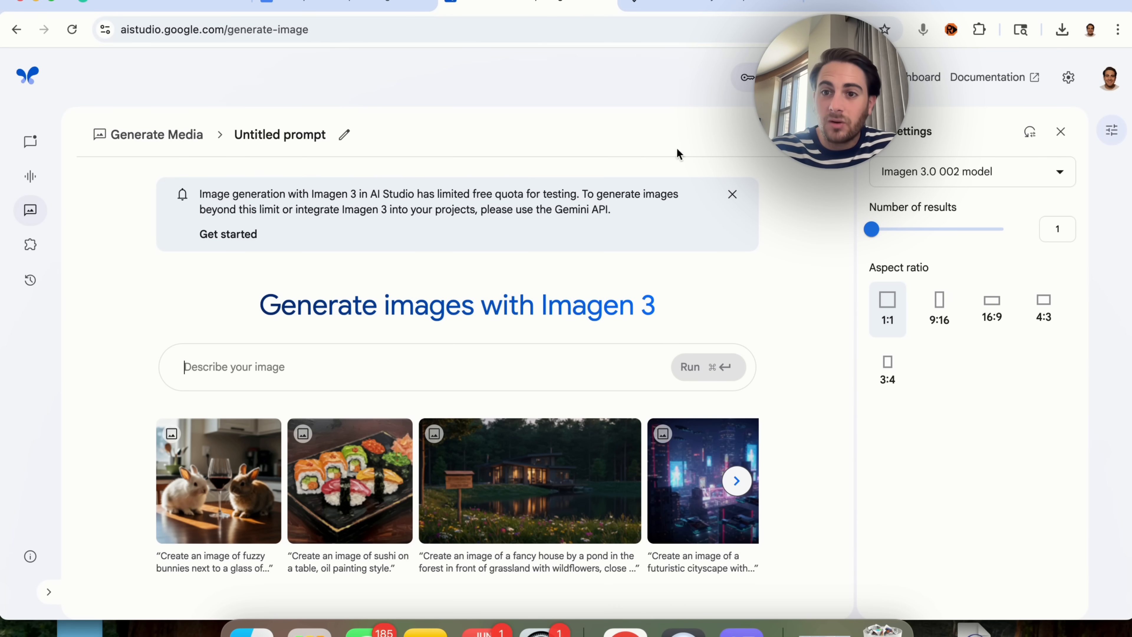
click(971, 171)
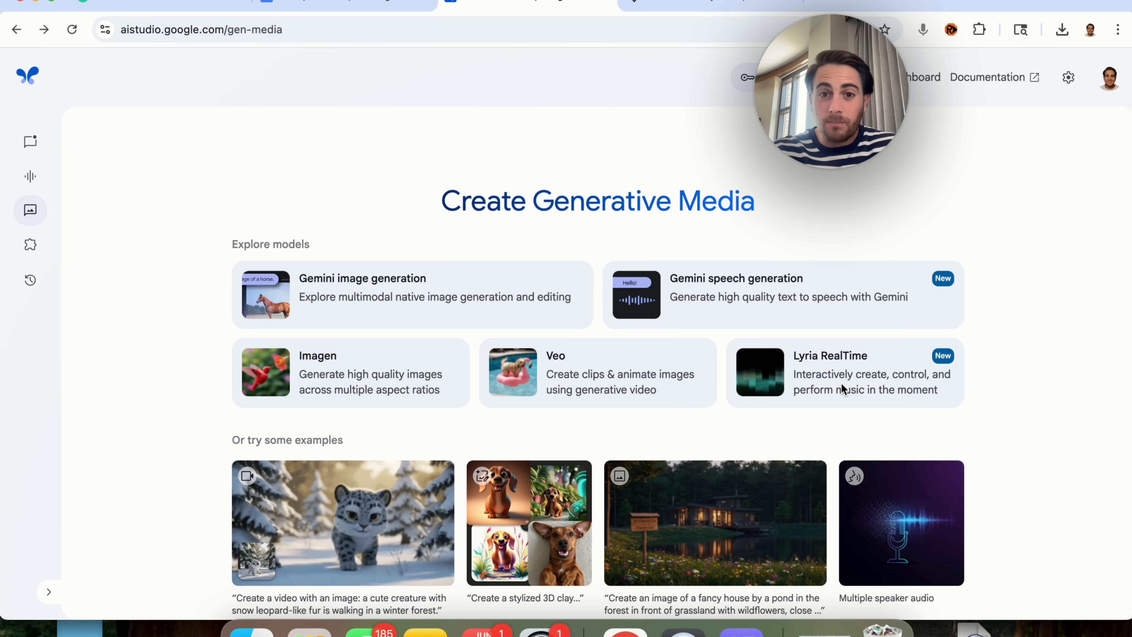
mouse_move(30, 244)
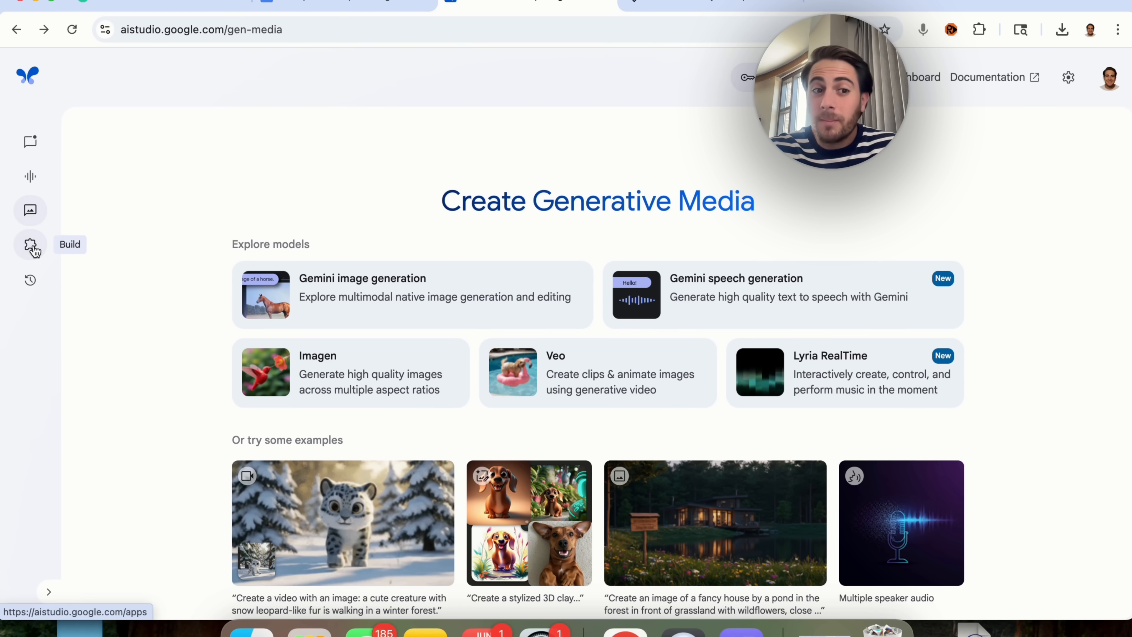
Browse the Build Showcase gallery, then list Your apps with the two YouTube AI tools.
click(30, 244)
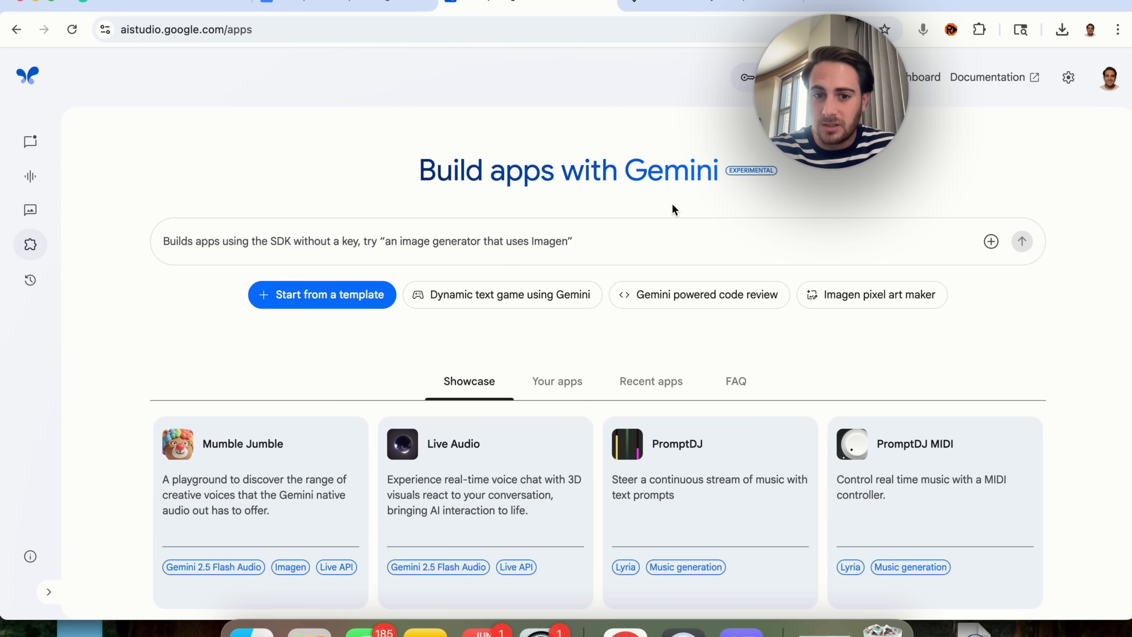
scroll(down, 3)
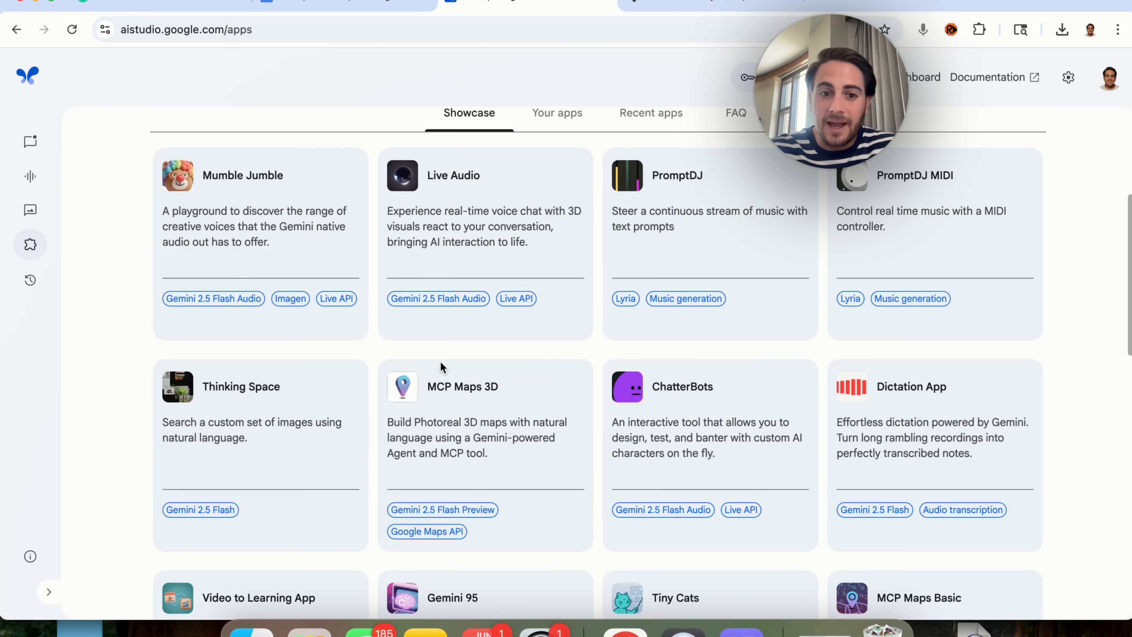
scroll(down, 3)
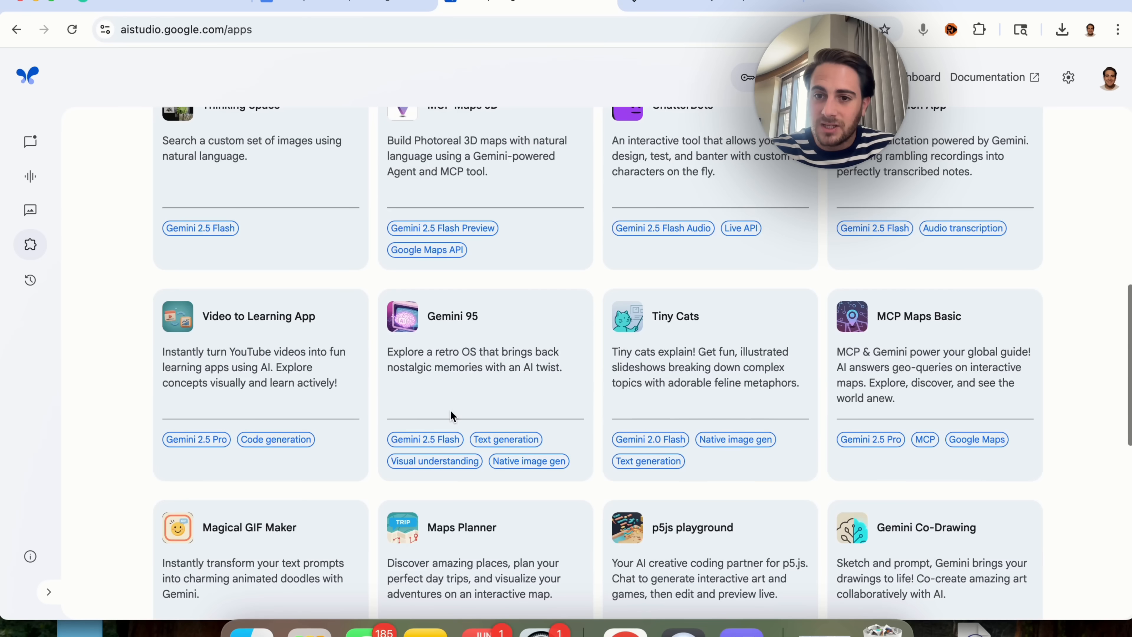
scroll(up, 3)
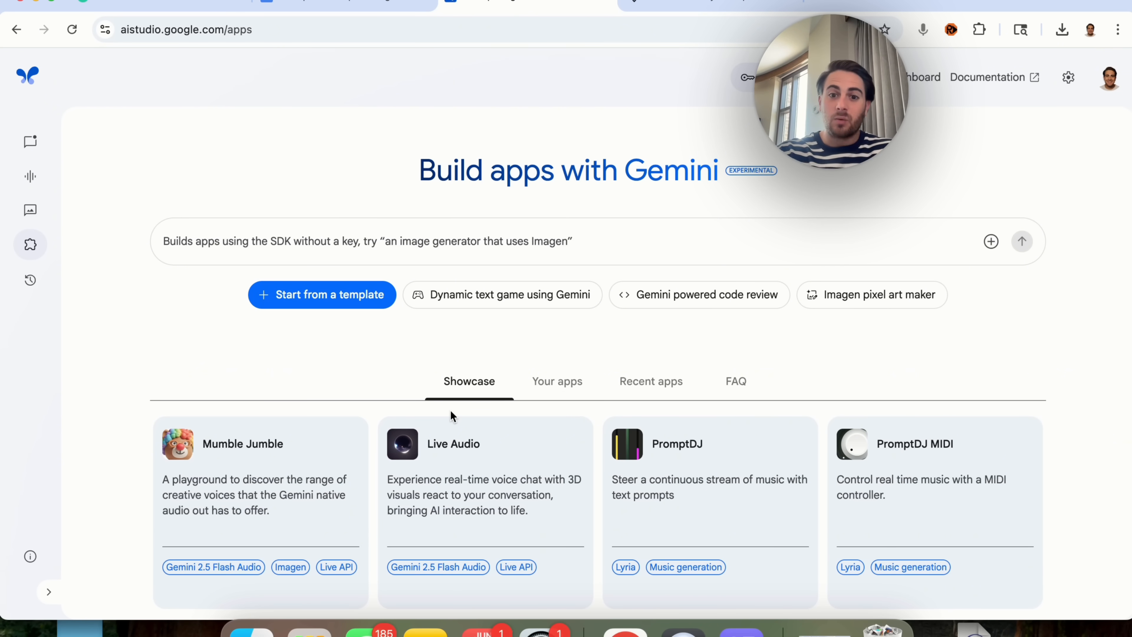
mouse_move(543, 398)
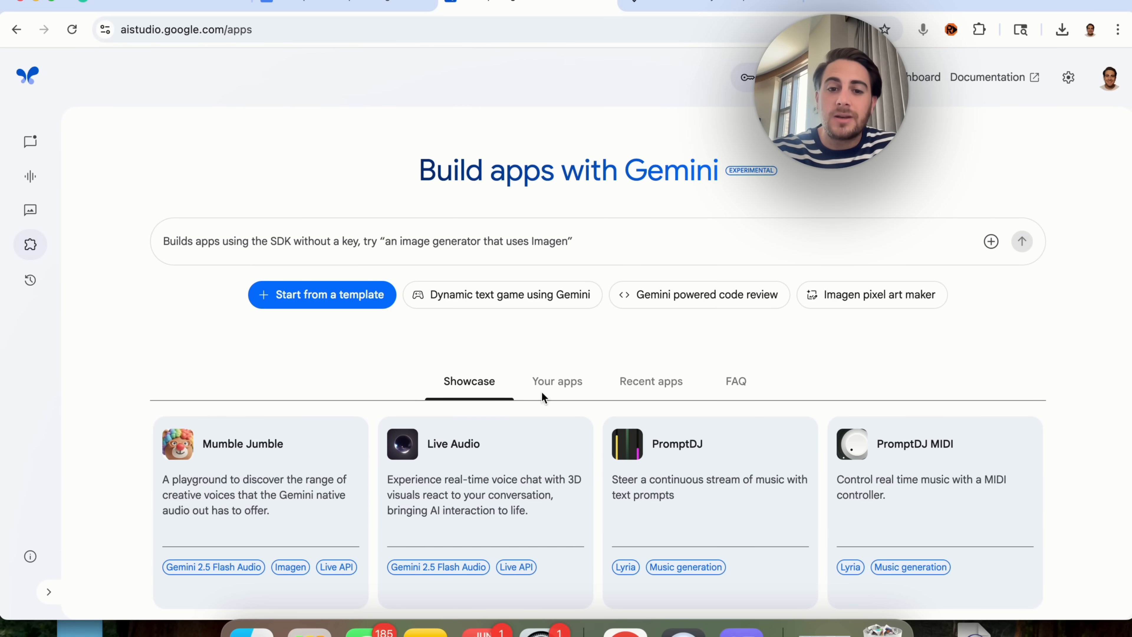
click(557, 381)
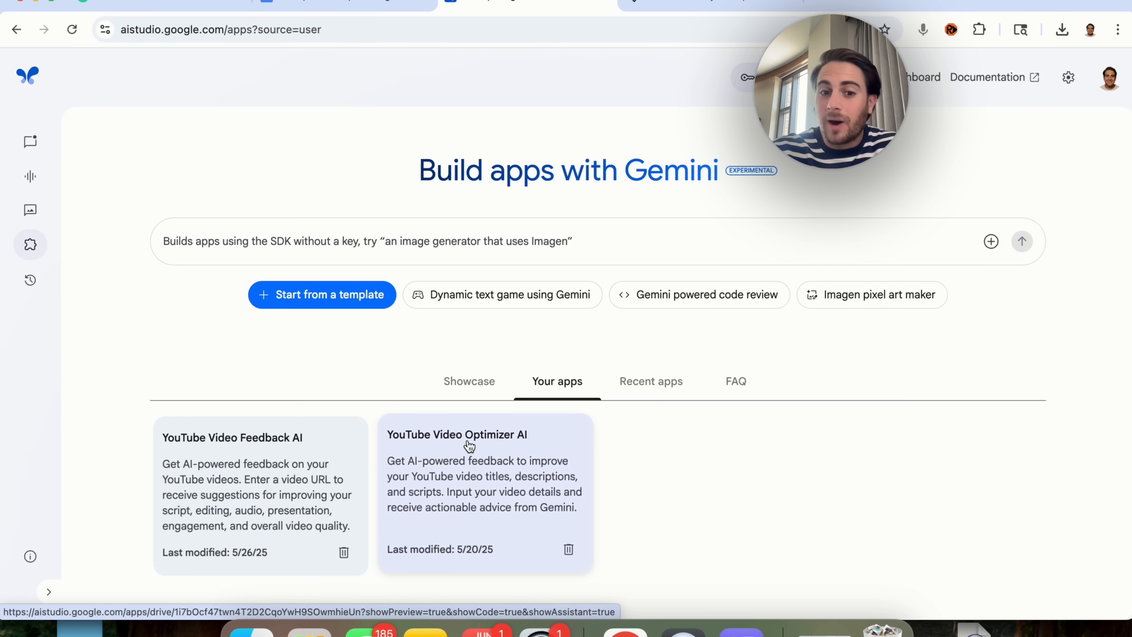
Open YouTube Video Optimizer AI in the Build editor and scroll its live feedback form preview.
click(457, 434)
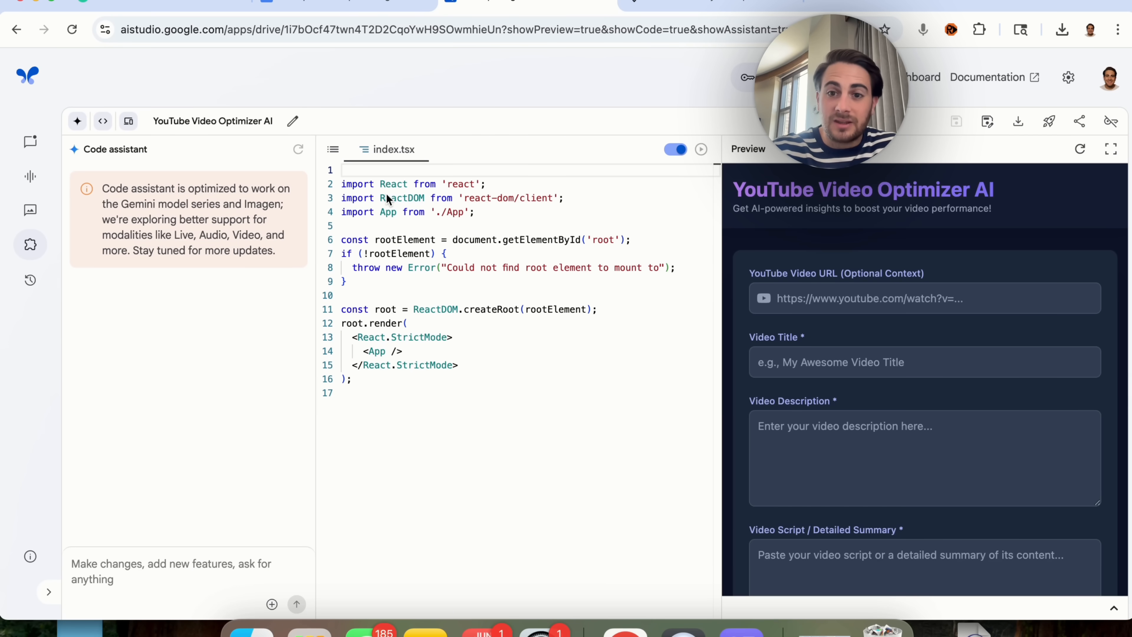
mouse_move(563, 261)
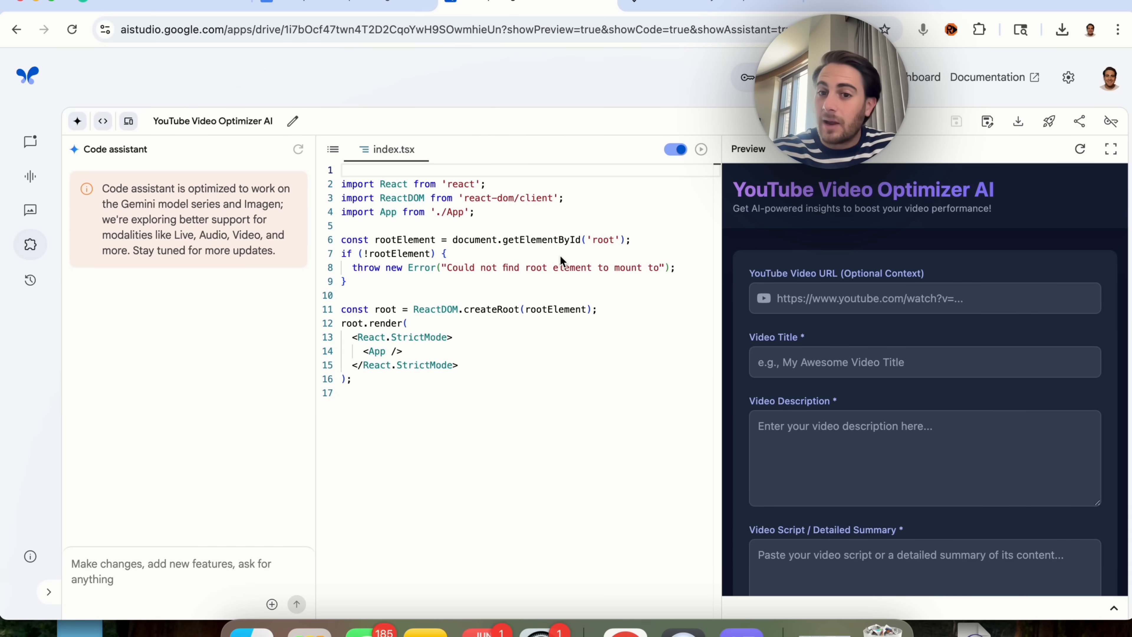
mouse_move(766, 282)
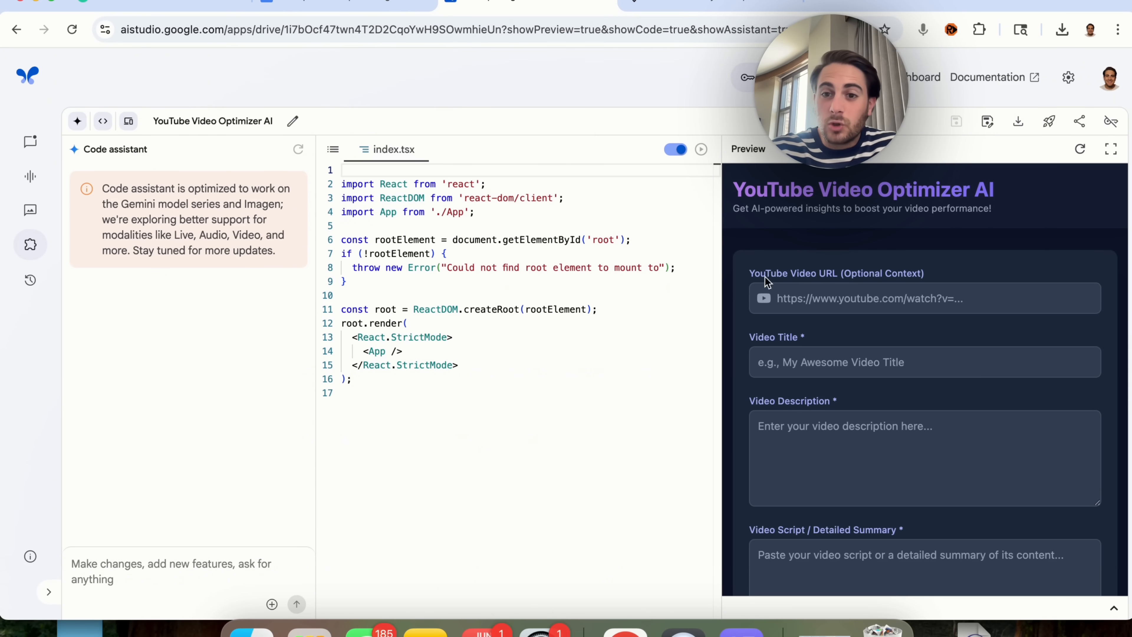
scroll(down, 3)
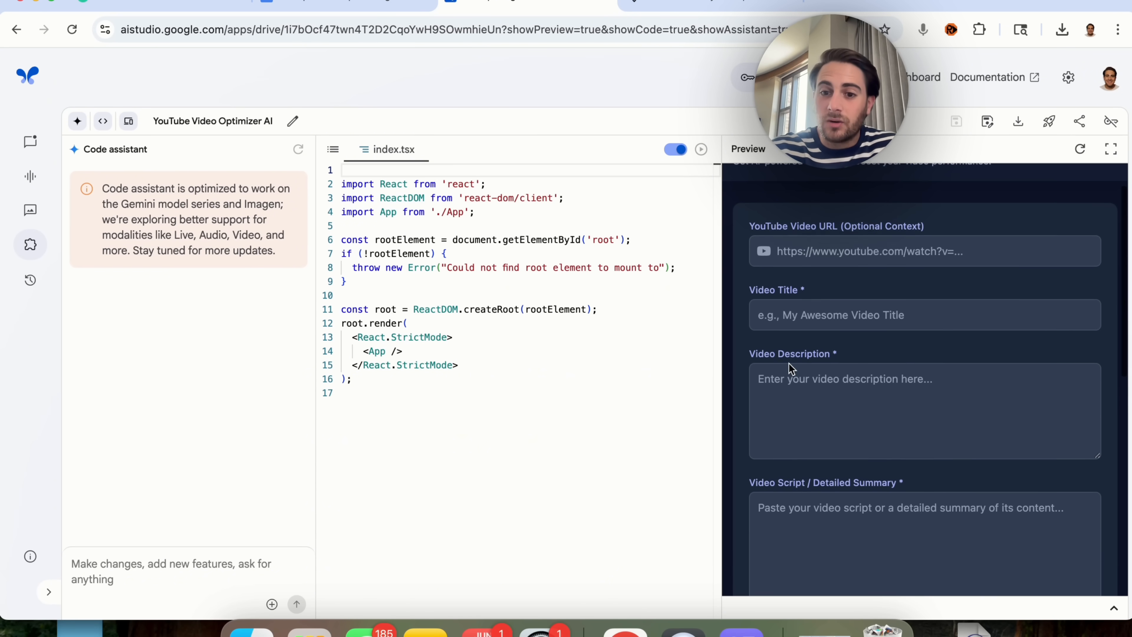
scroll(down, 3)
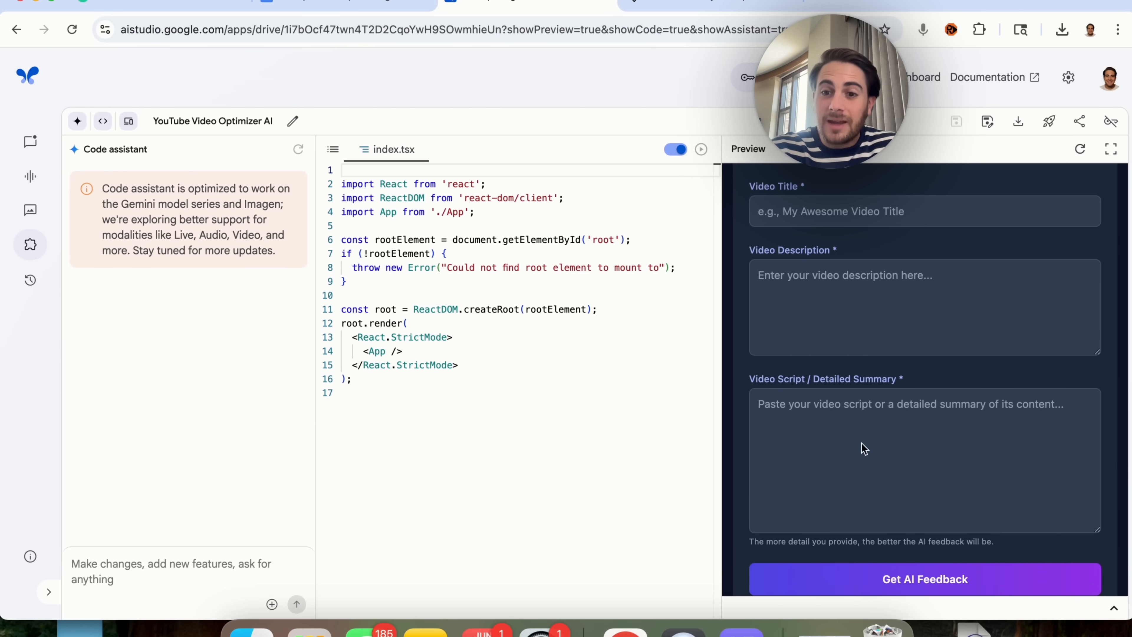
scroll(down, 3)
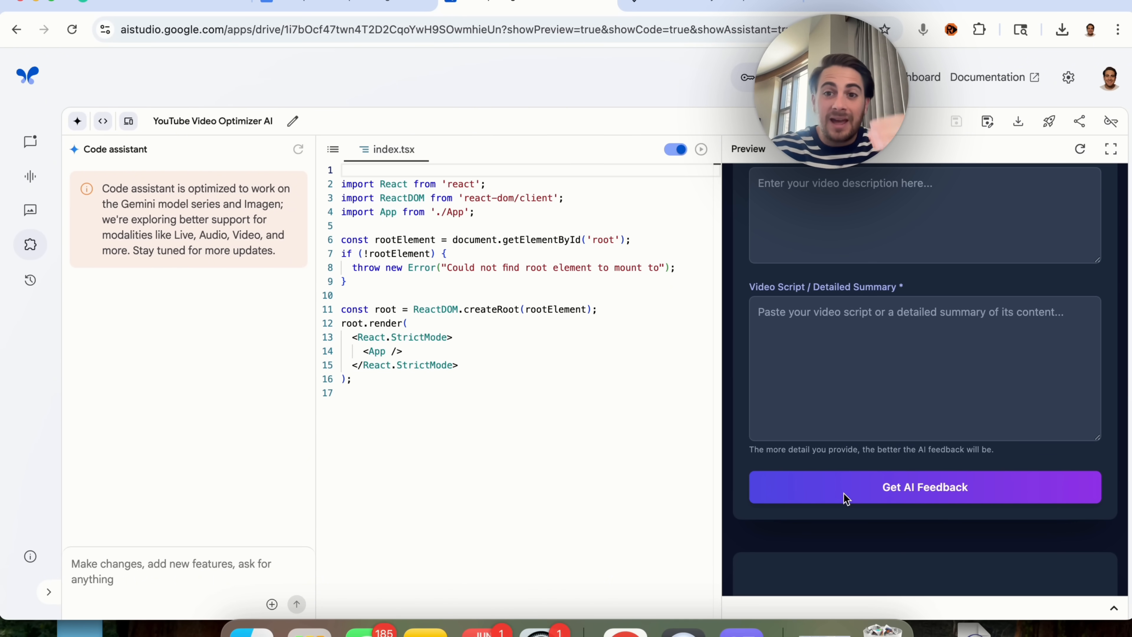
mouse_move(646, 224)
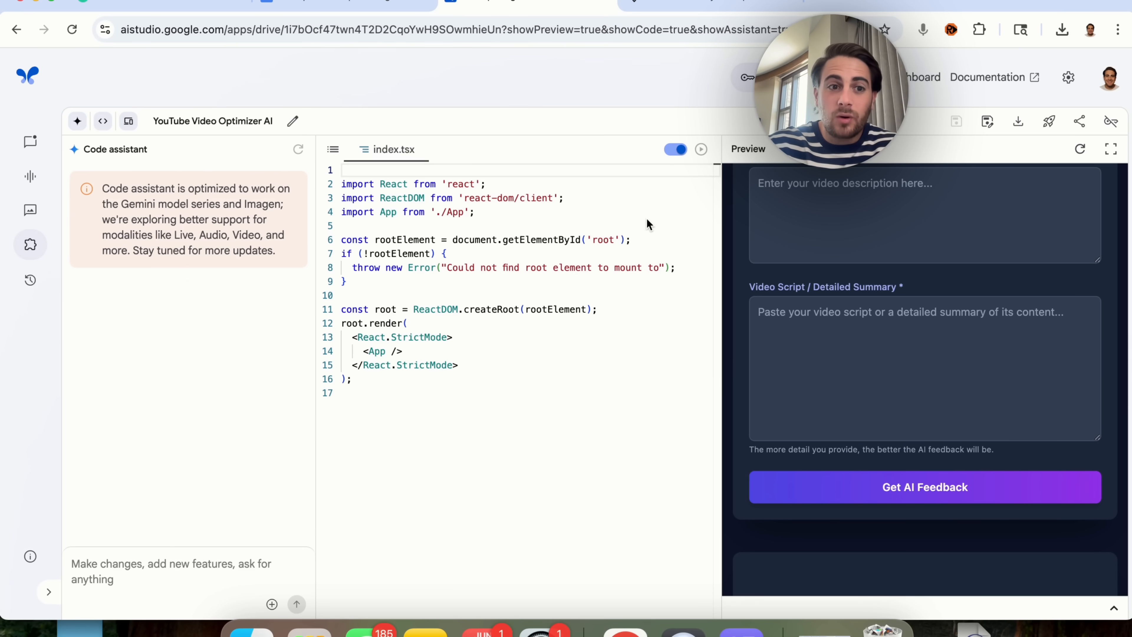
mouse_move(214, 220)
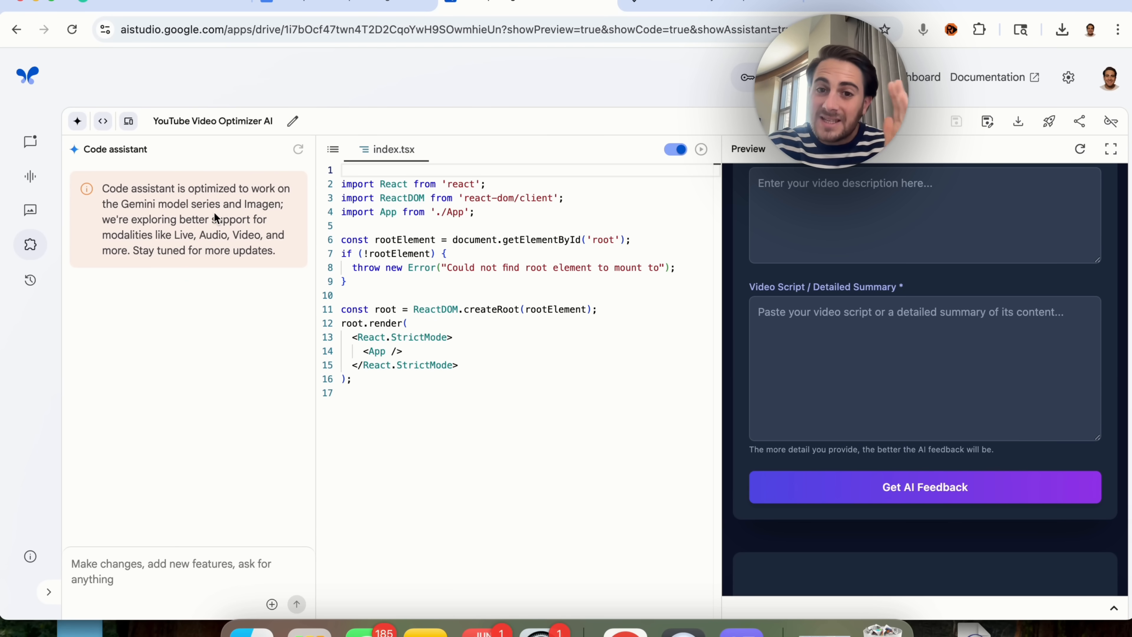